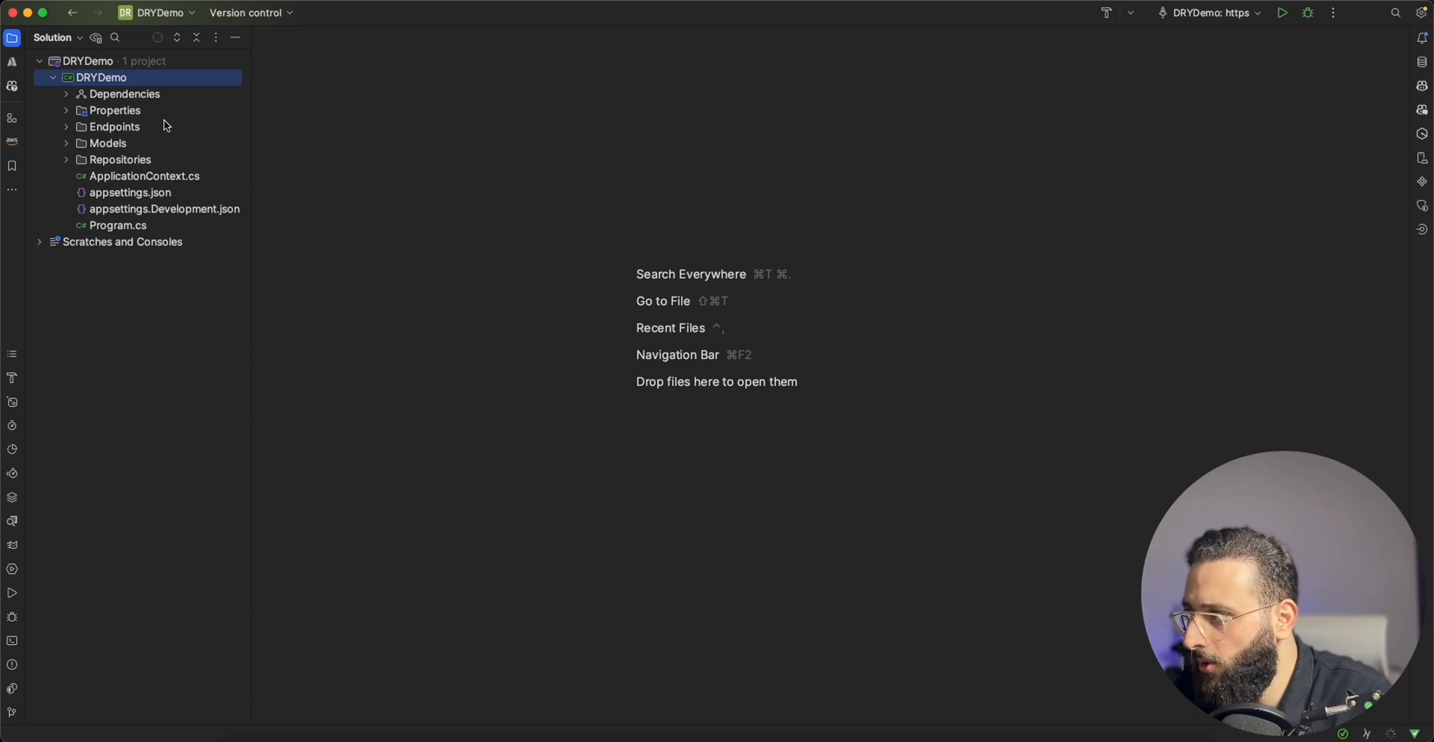
pyautogui.moveTo(112, 147)
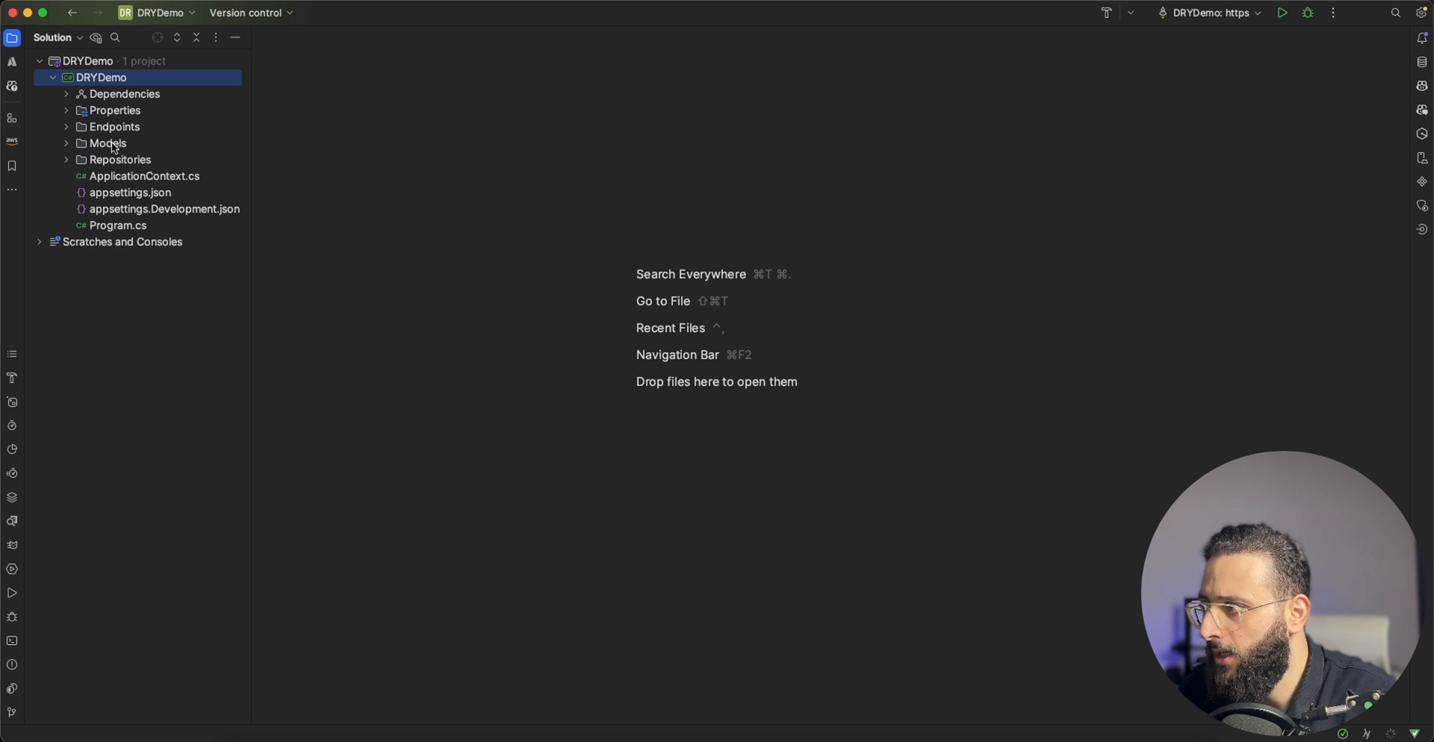
# Review ApplicationContext.cs with its Orders set, then the Customer record model.
pyautogui.doubleClick(144, 176)
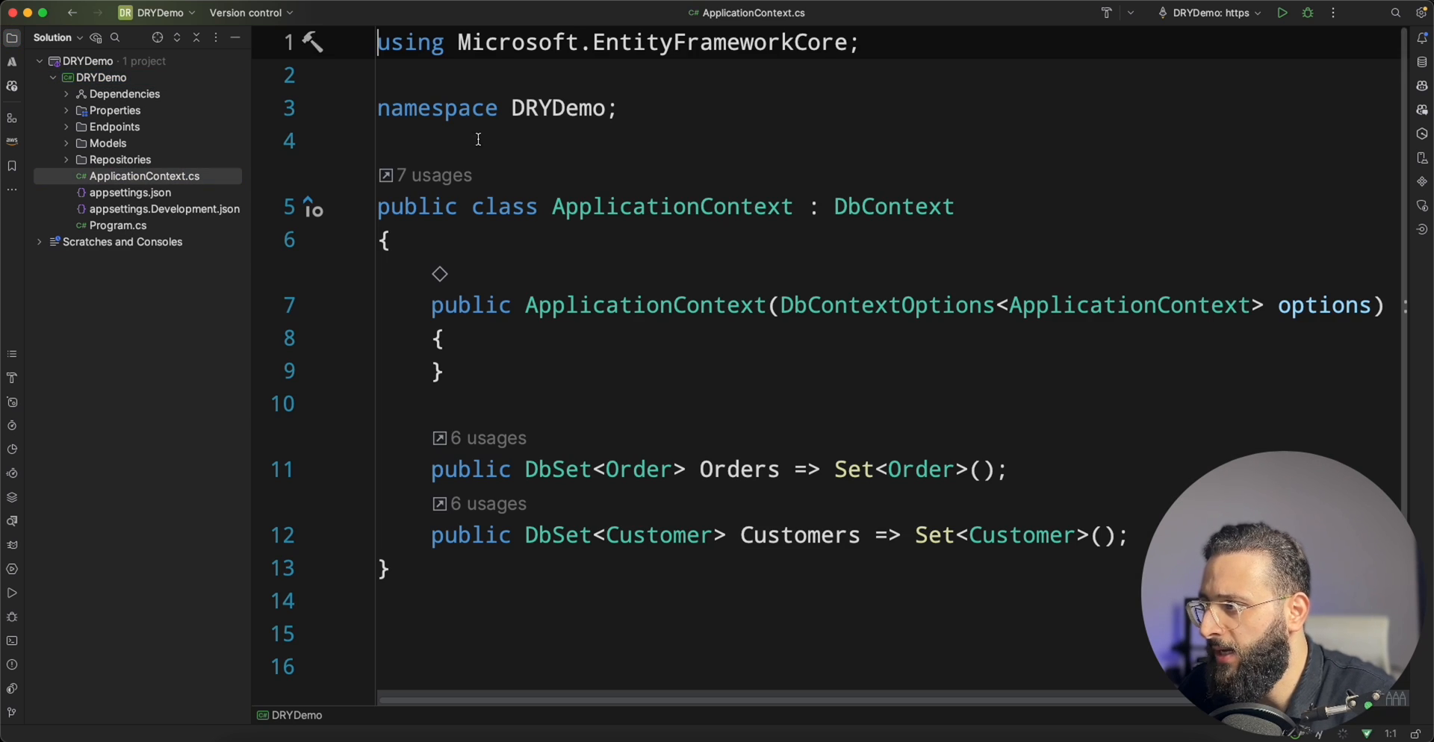
pyautogui.doubleClick(740, 468)
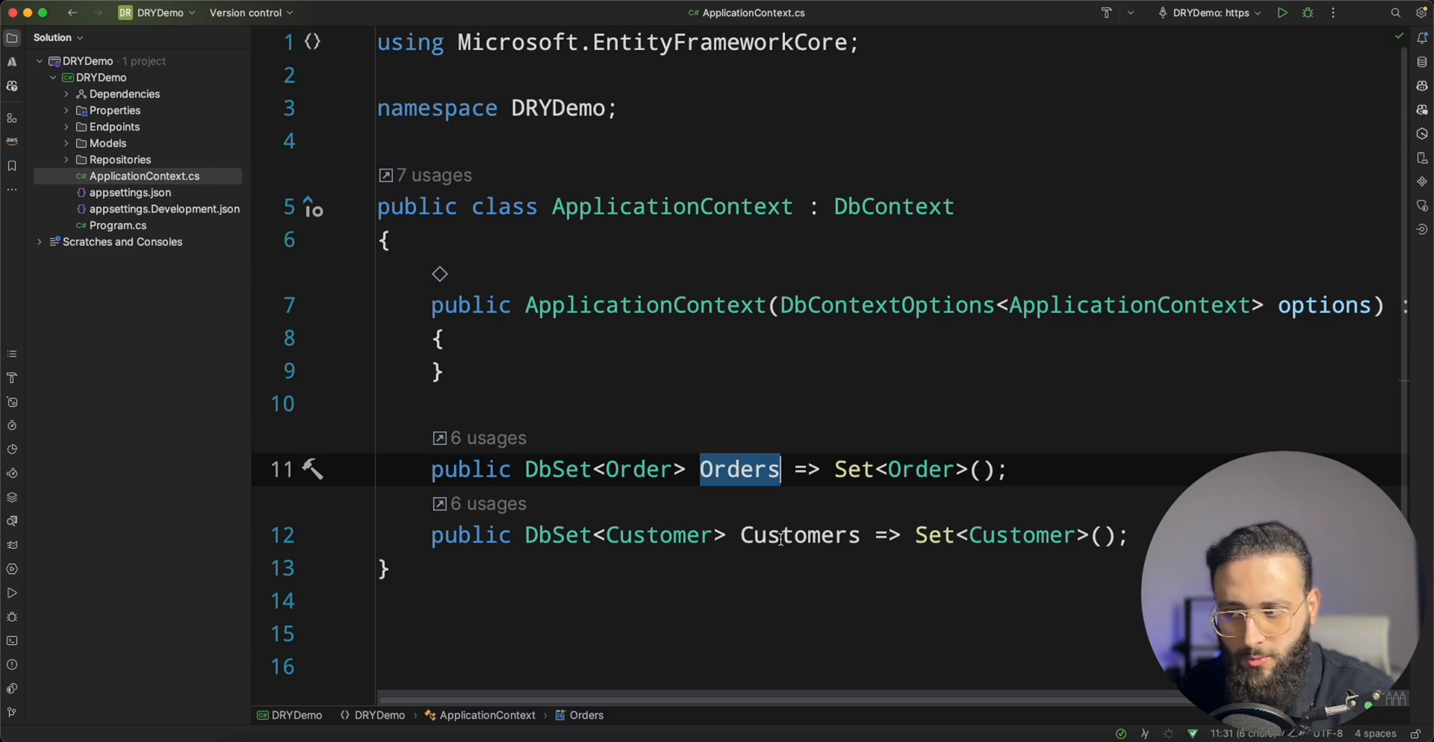
pyautogui.doubleClick(797, 535)
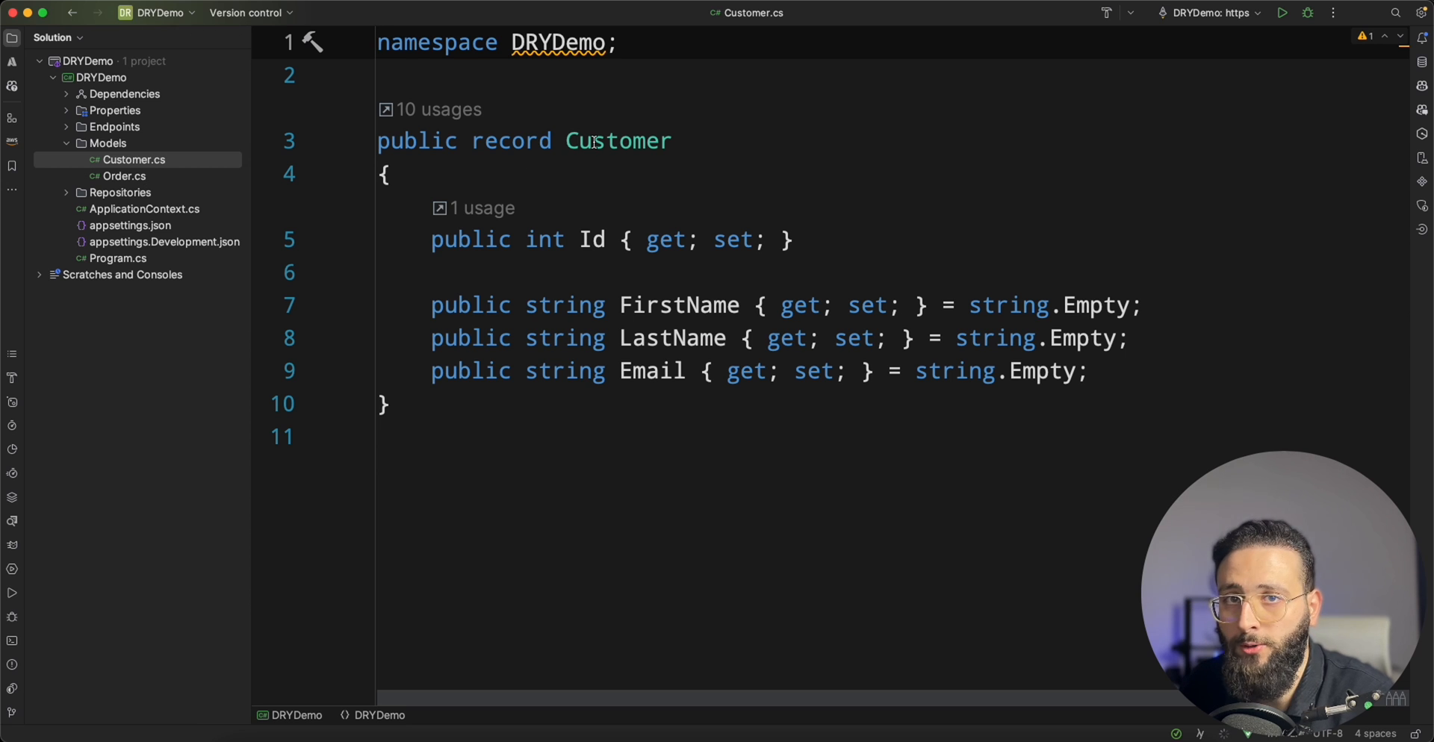
pyautogui.click(120, 193)
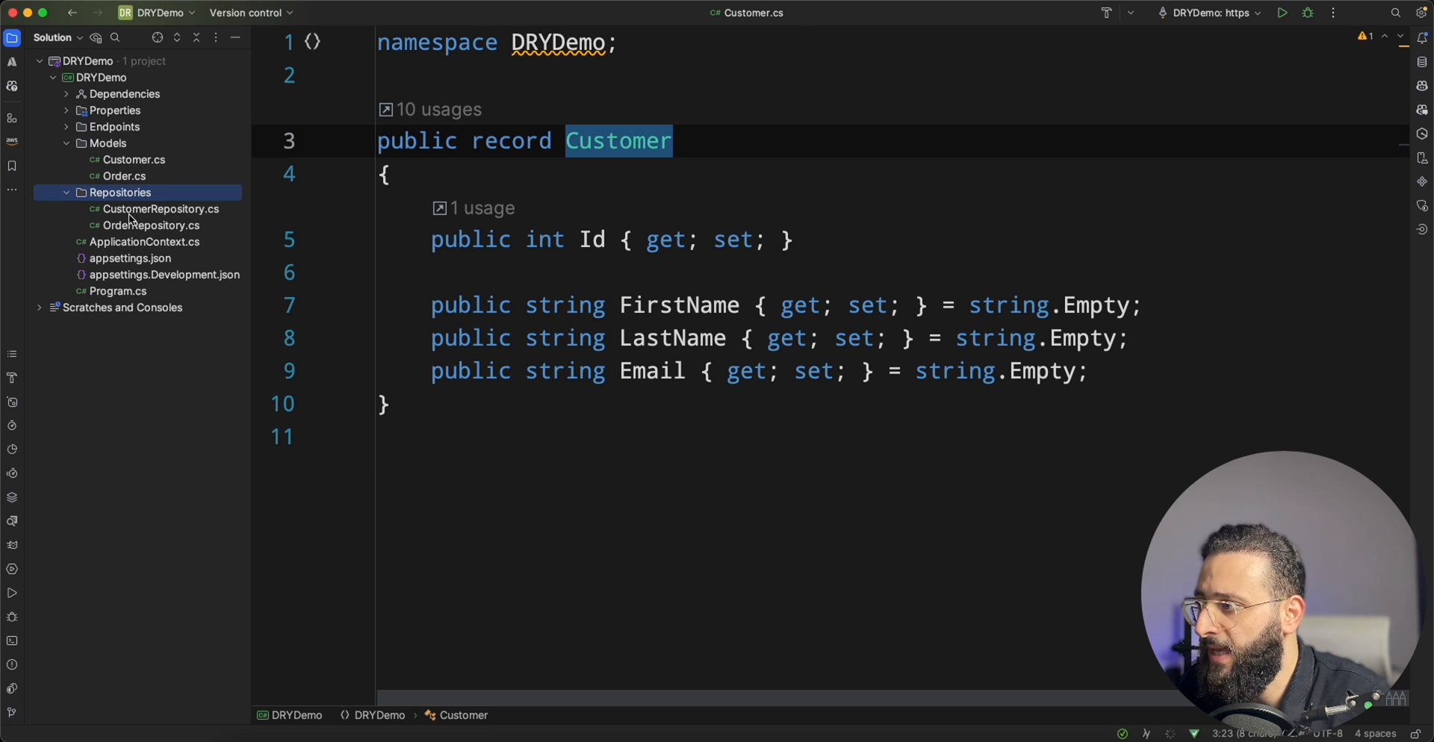
pyautogui.click(160, 209)
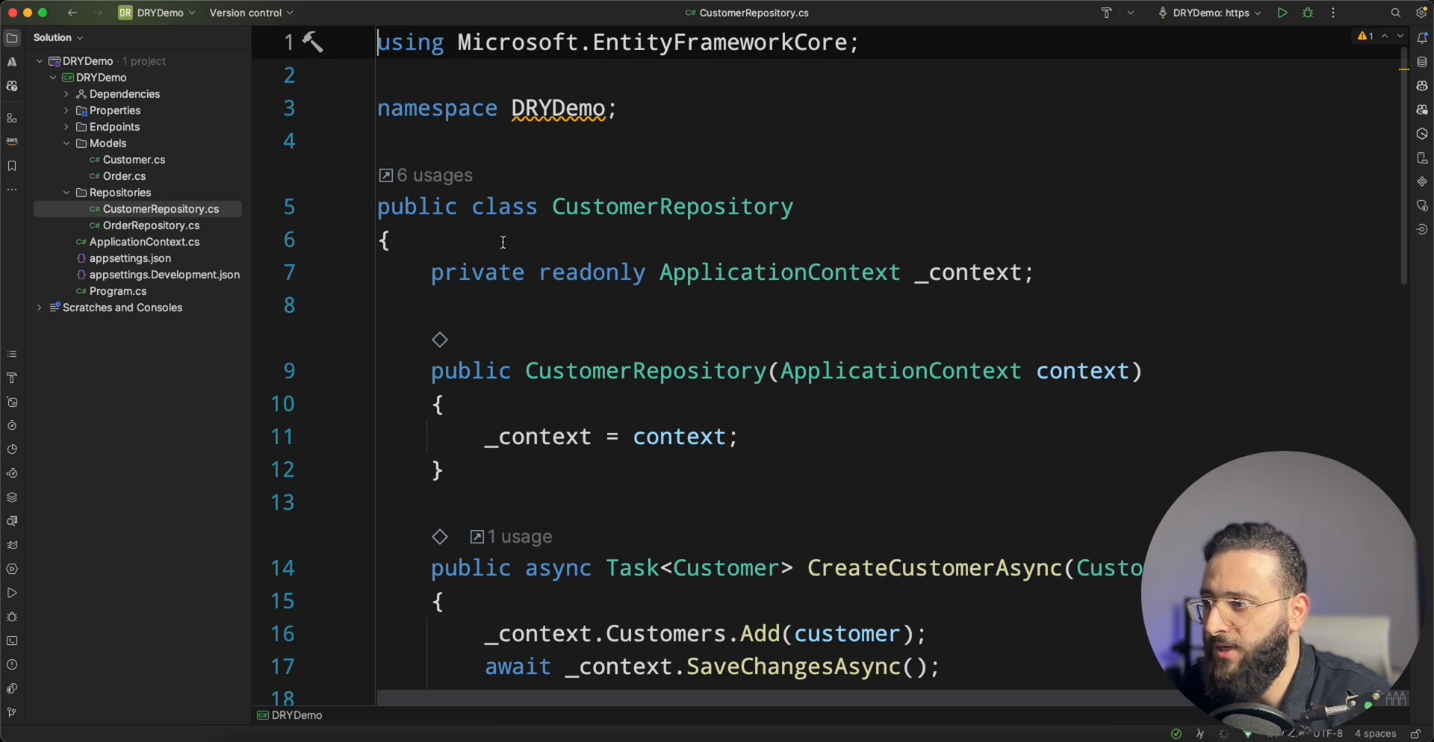
pyautogui.scroll(-3)
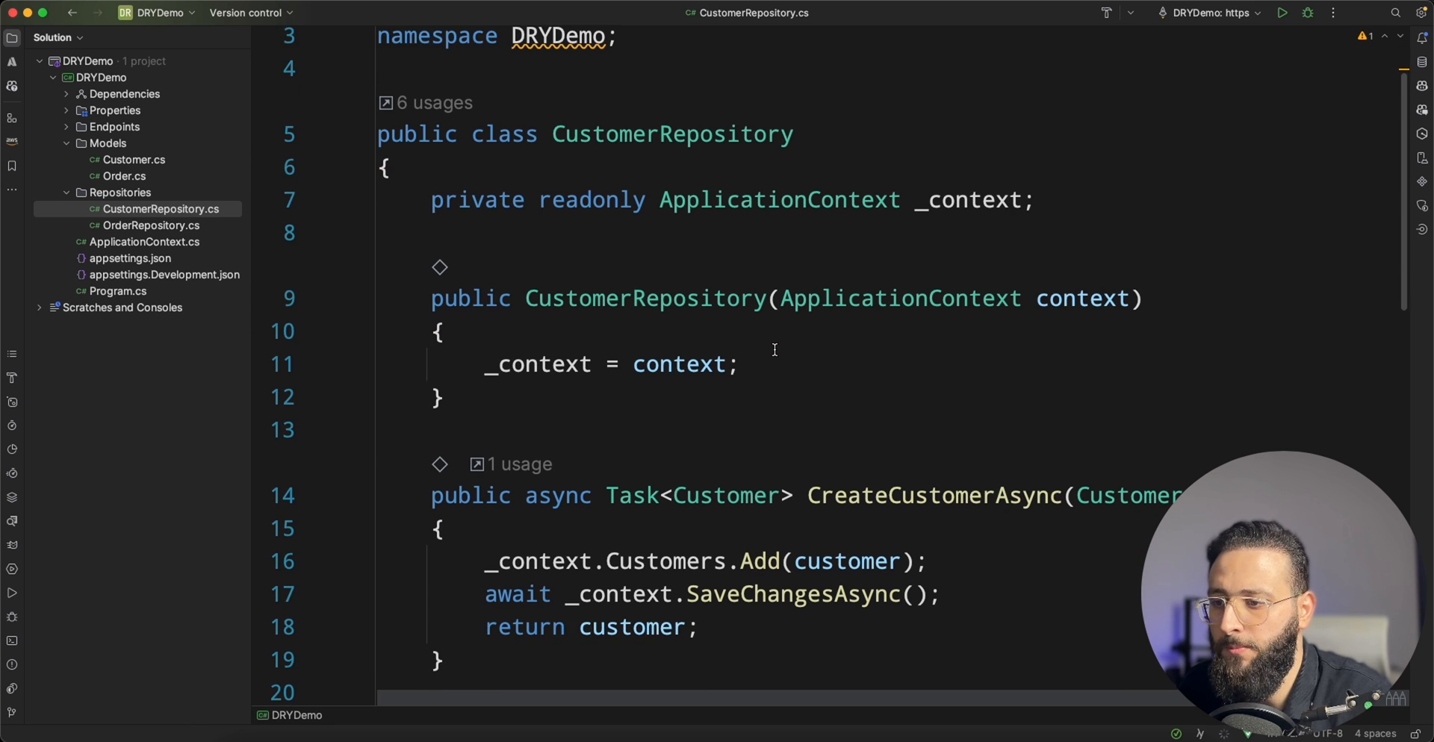
pyautogui.scroll(3)
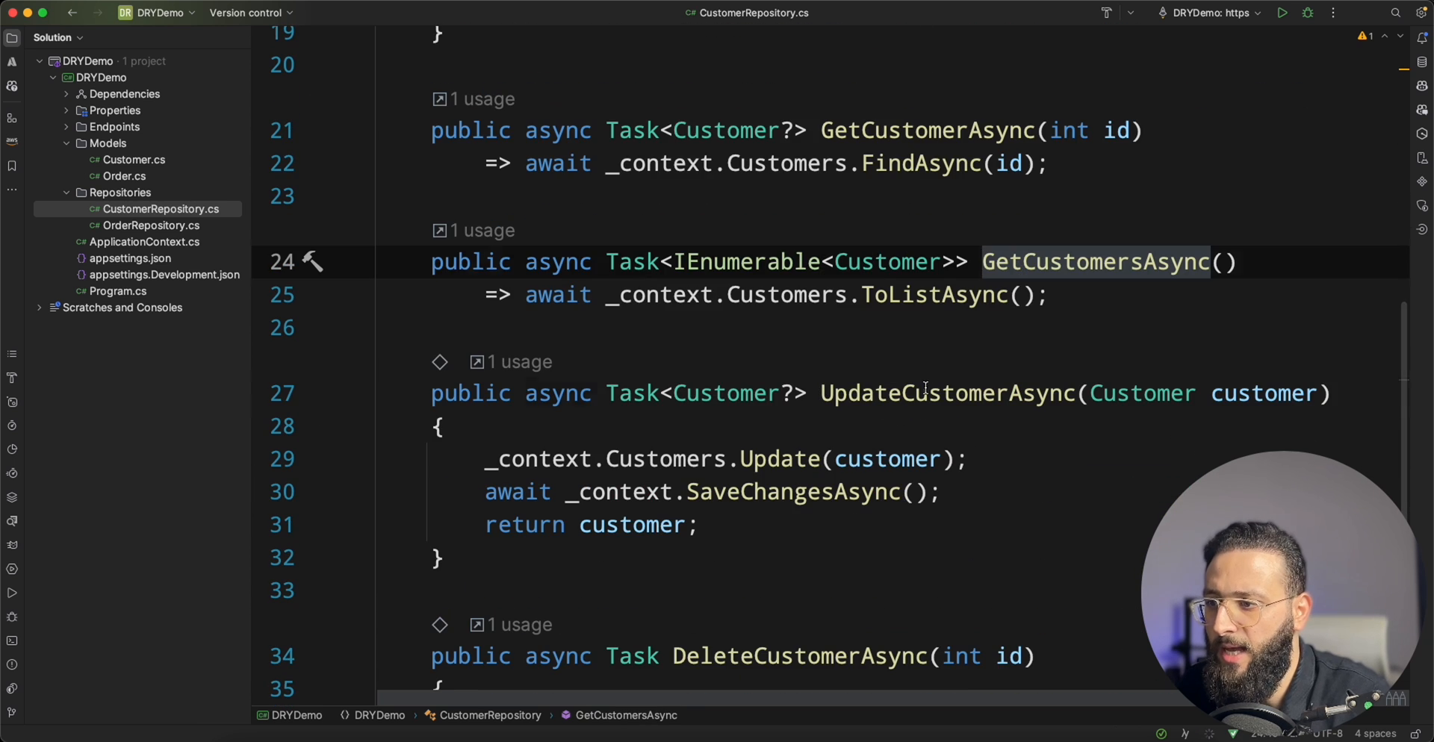
pyautogui.scroll(3)
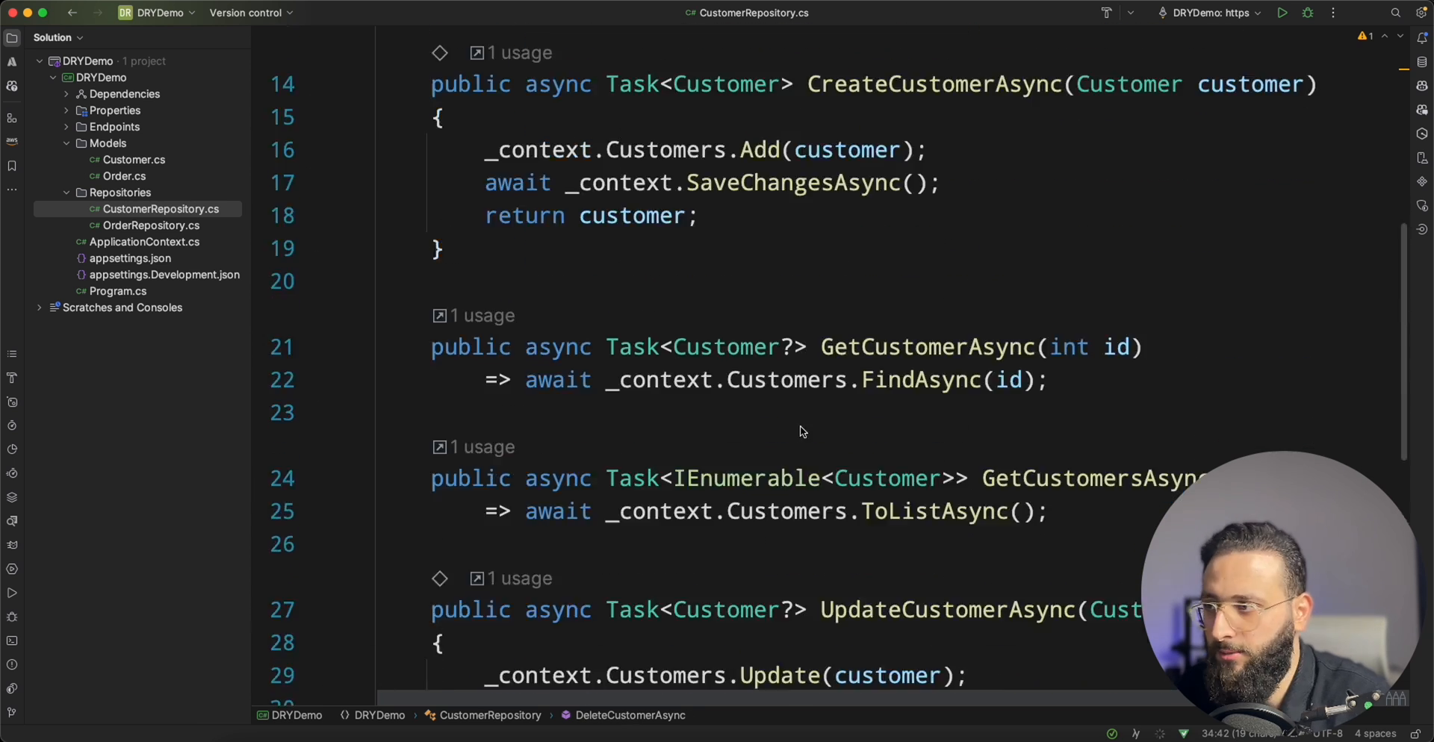
pyautogui.scroll(3)
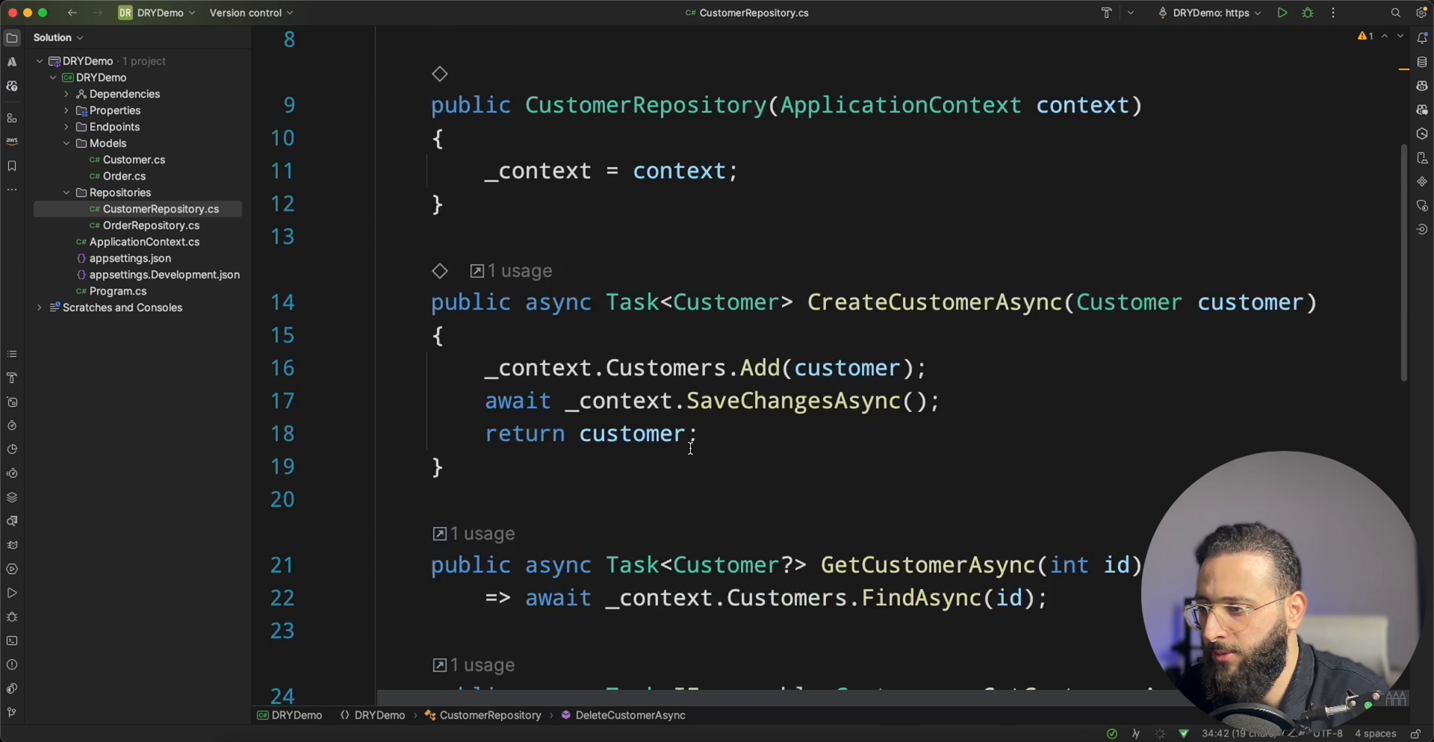
pyautogui.scroll(3)
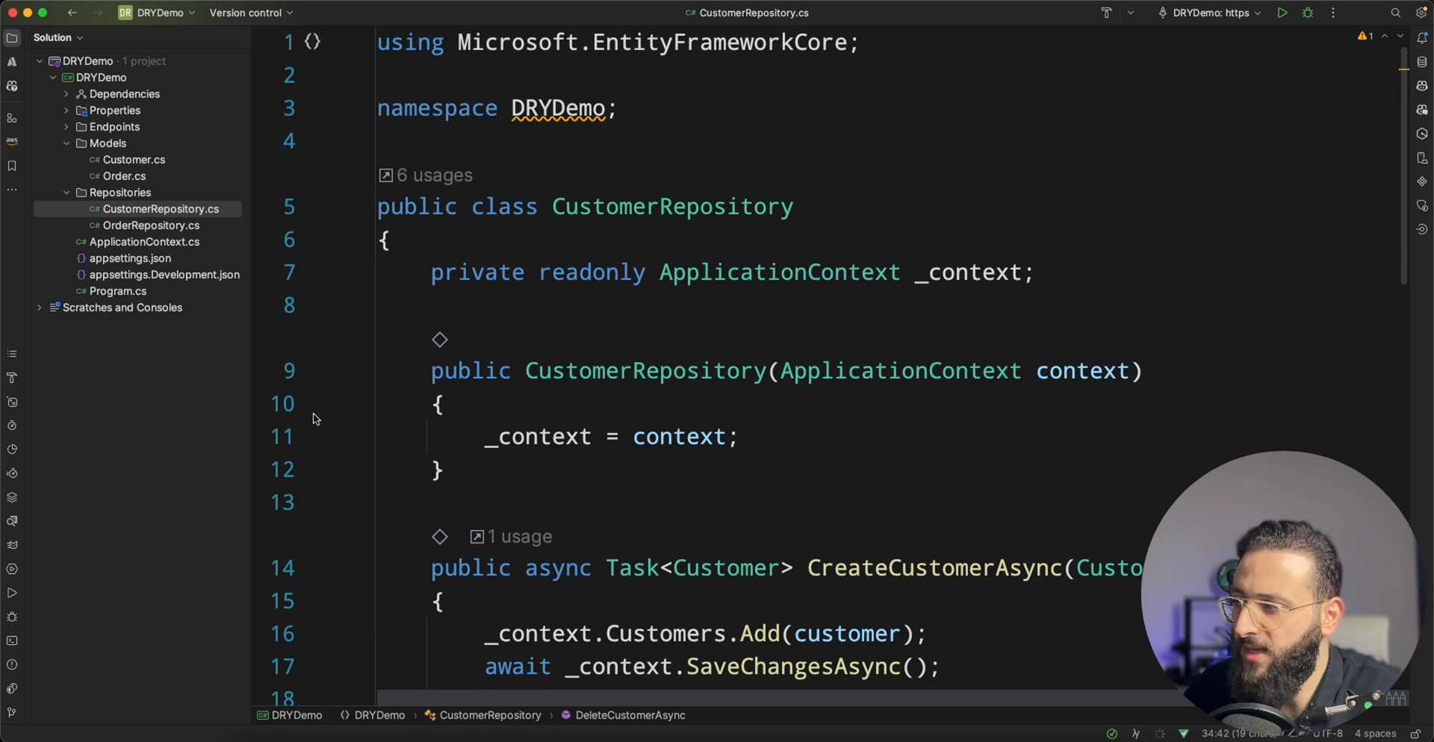
pyautogui.click(151, 226)
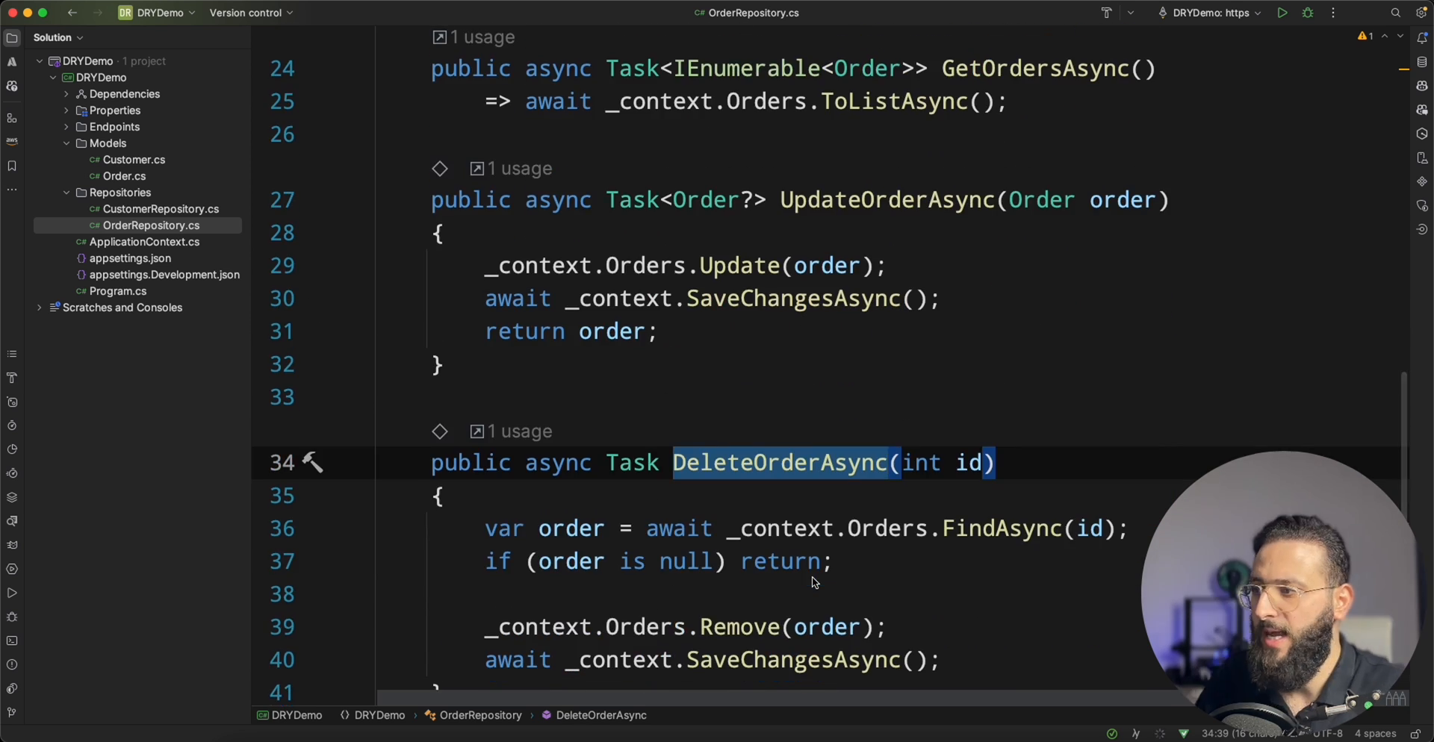
pyautogui.moveTo(804, 577)
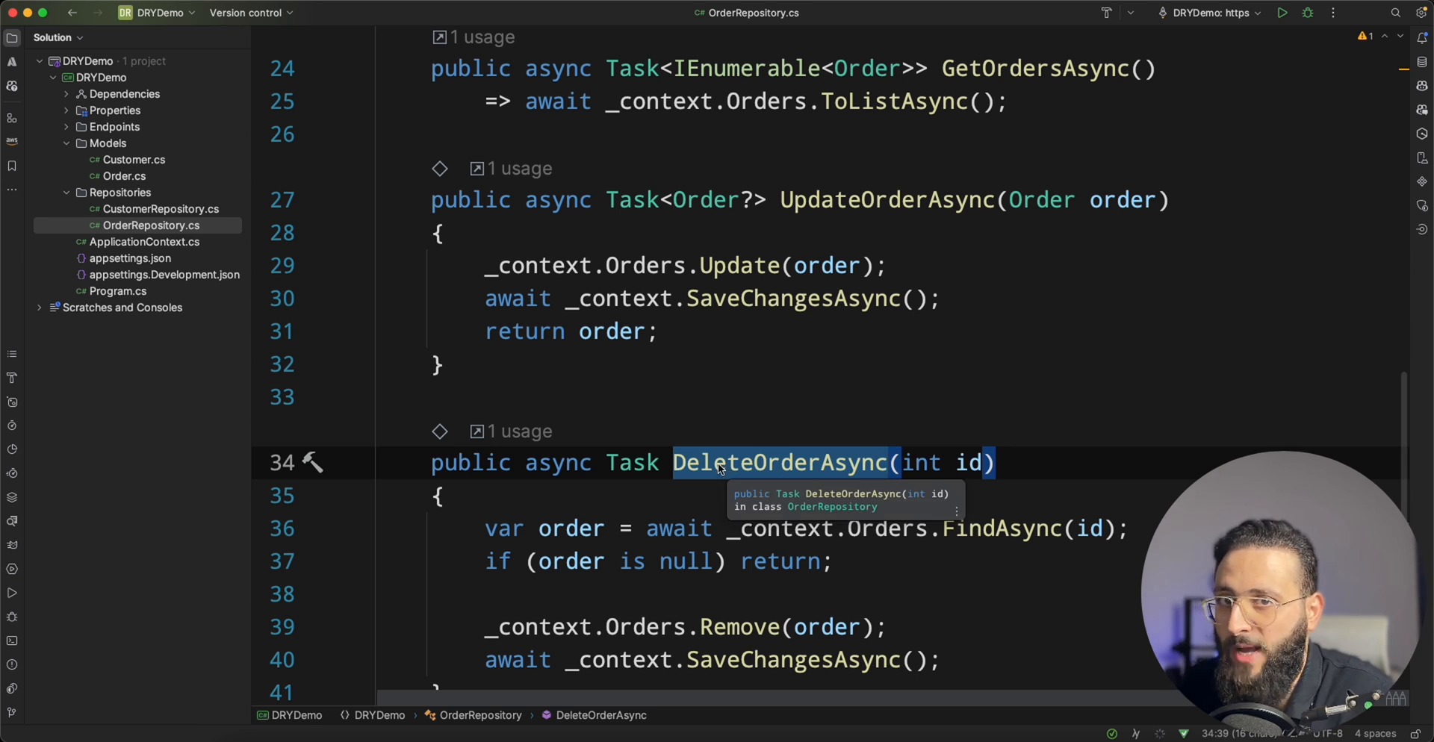
pyautogui.scroll(3)
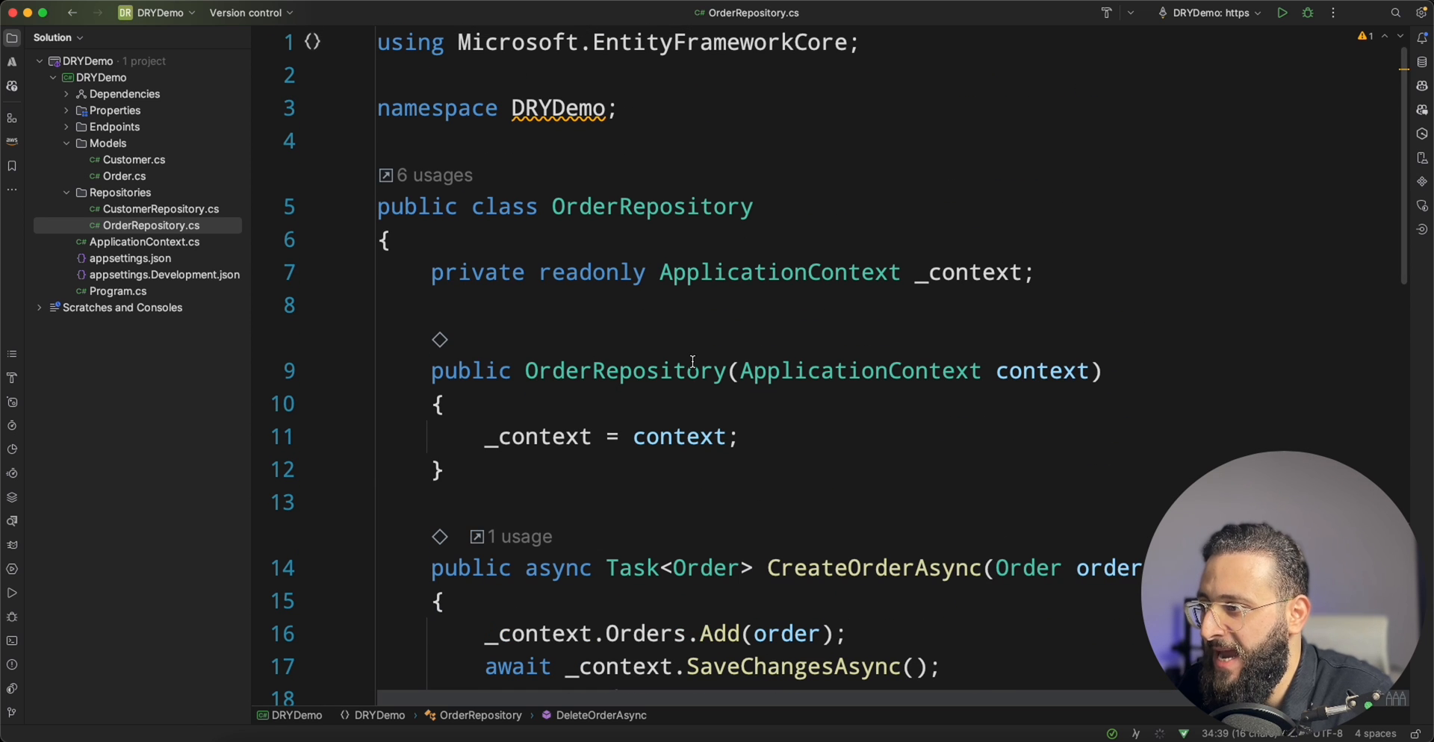
pyautogui.moveTo(647, 410)
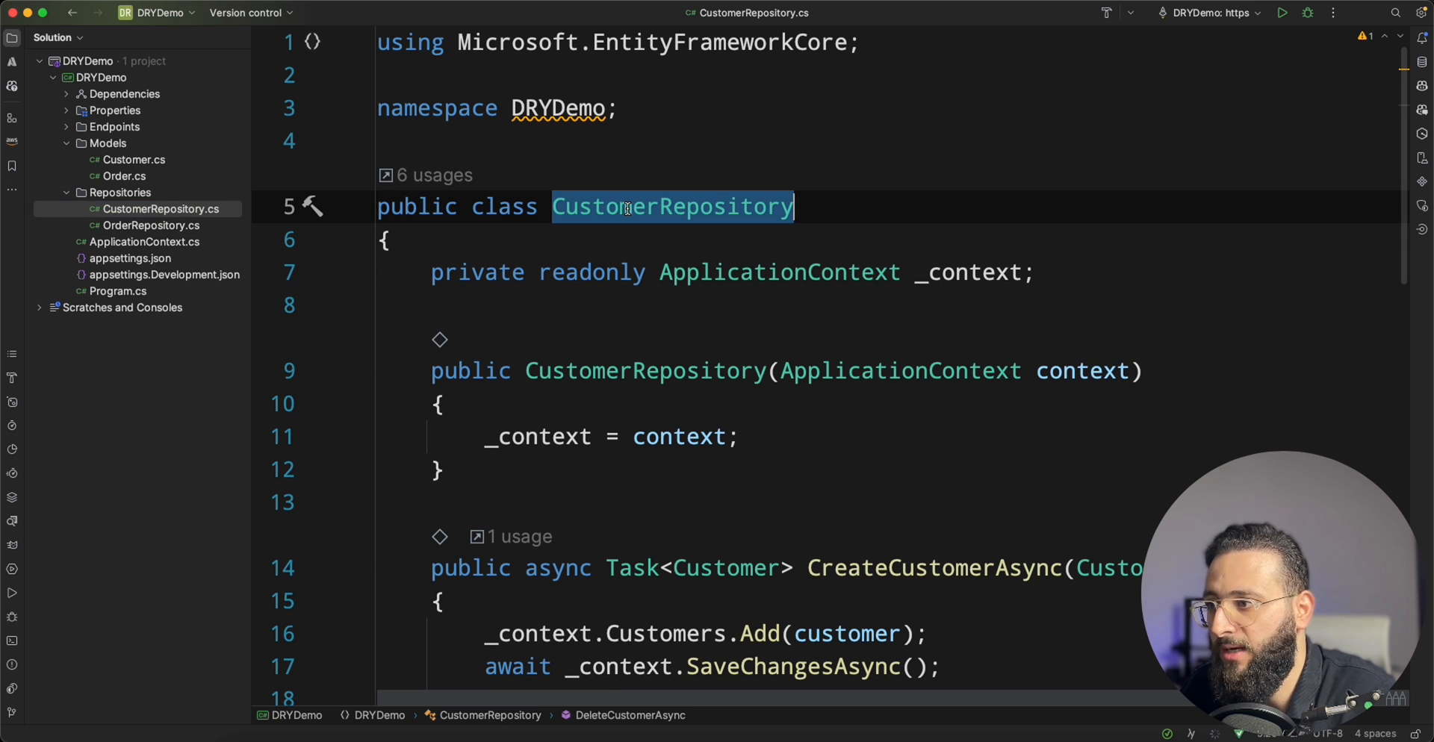
pyautogui.click(613, 248)
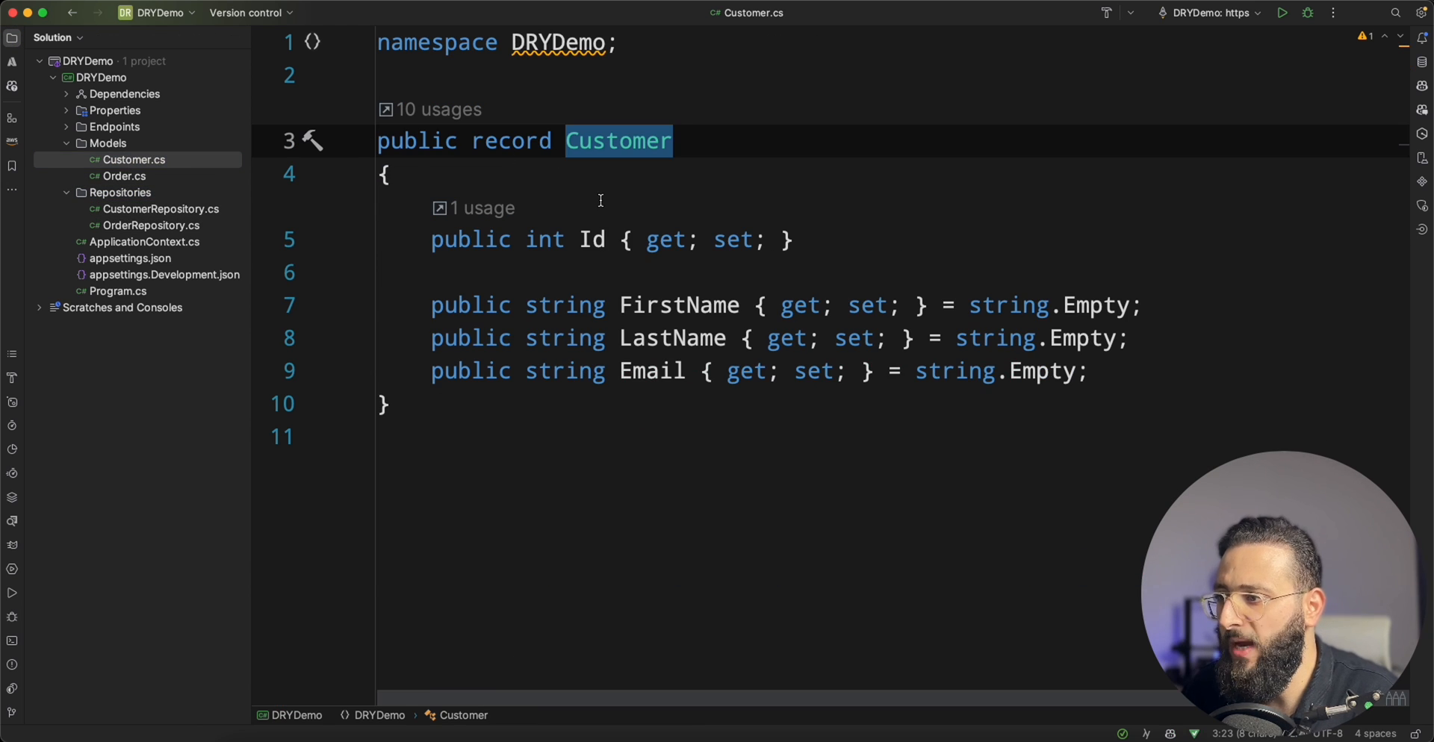
pyautogui.moveTo(567, 239)
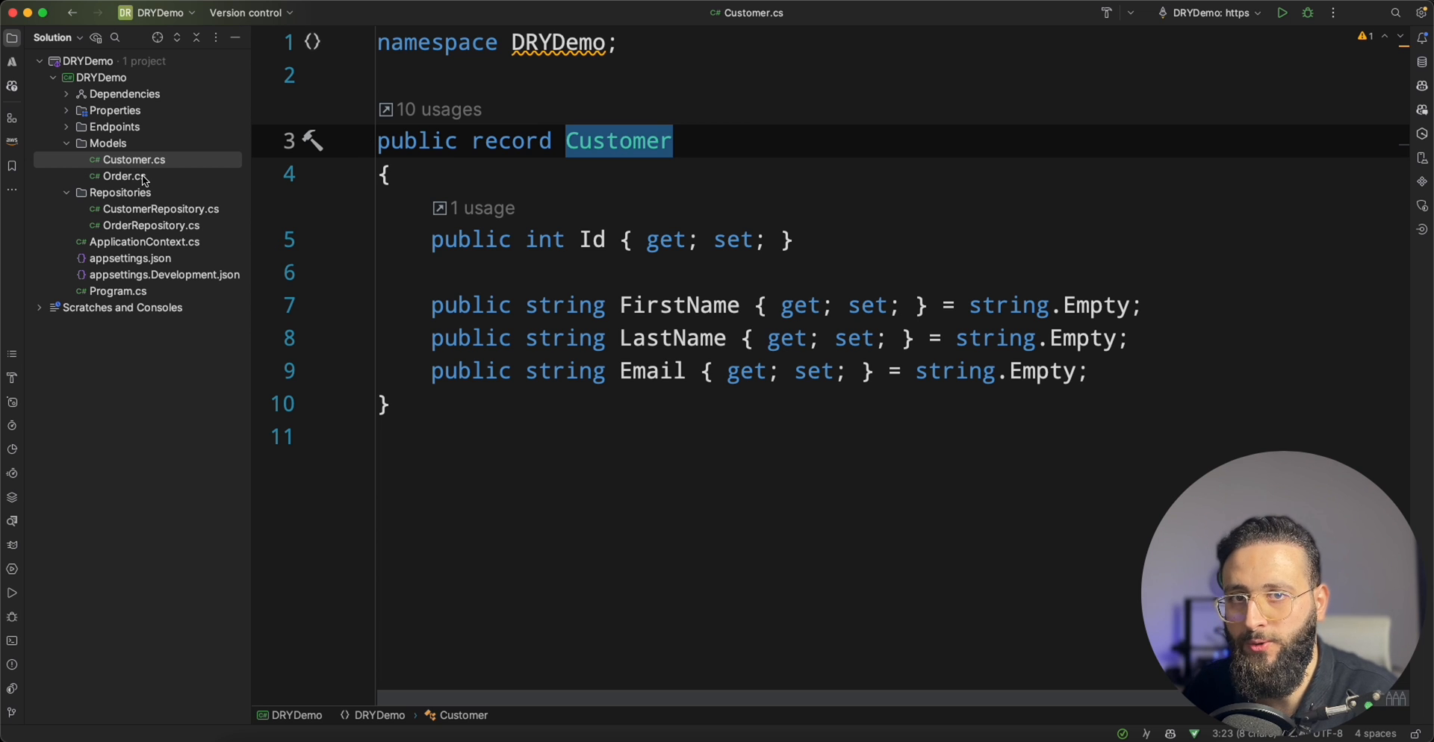
# Compare Order's Id with Customer's, then target the Models folder for a new type.
pyautogui.click(124, 176)
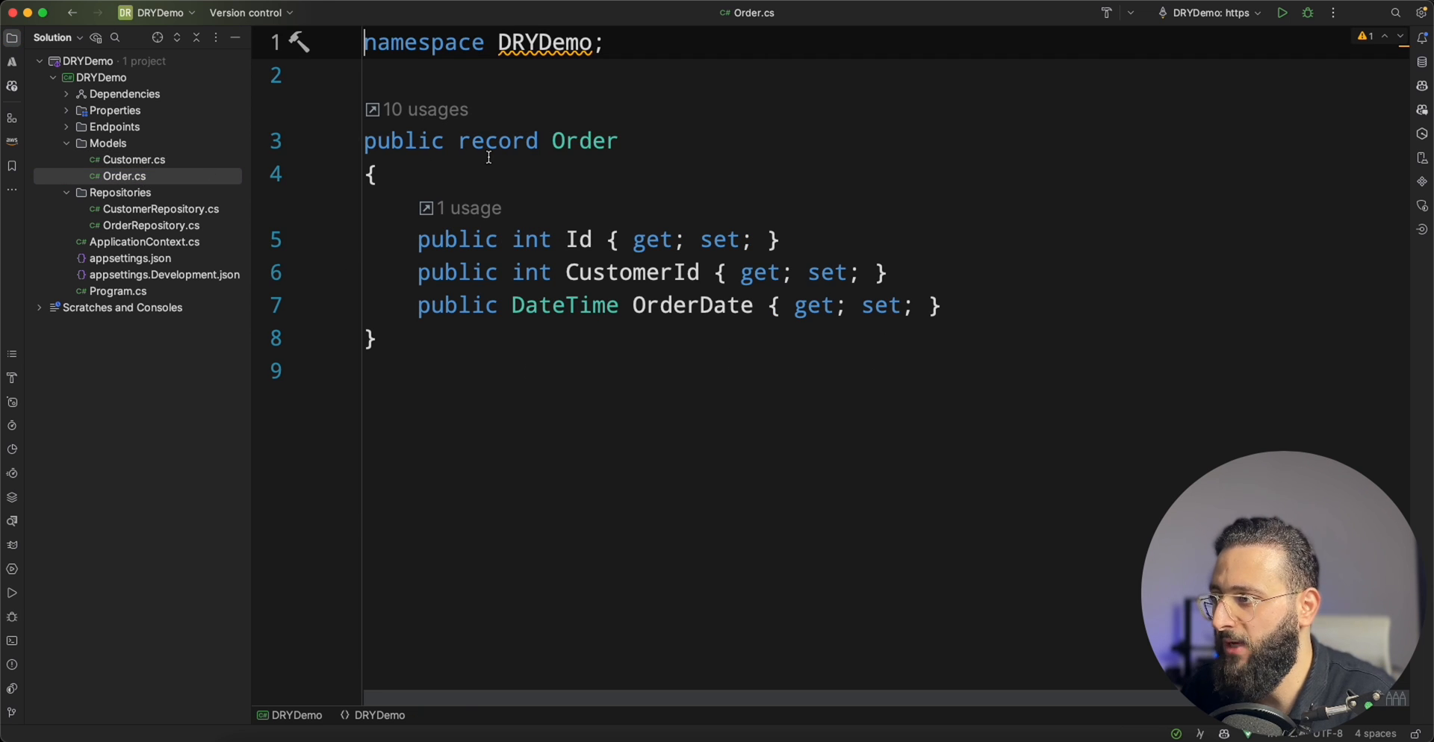
pyautogui.doubleClick(578, 239)
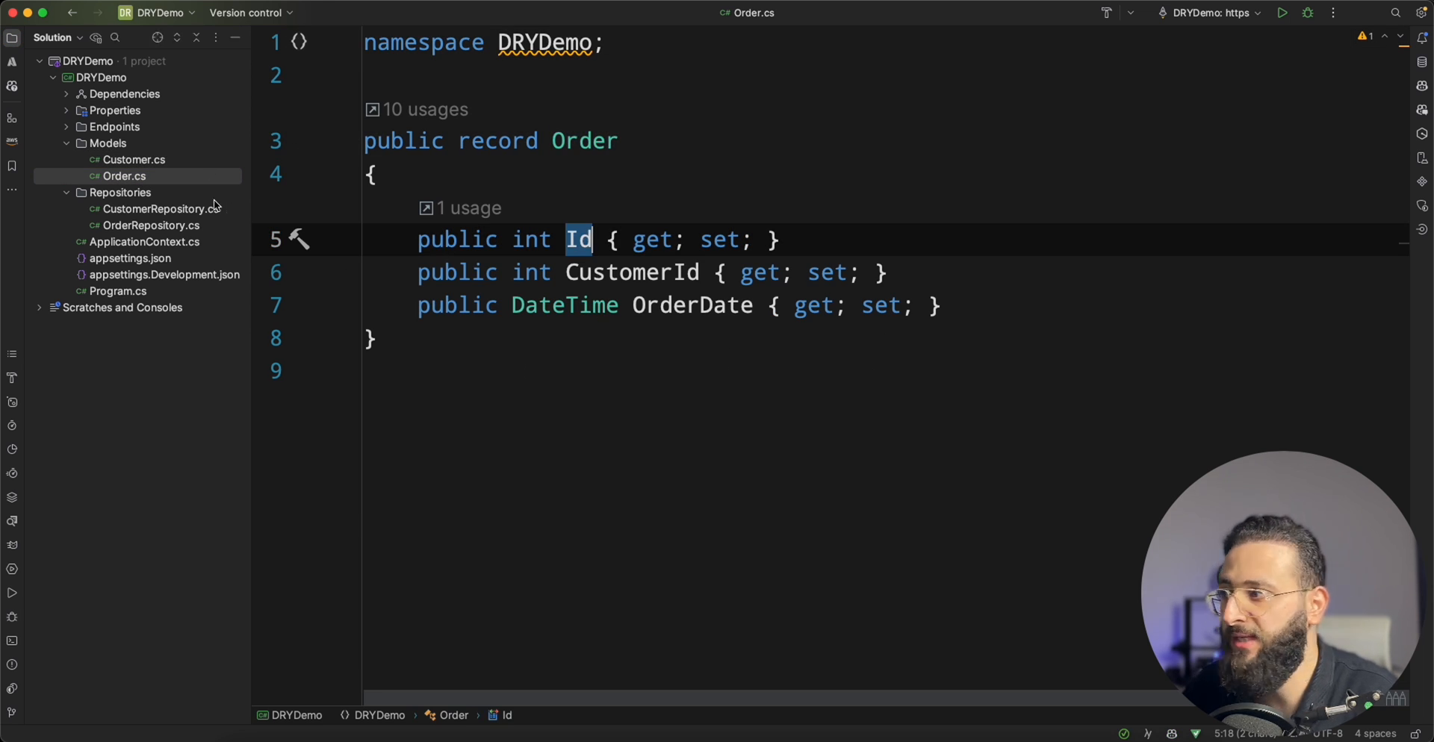
pyautogui.click(133, 158)
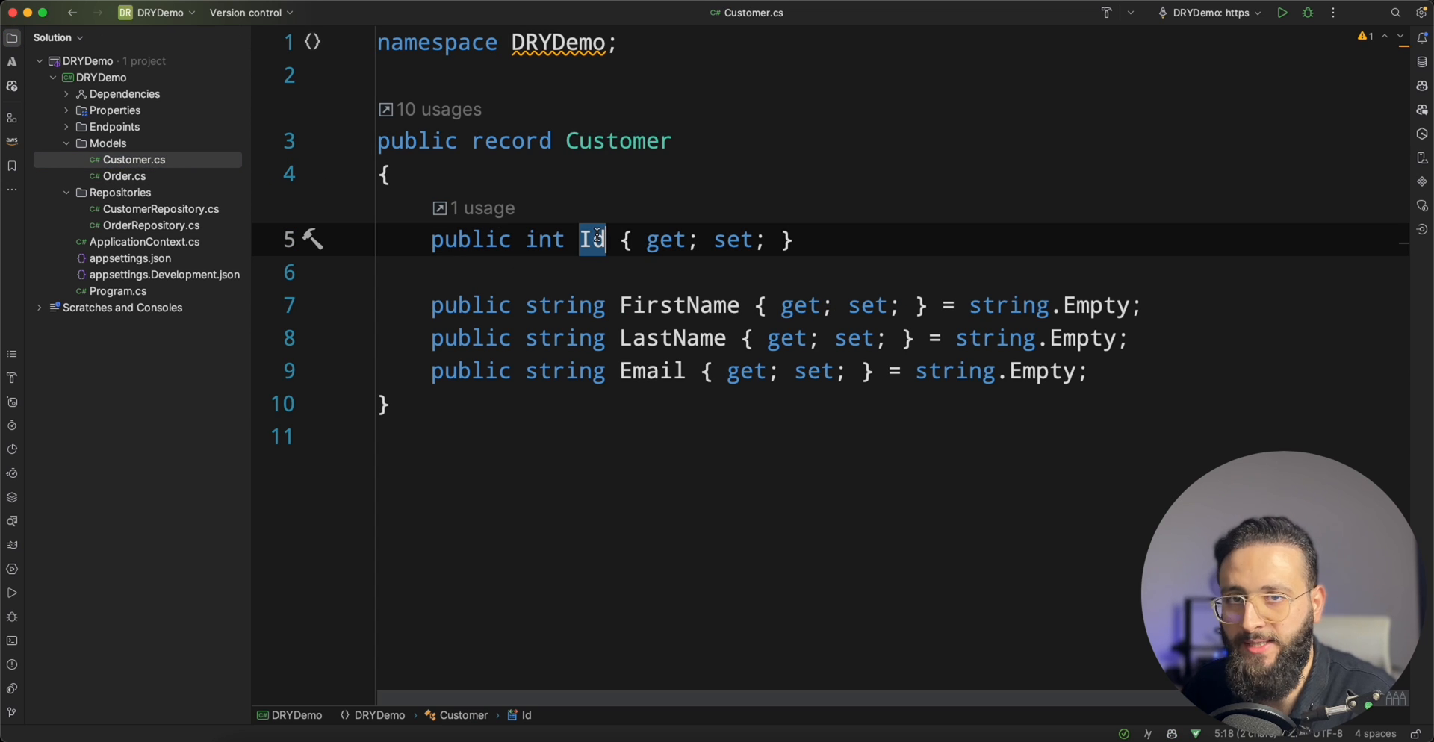
pyautogui.click(108, 144)
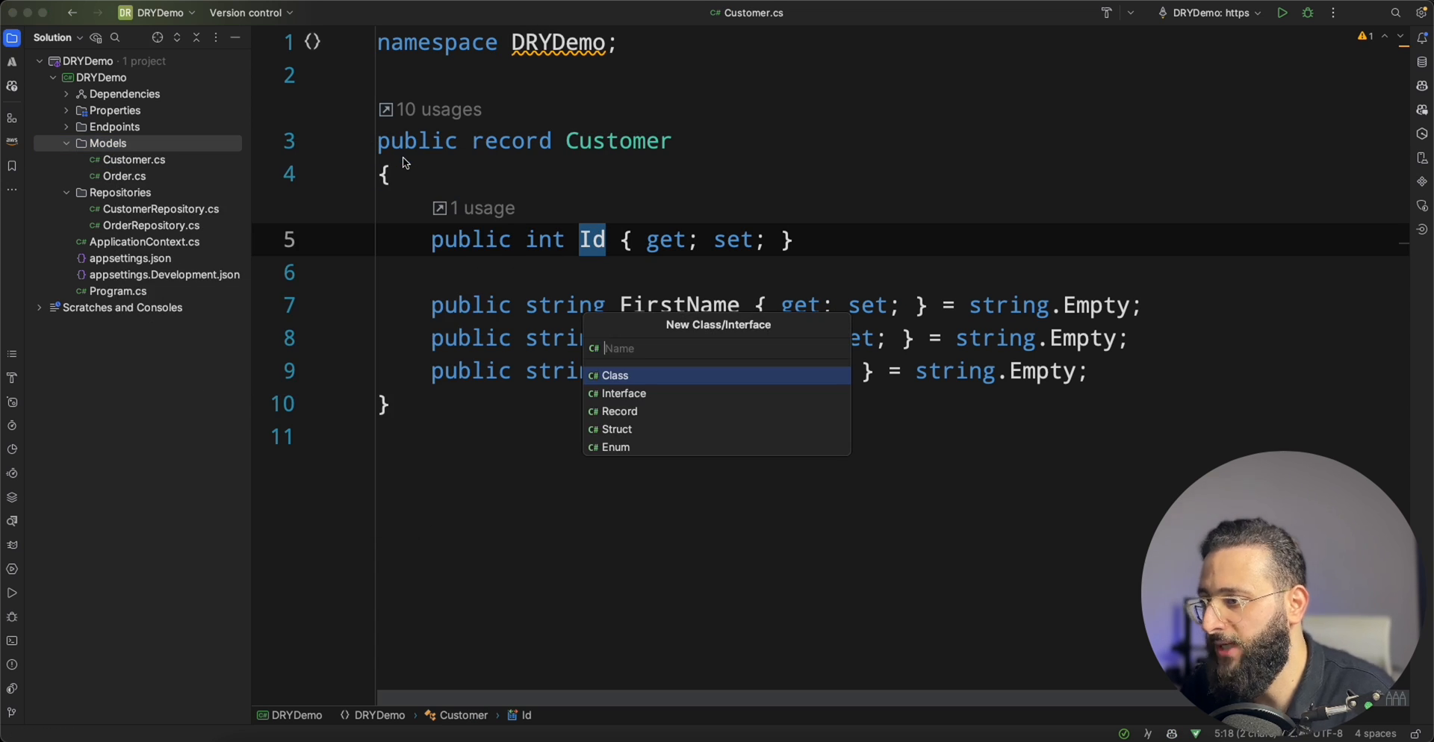
# Create abstract class BaseEntity declaring public int Id { get; set; }.
pyautogui.write('Base')
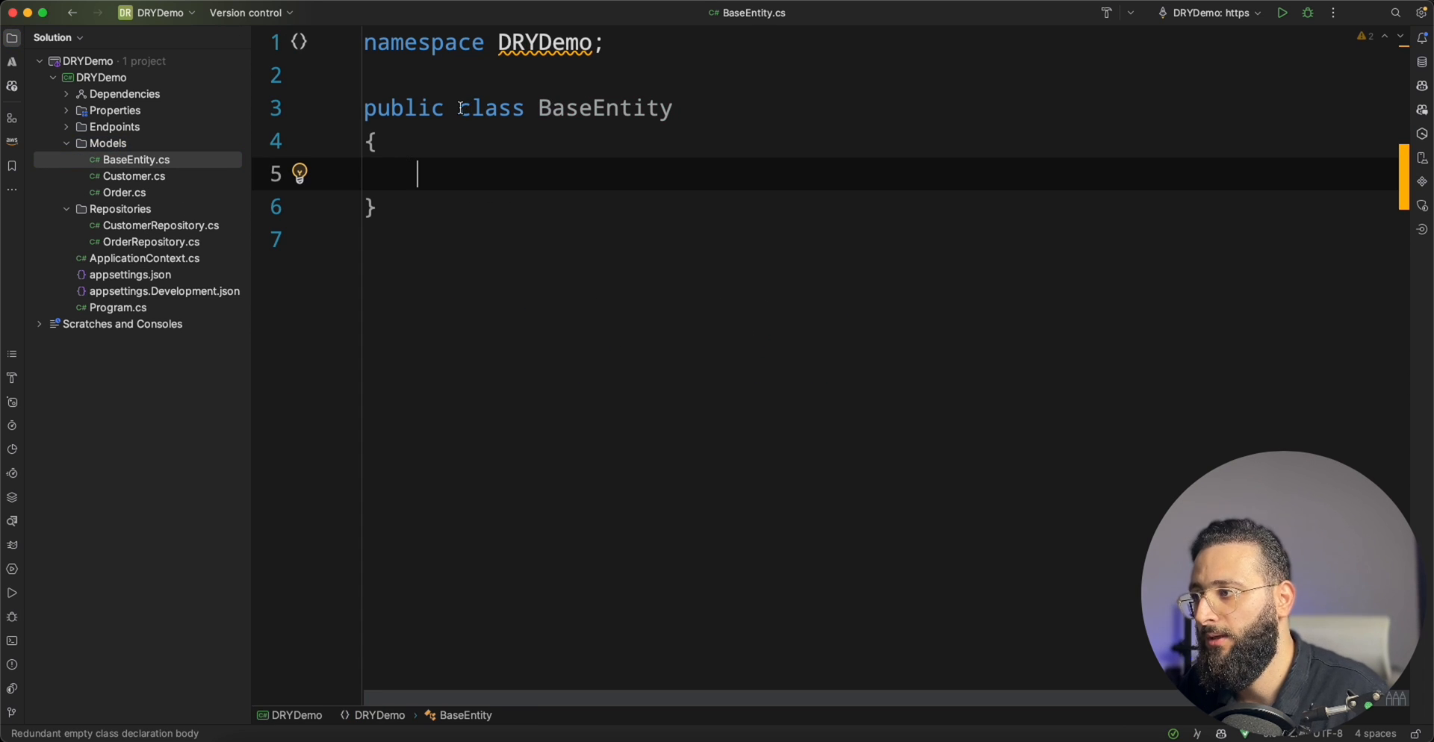
pyautogui.write('abstract')
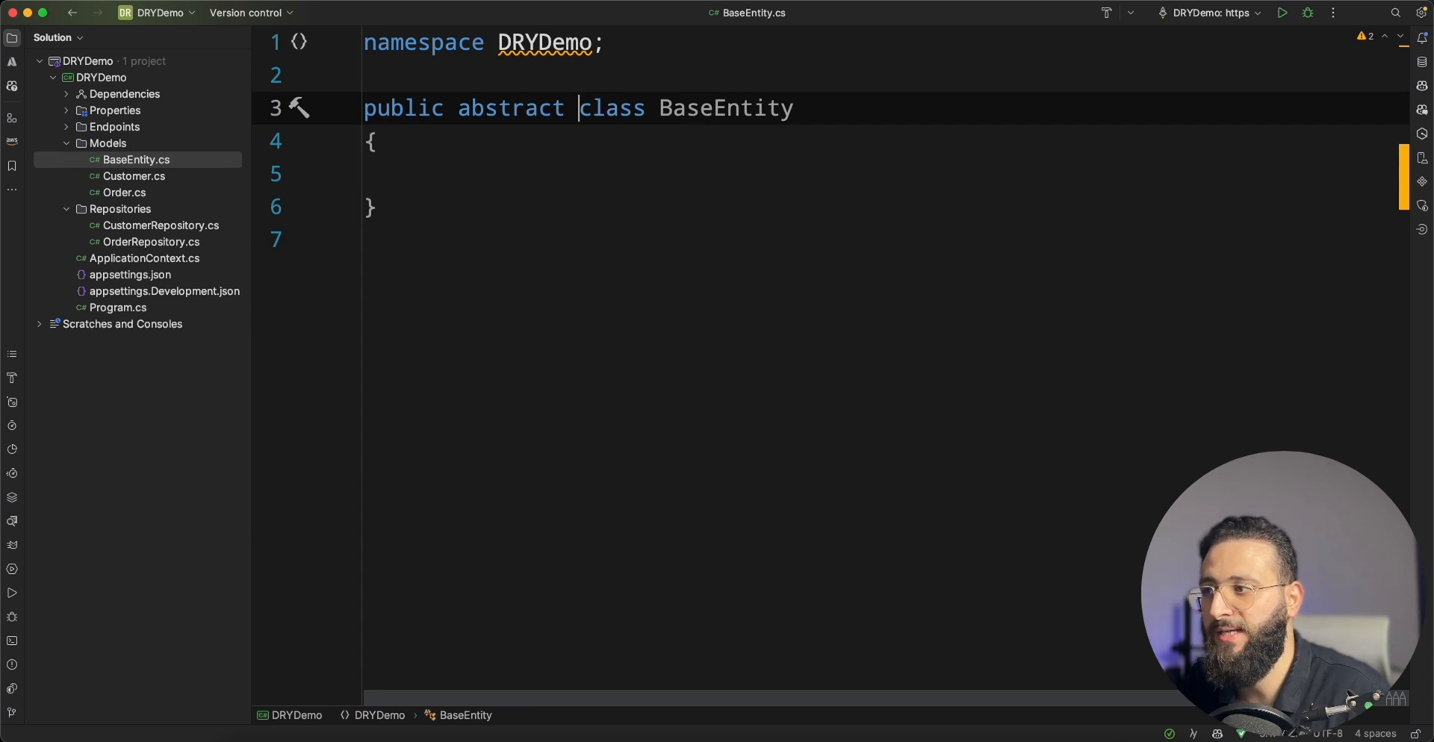
pyautogui.write('public TYPE Type { get; set; }')
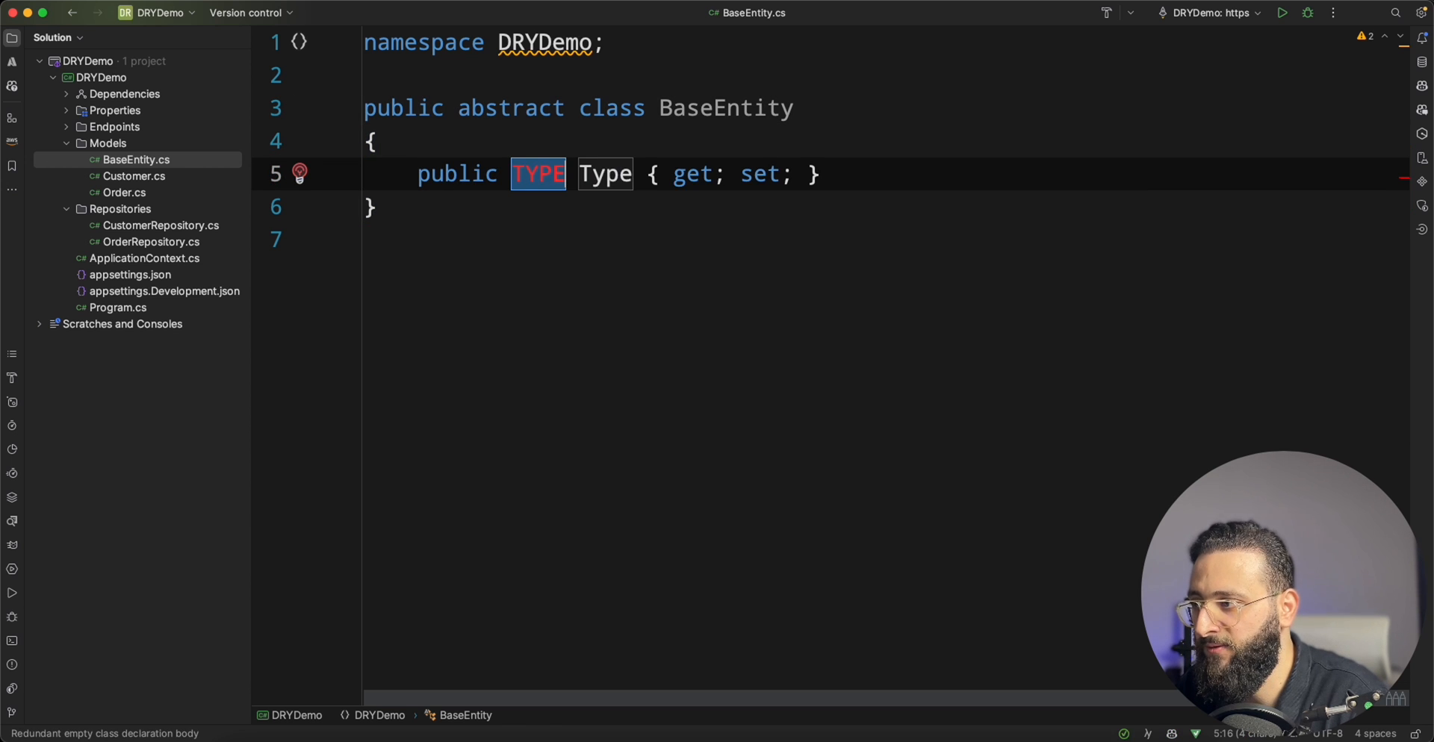
pyautogui.write('int')
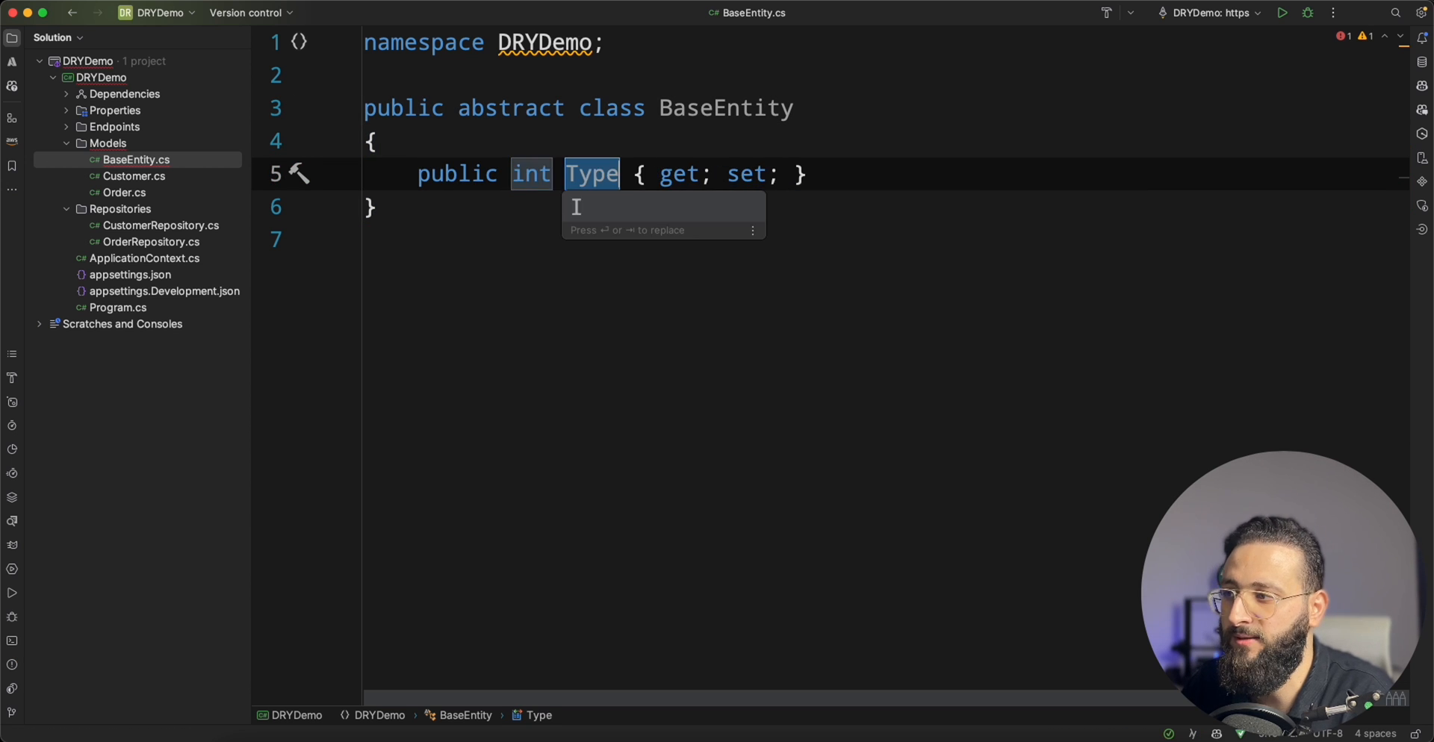
pyautogui.write('Id')
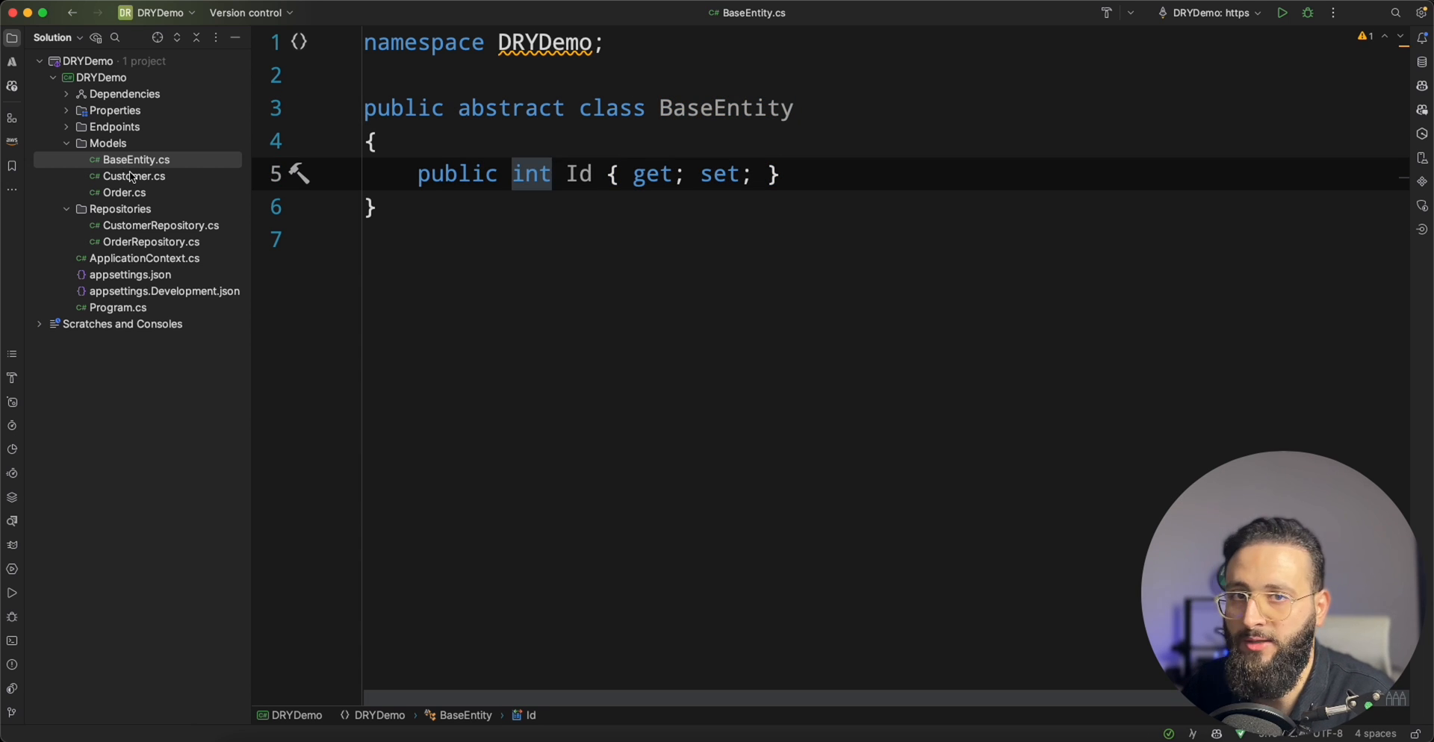
# Make the Customer record inherit BaseEntity and drop its own Id property.
pyautogui.click(134, 177)
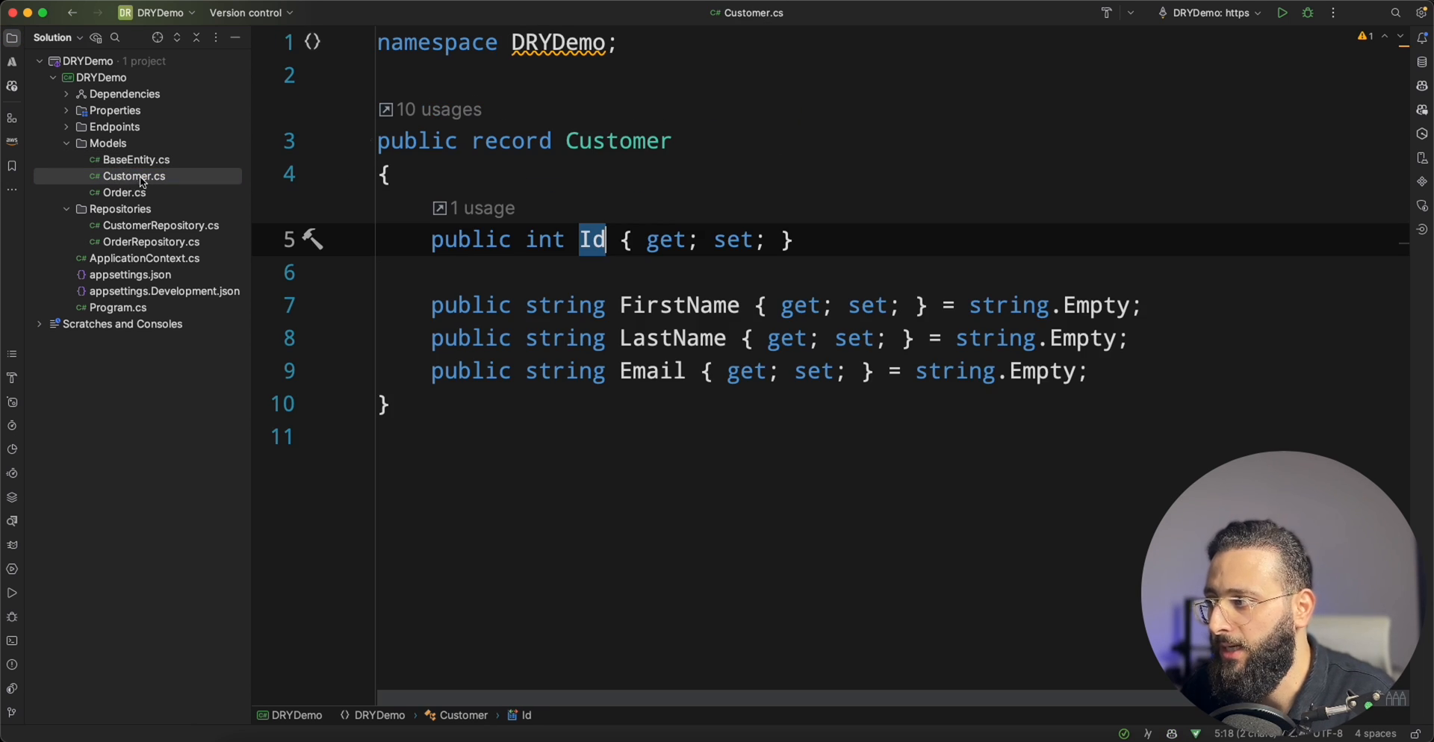
pyautogui.write(': BaseEntity')
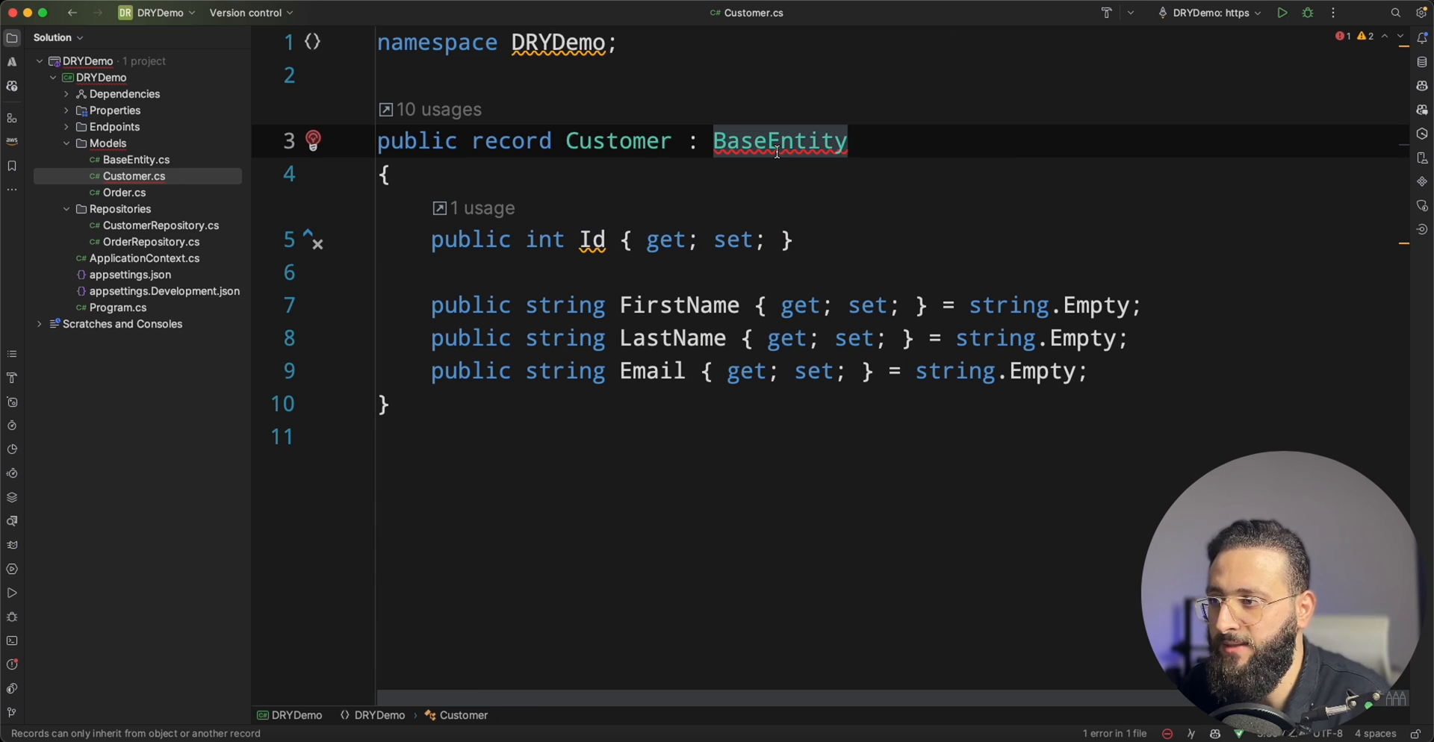
pyautogui.moveTo(778, 141)
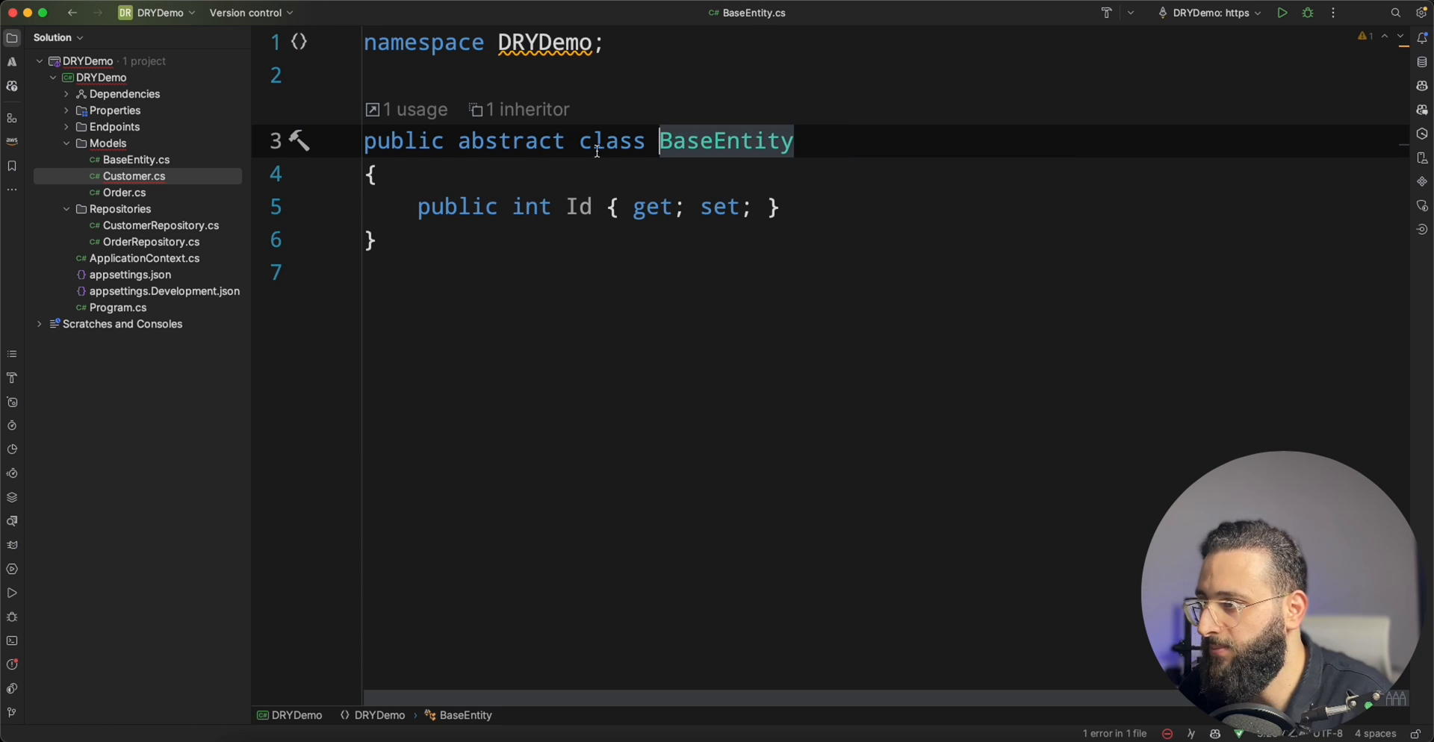
pyautogui.write('rec')
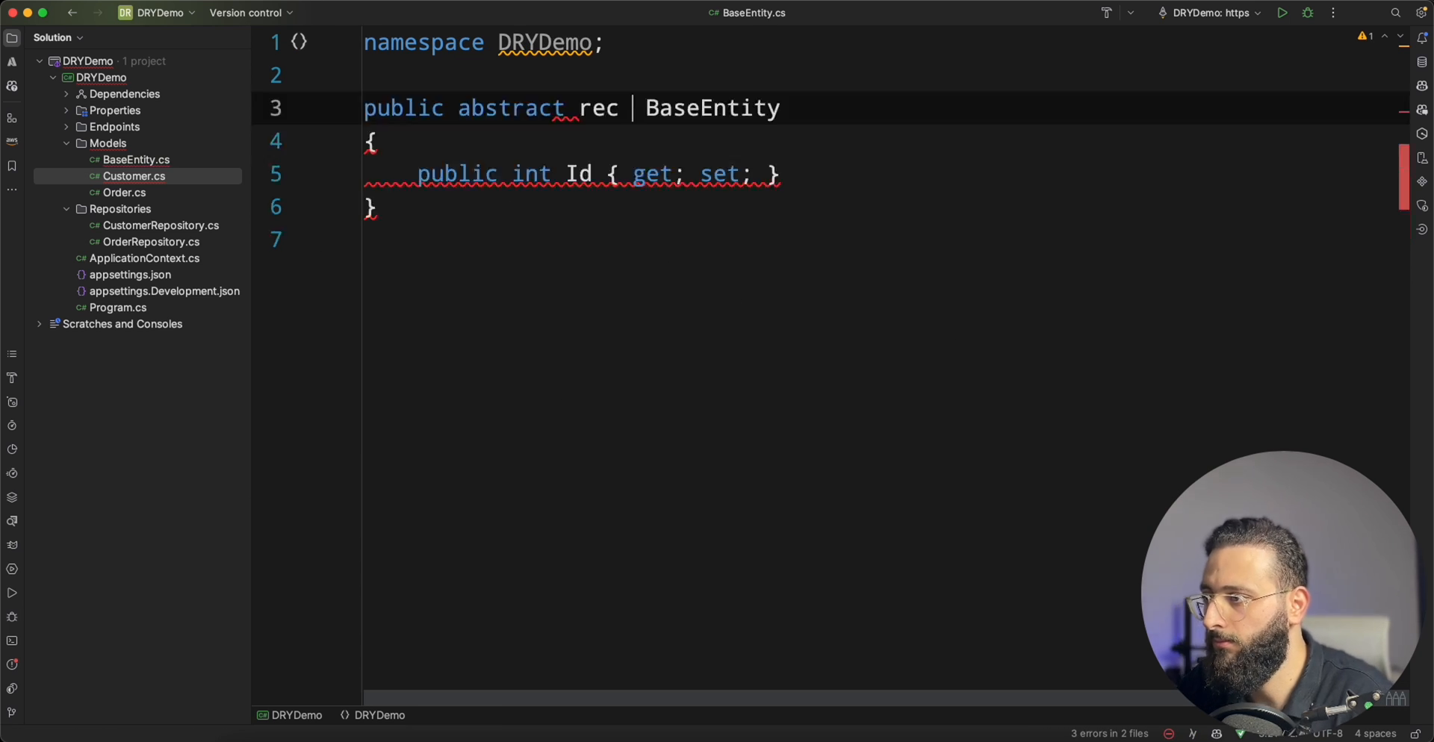
pyautogui.write('ord')
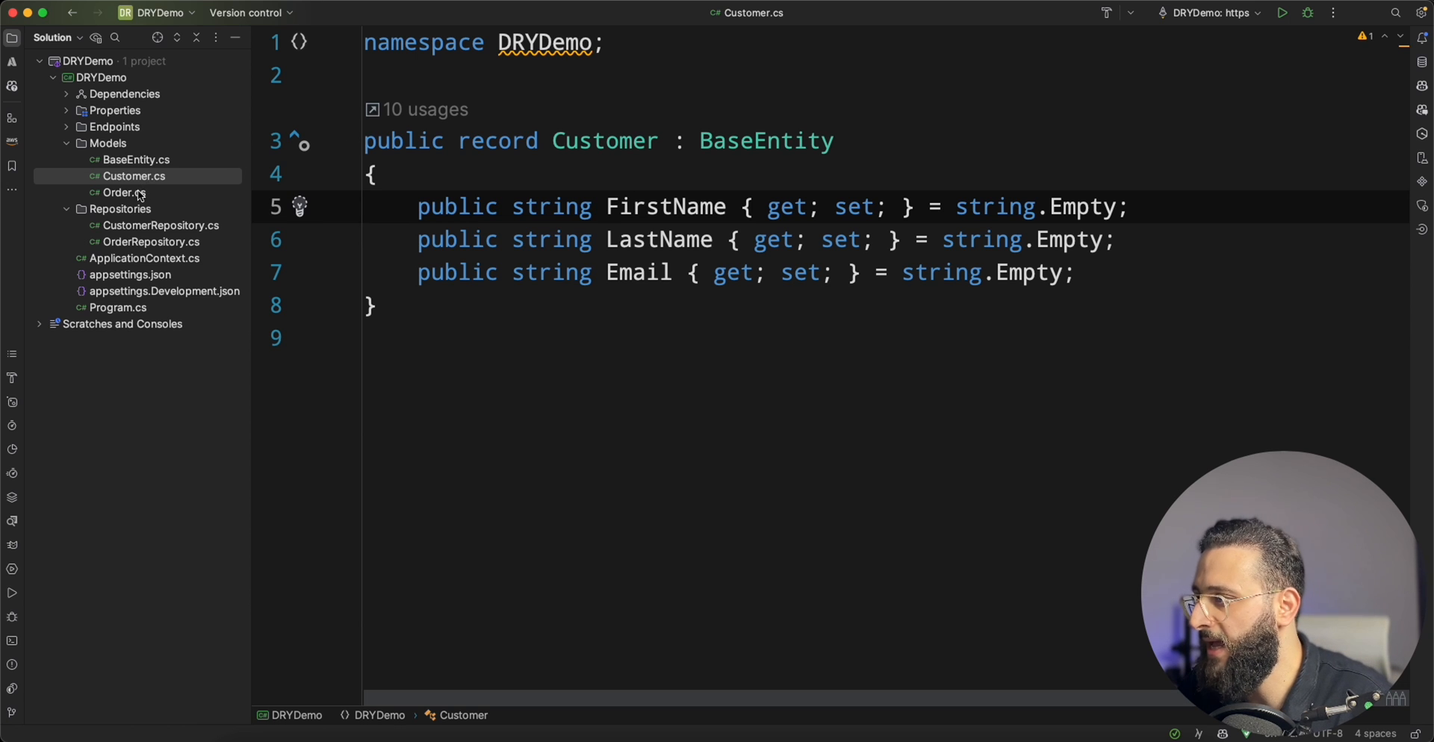
# Make the Order record inherit BaseEntity and remove its Id property and blank line.
pyautogui.click(124, 193)
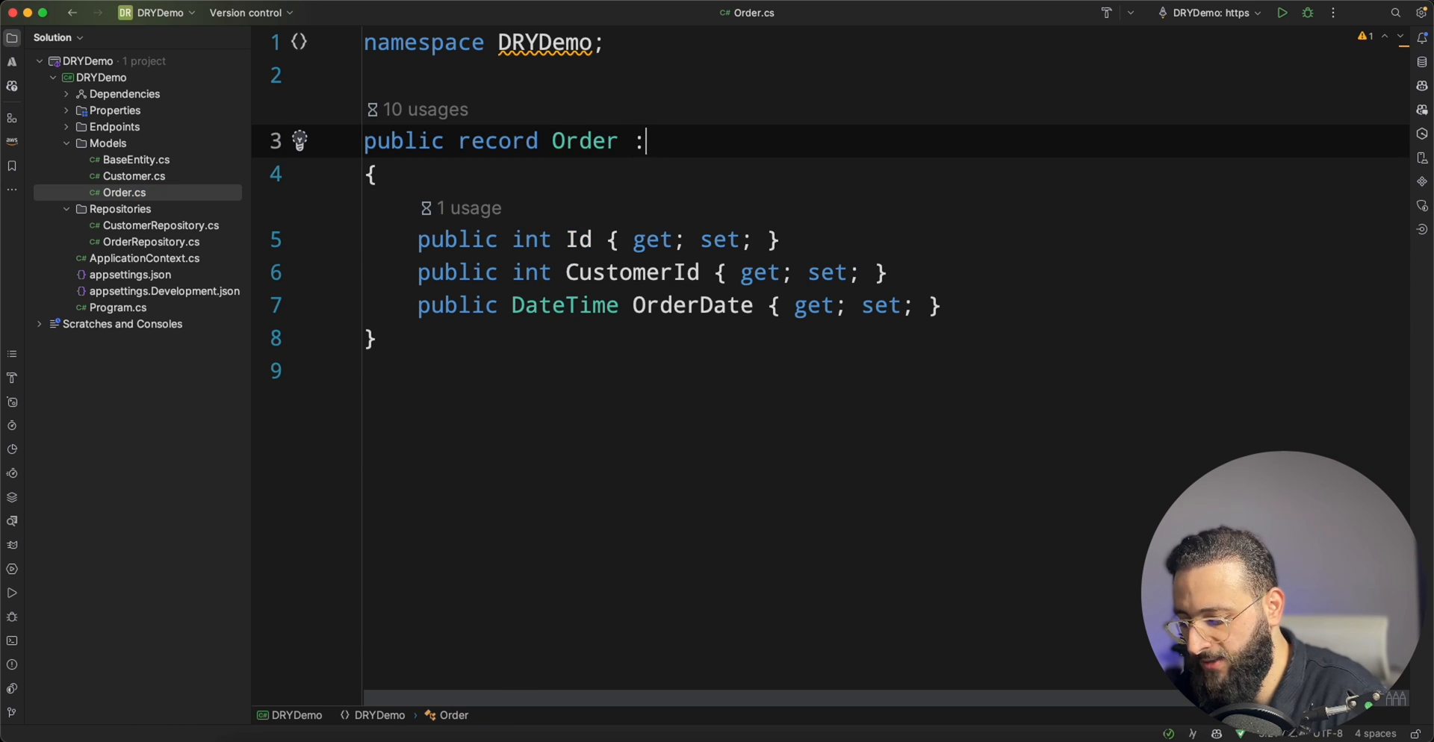
pyautogui.write('BaseEntity')
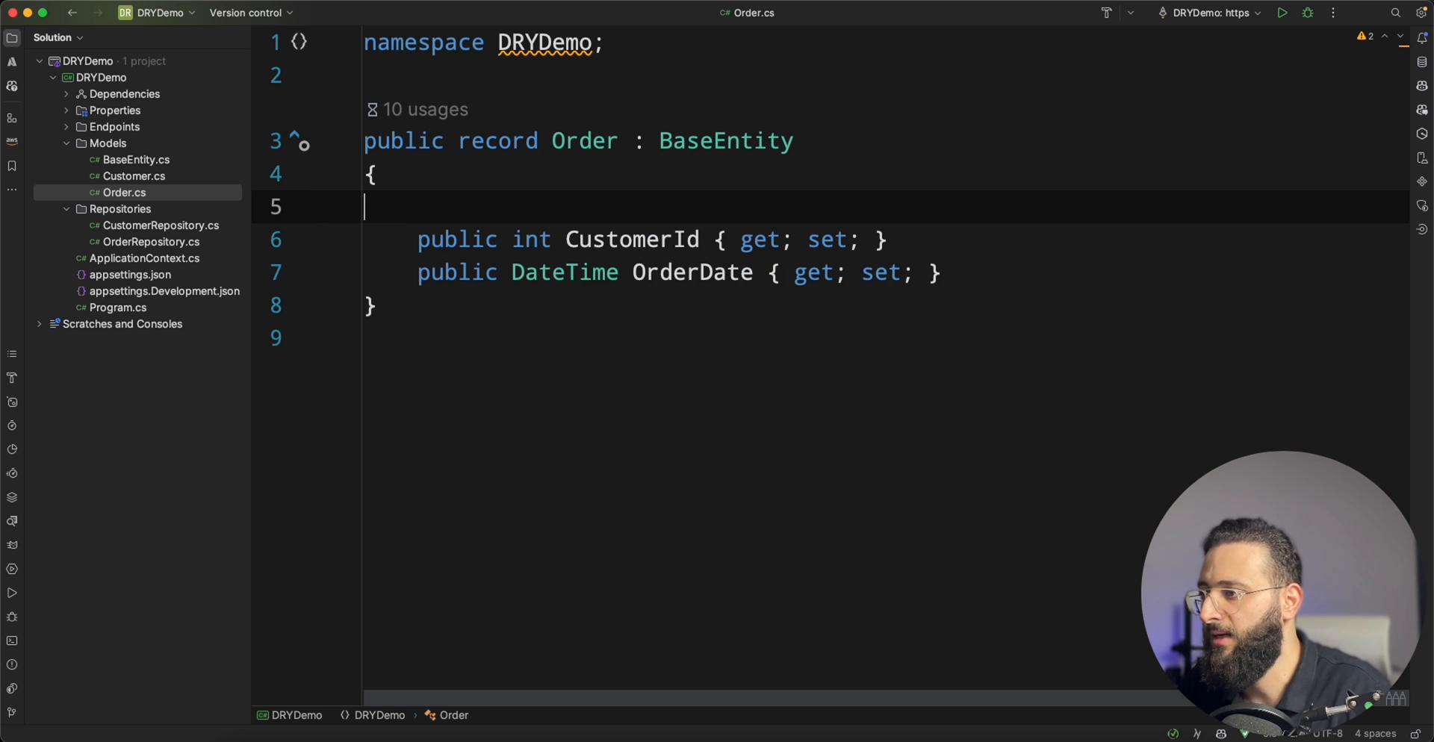
pyautogui.press('Backspace')
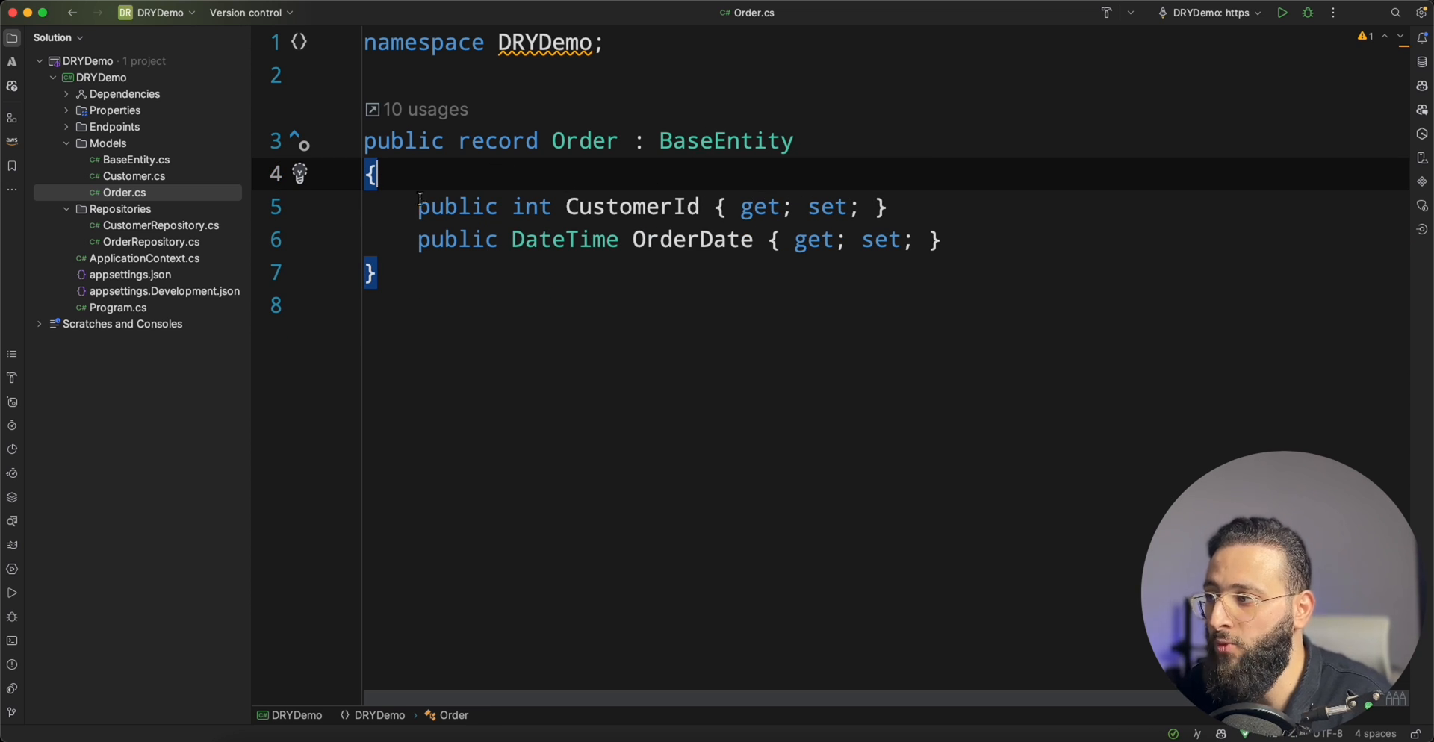
pyautogui.moveTo(569, 167)
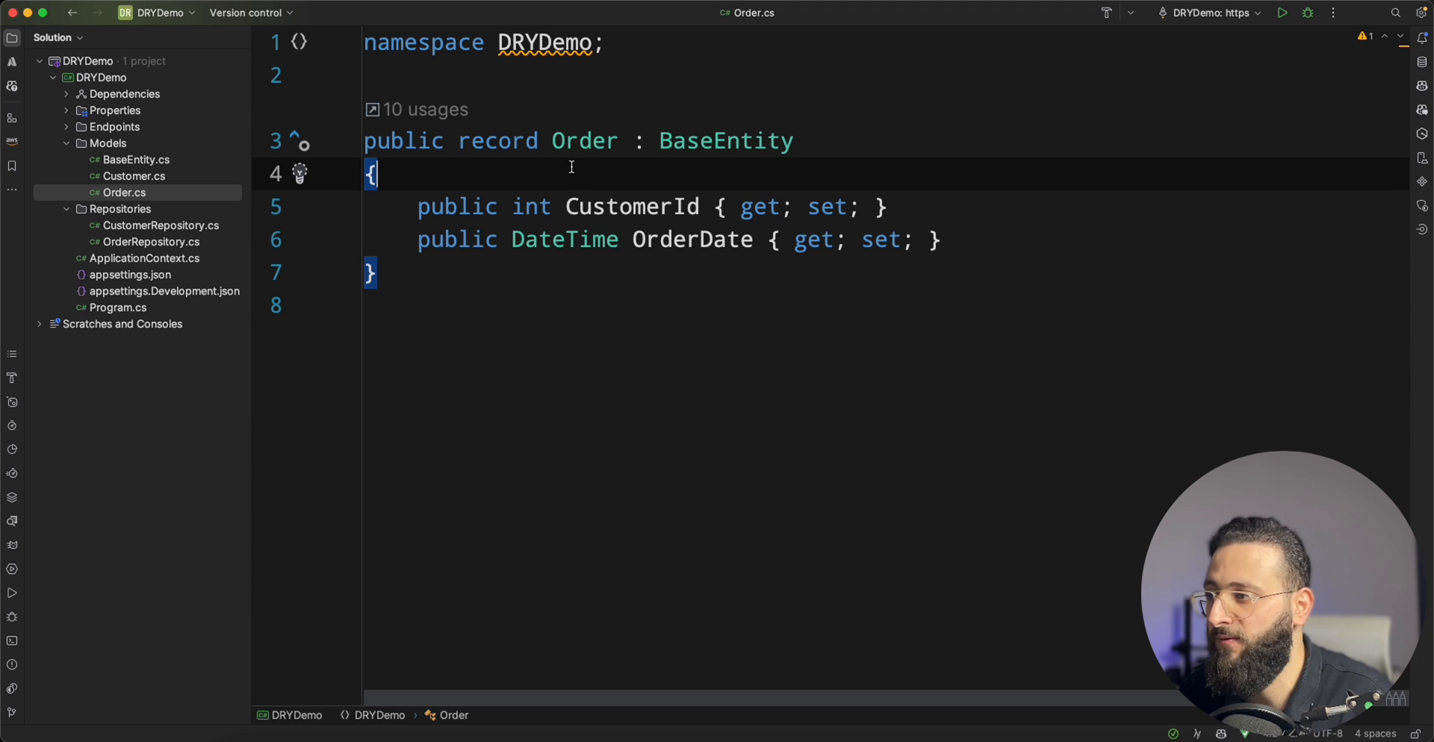
pyautogui.moveTo(717, 135)
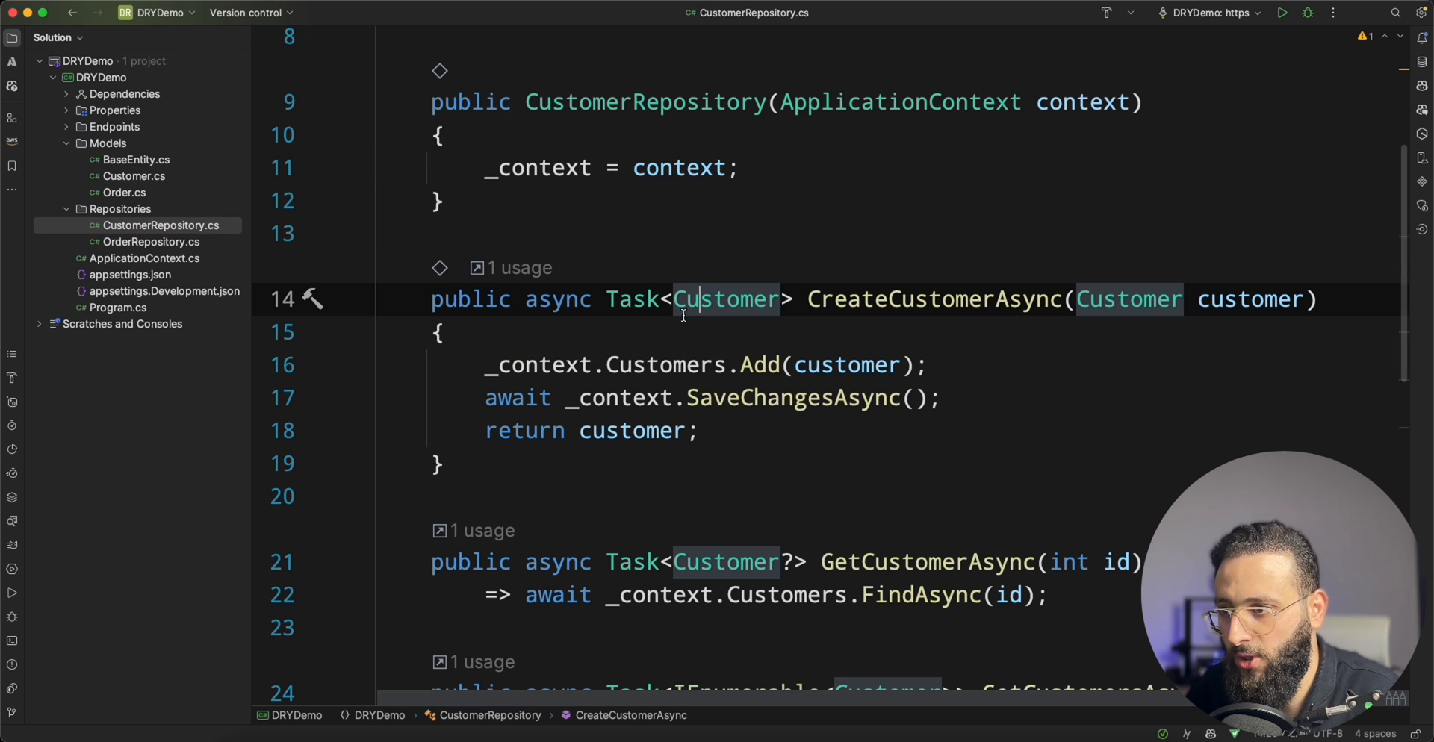
# Scroll through CustomerRepository's CRUD methods and select the Repositories folder.
pyautogui.scroll(-3)
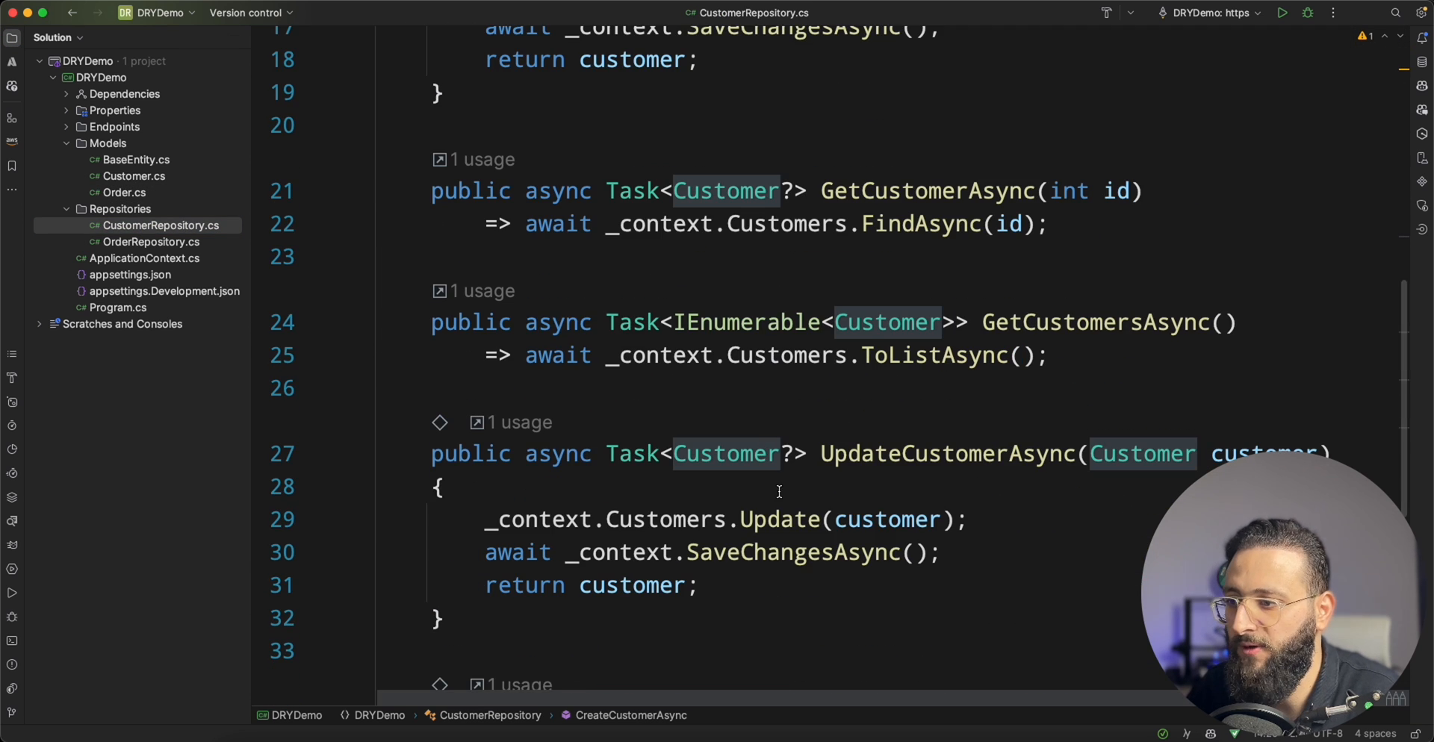
pyautogui.scroll(-3)
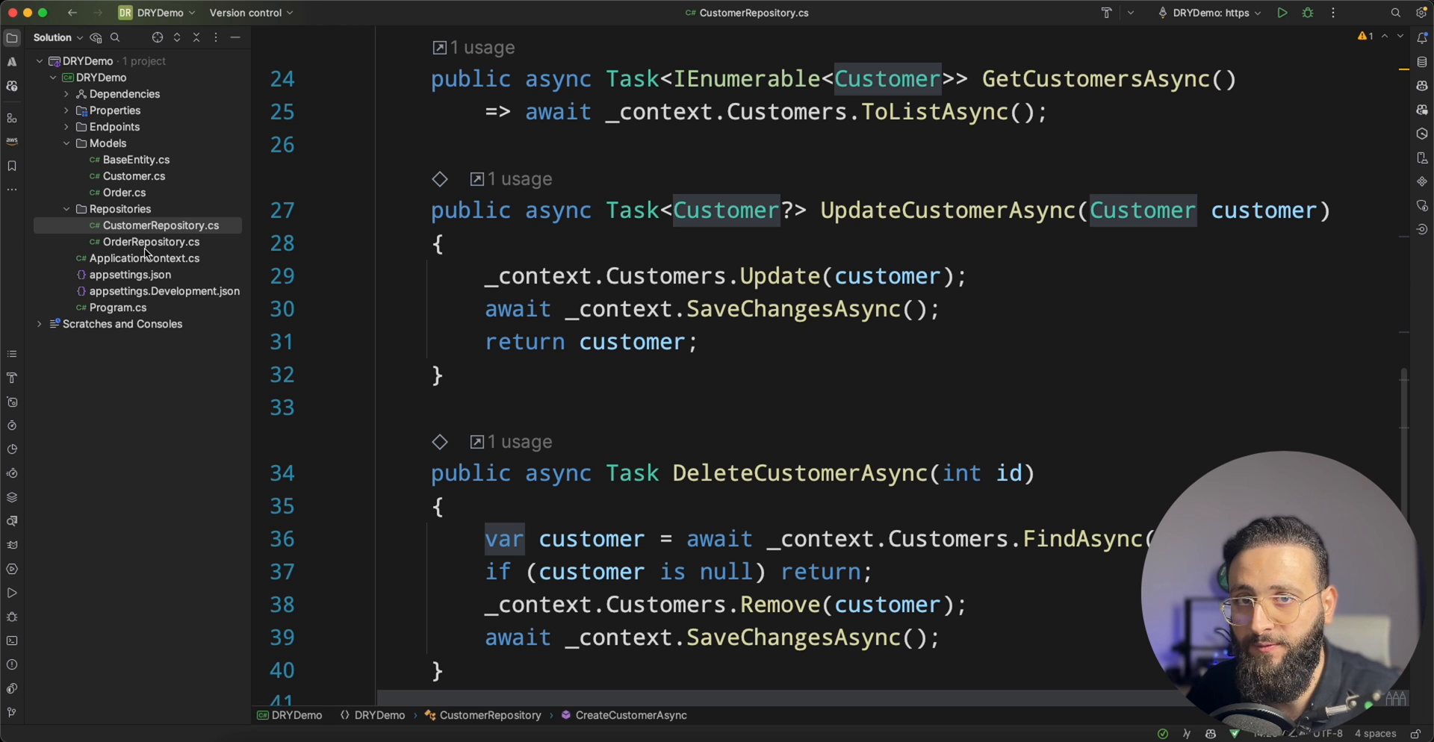
pyautogui.moveTo(142, 242)
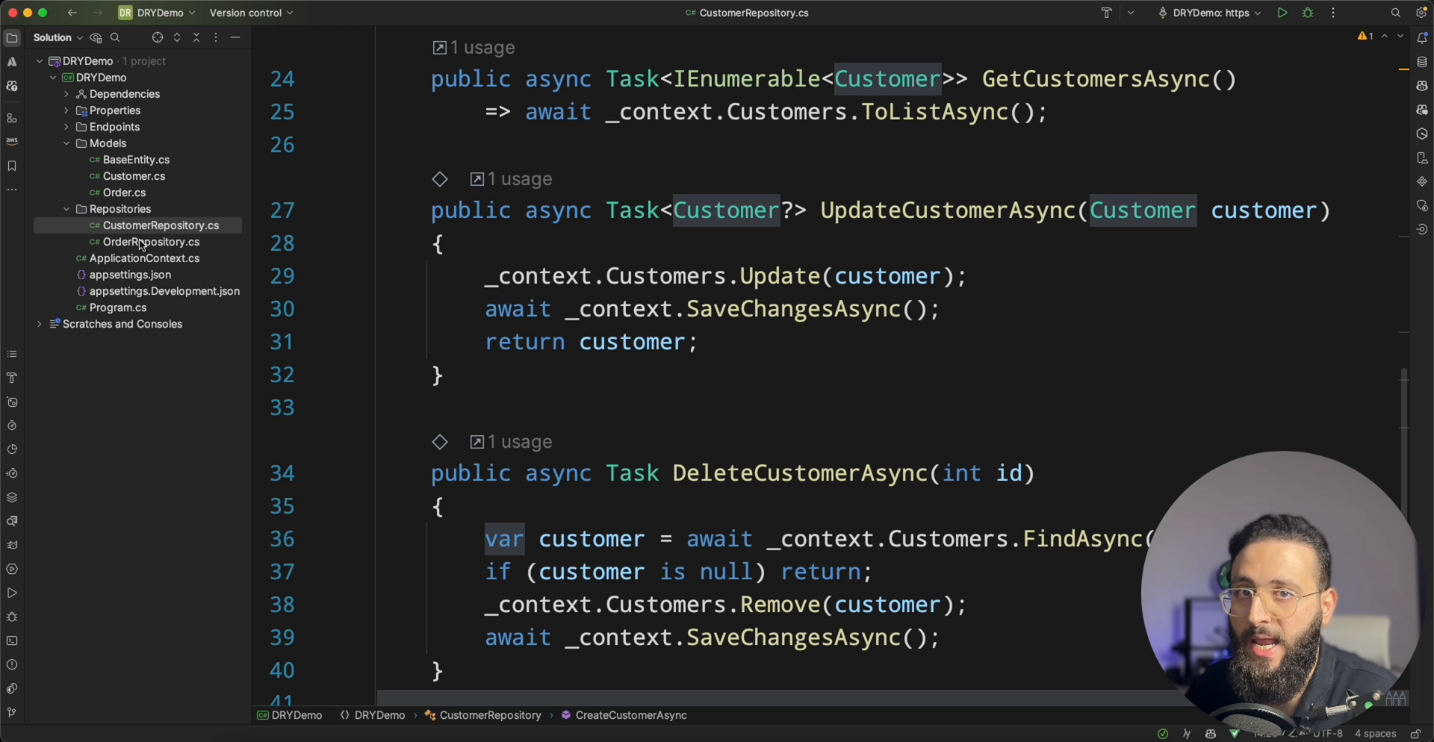
pyautogui.click(120, 209)
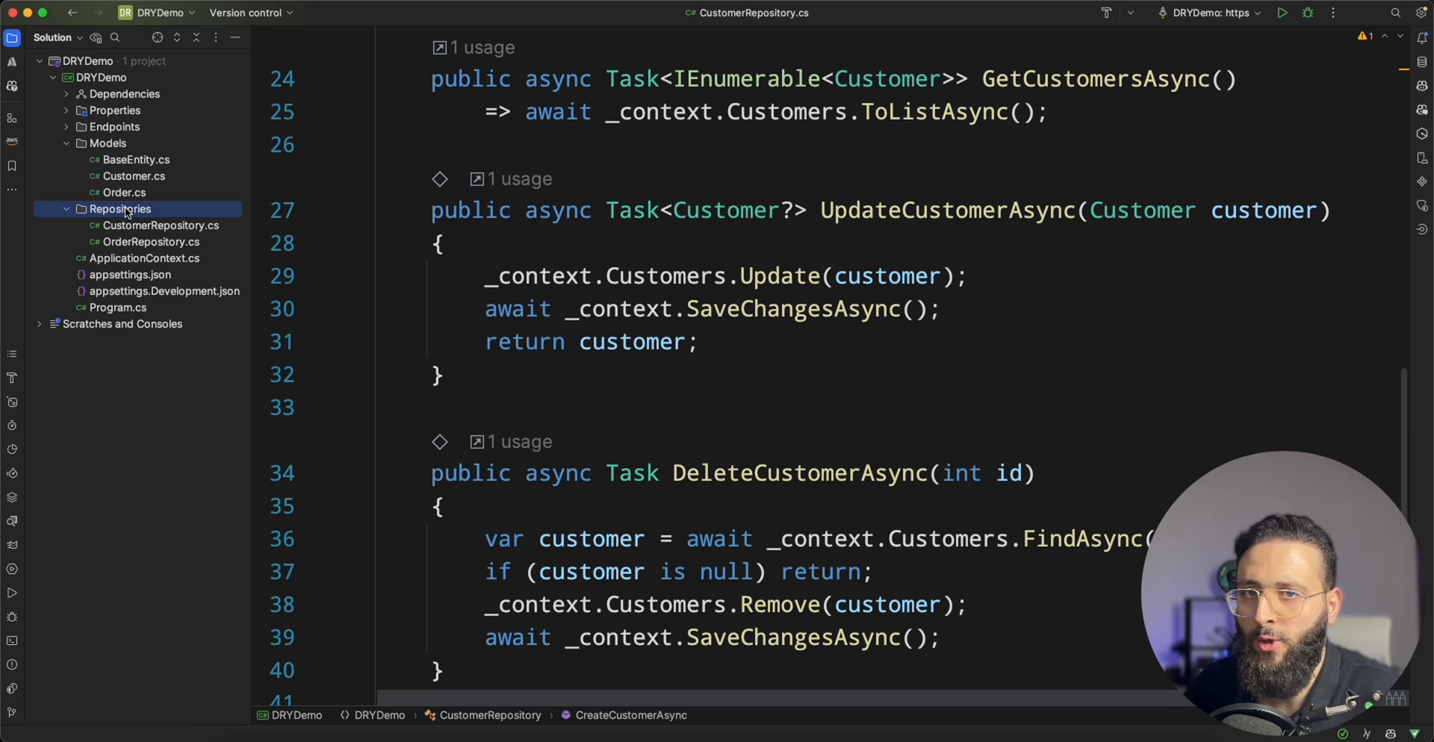
# Create interface IEfRepository<T> where T : BaseEntity with CRUD signatures in Repositories.
pyautogui.rightClick(119, 209)
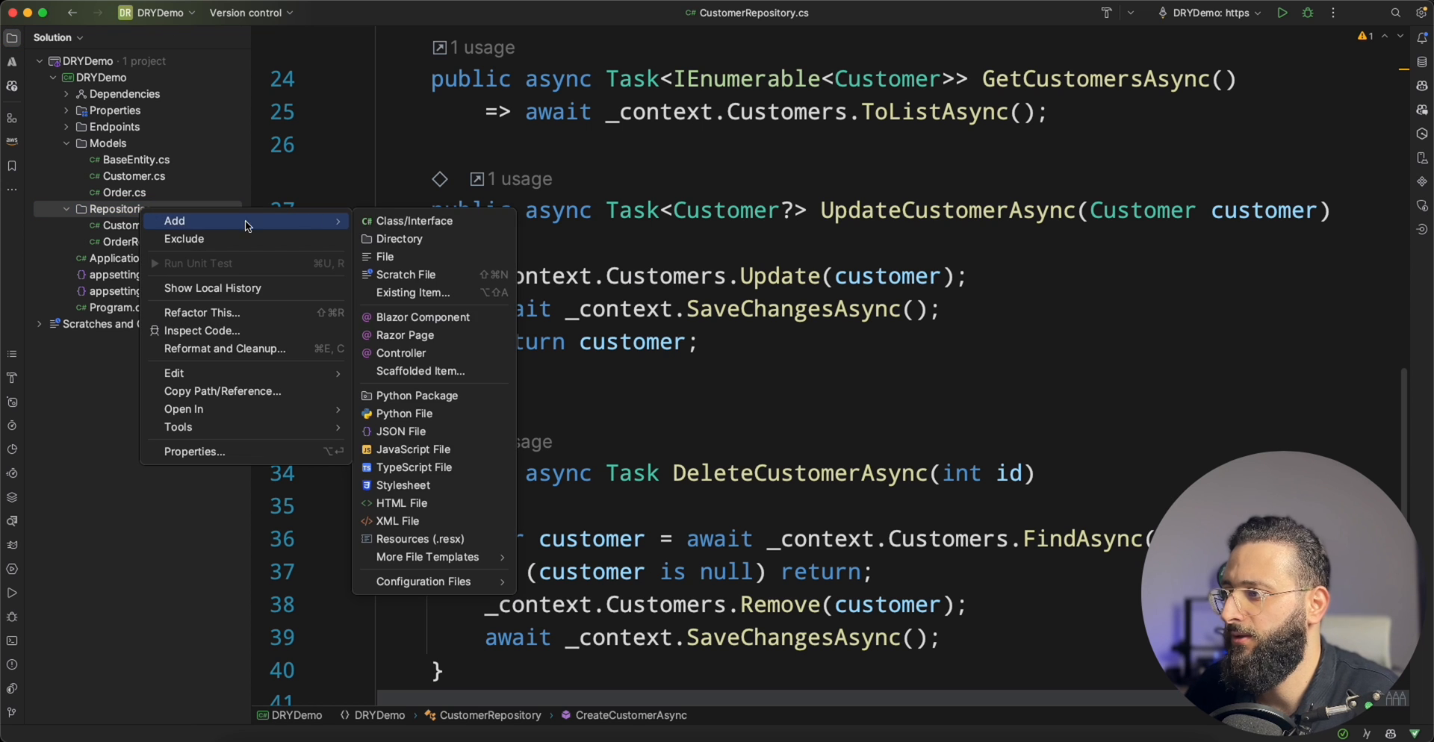
pyautogui.click(415, 221)
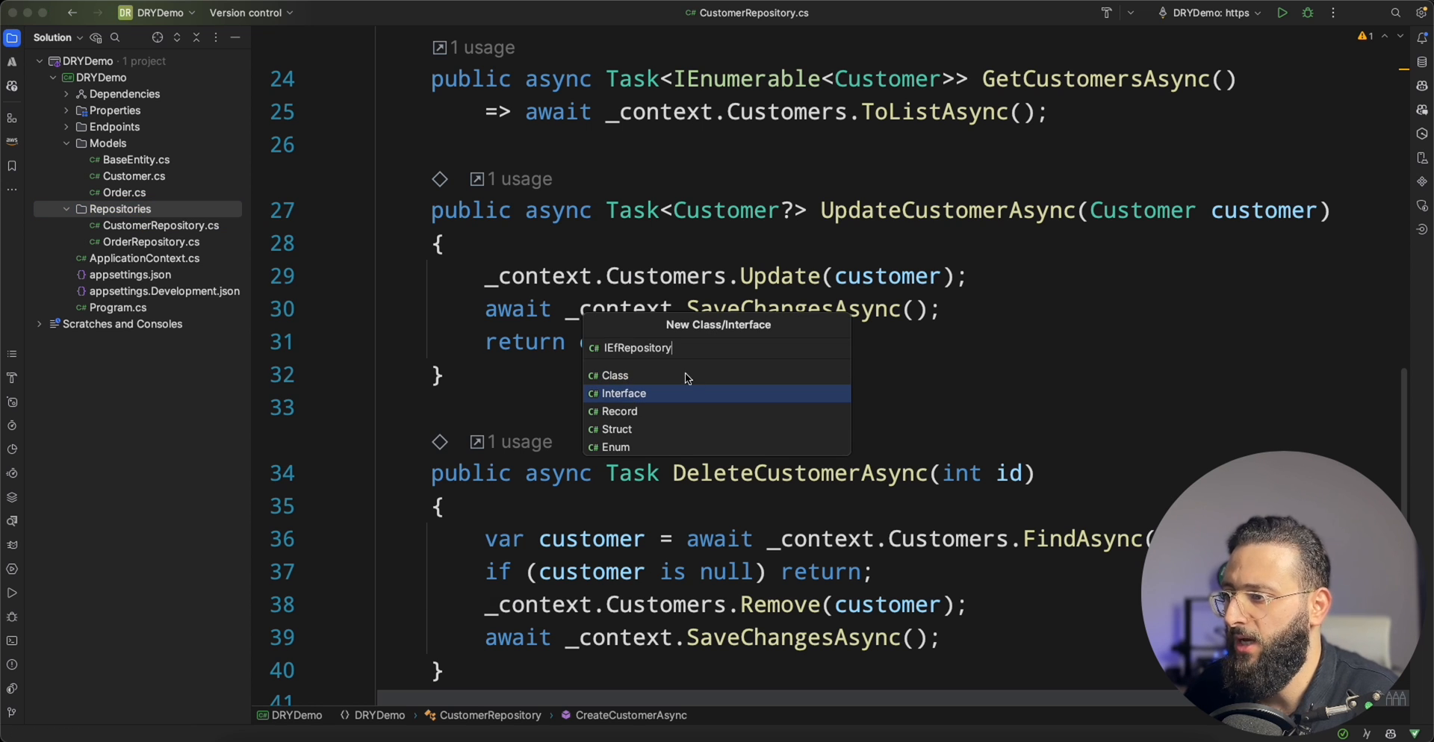
pyautogui.click(623, 393)
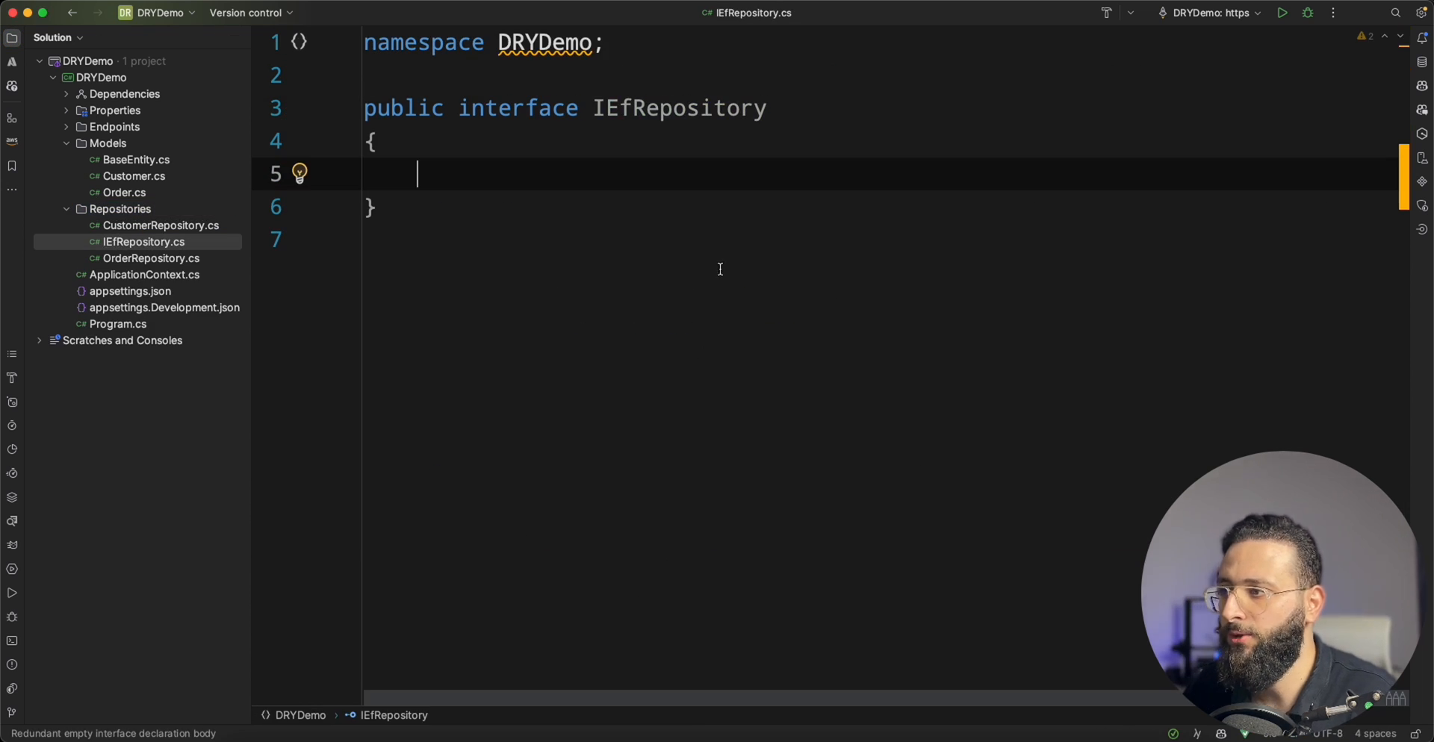
pyautogui.moveTo(784, 171)
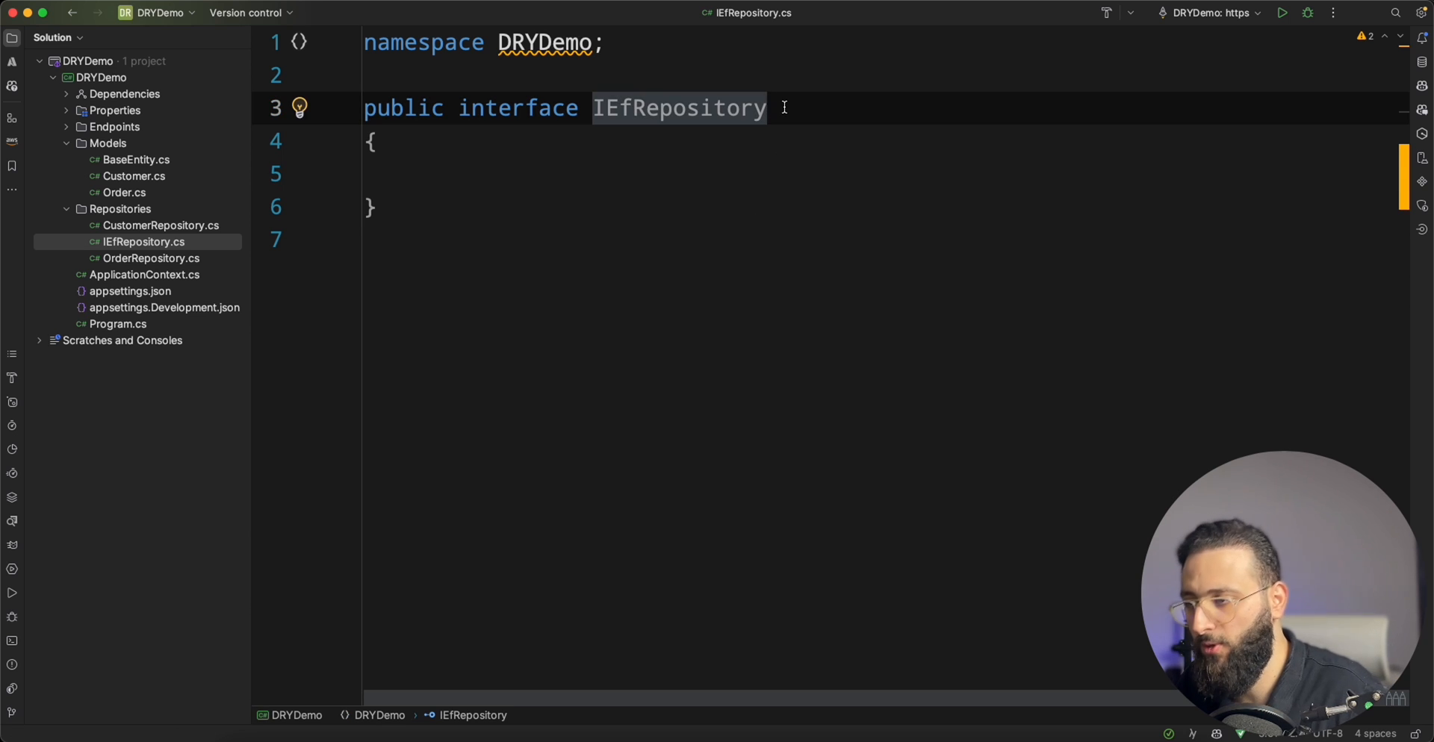
pyautogui.write('<T> where T : BaseEntity')
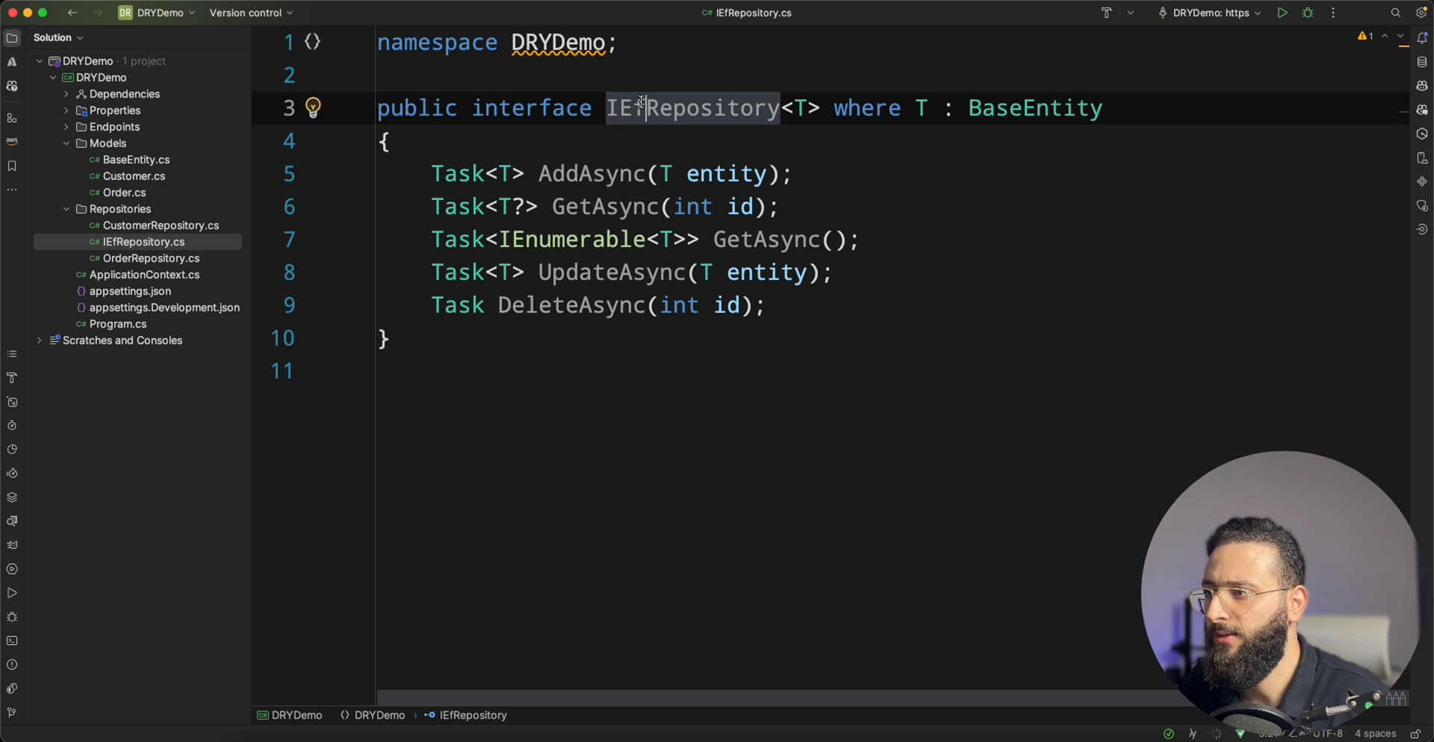
# Add a new EfRepository class file to the Repositories folder.
pyautogui.click(120, 209)
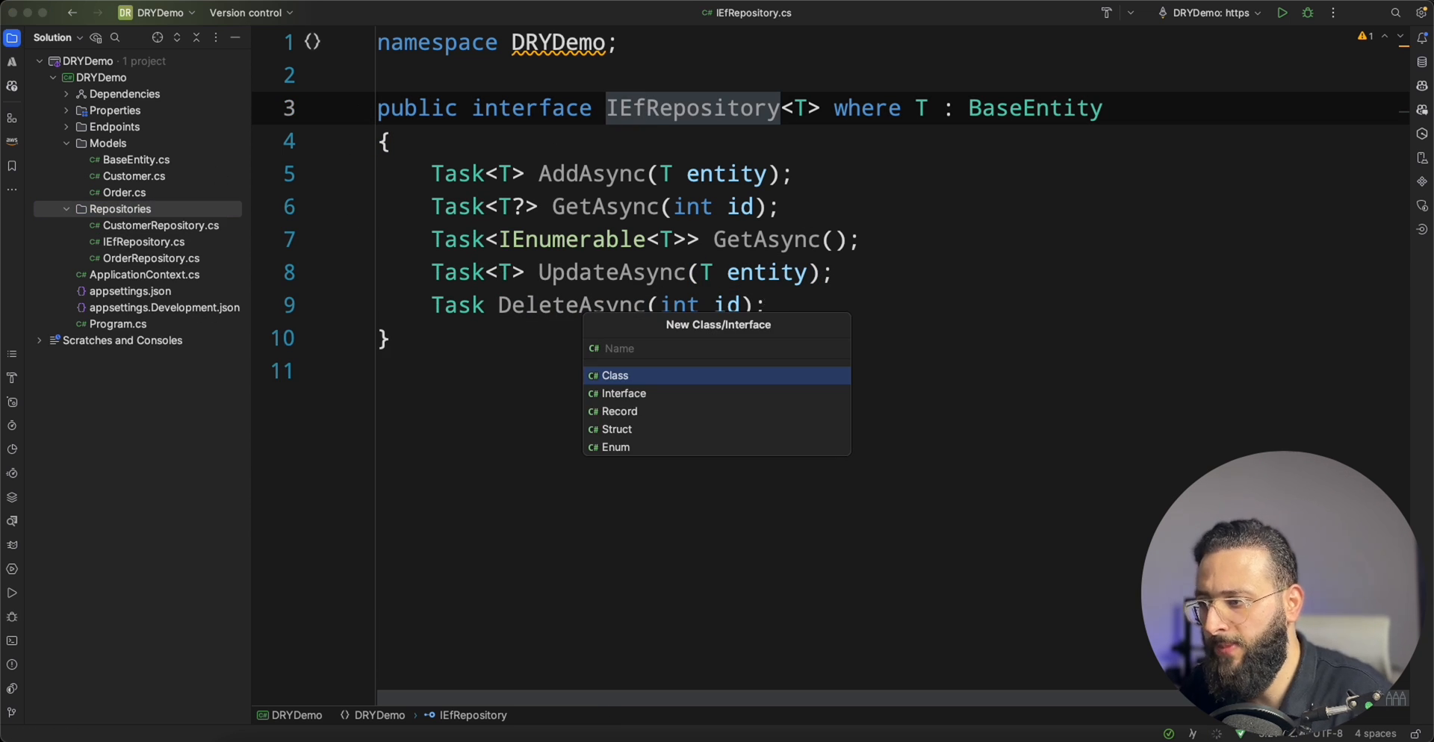
pyautogui.write('B')
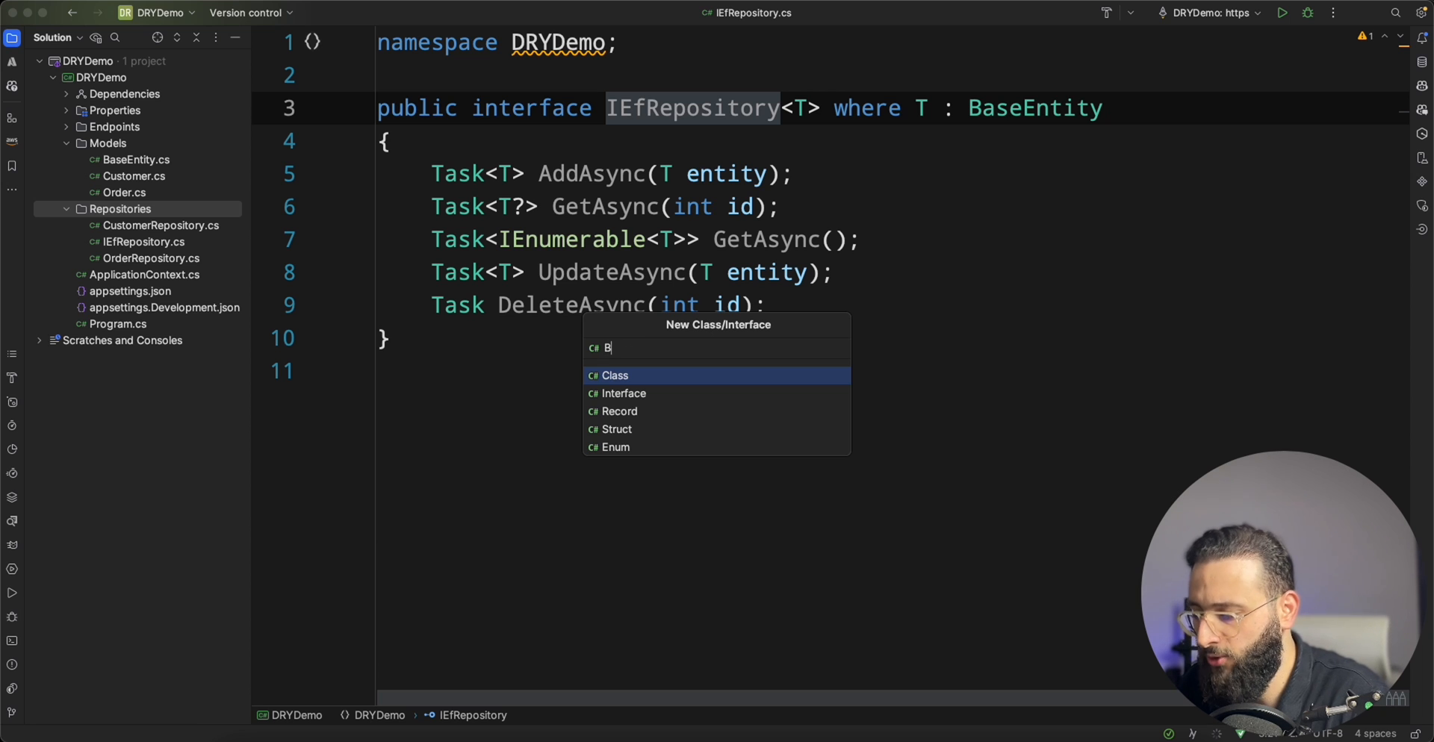
pyautogui.press('Backspace')
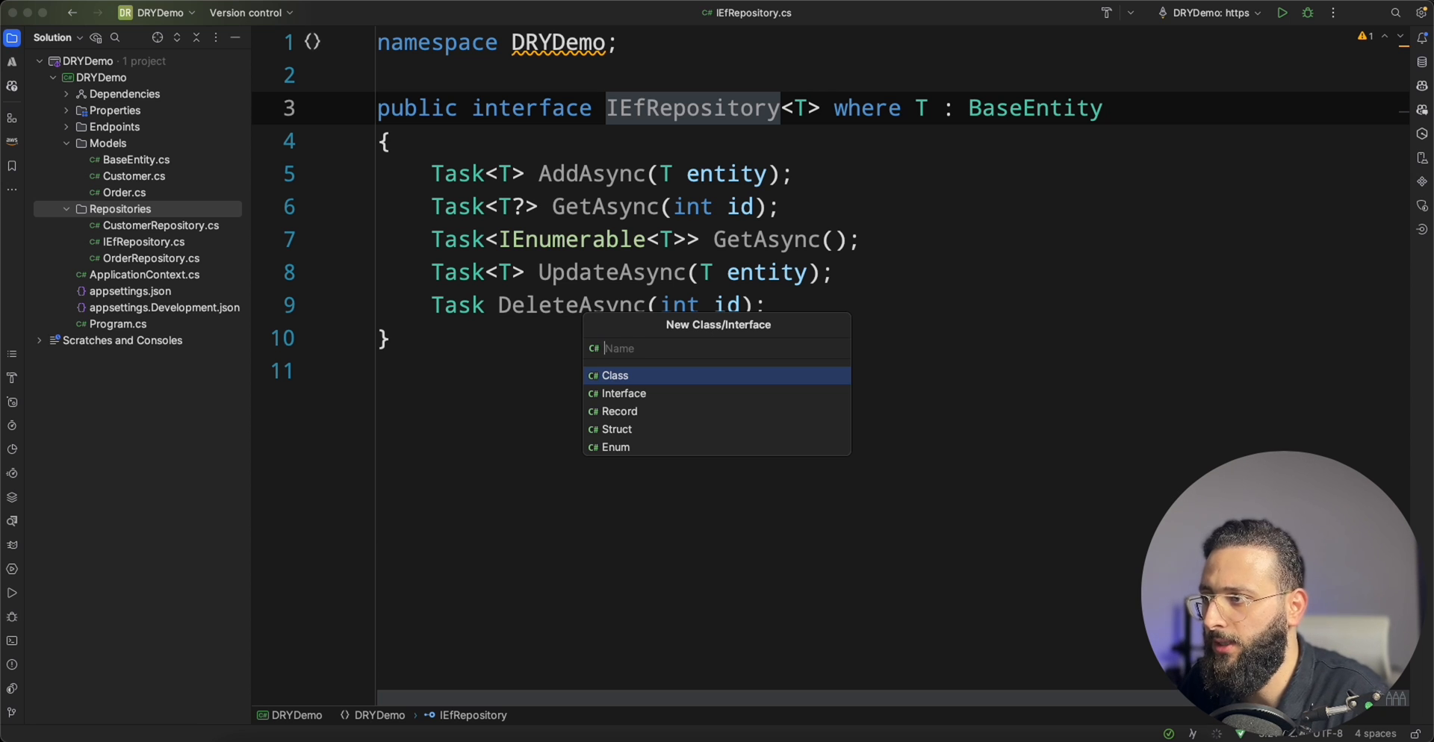
pyautogui.write('EfReposotyr')
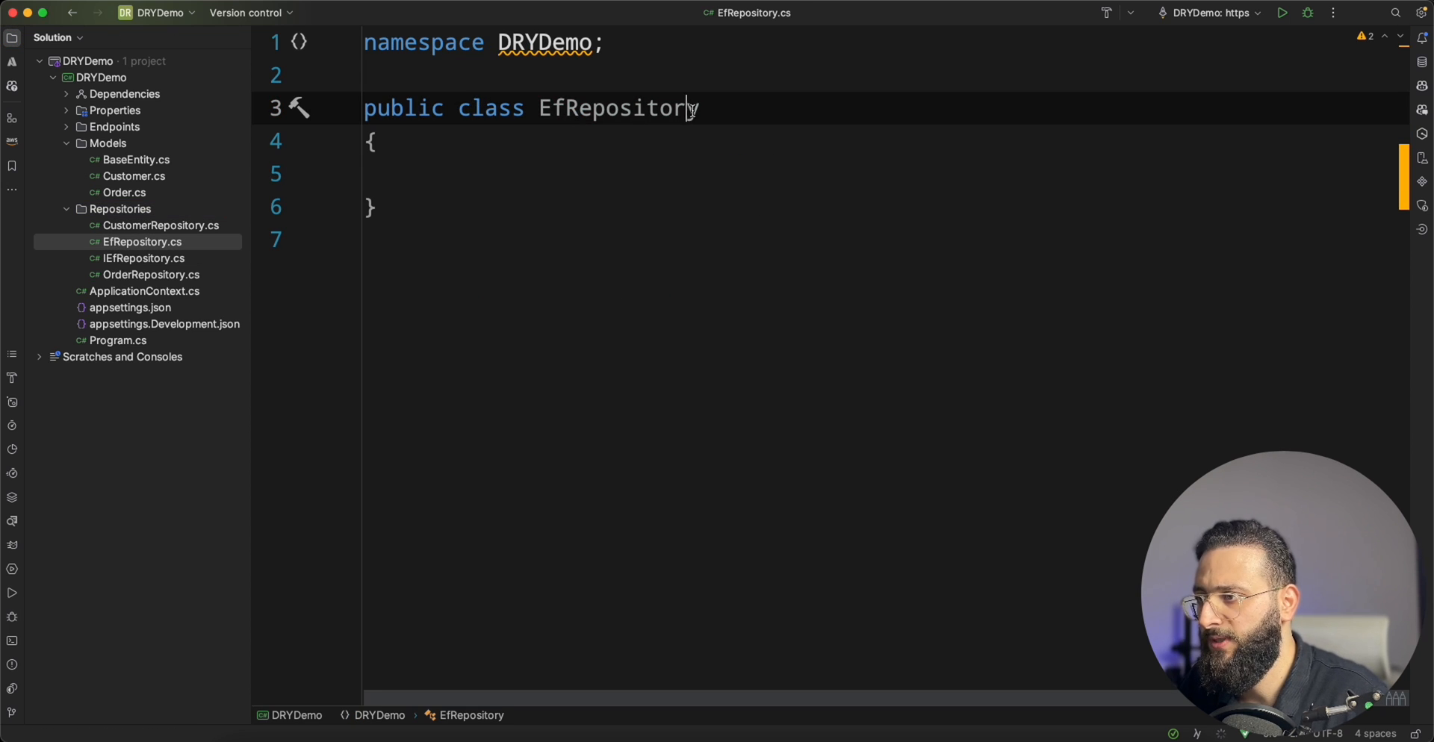
# Declare EfRepository<T> : IEfRepository<T> where T : BaseEntity and generate all five member stubs.
pyautogui.write('<T> : IEfRepository<>')
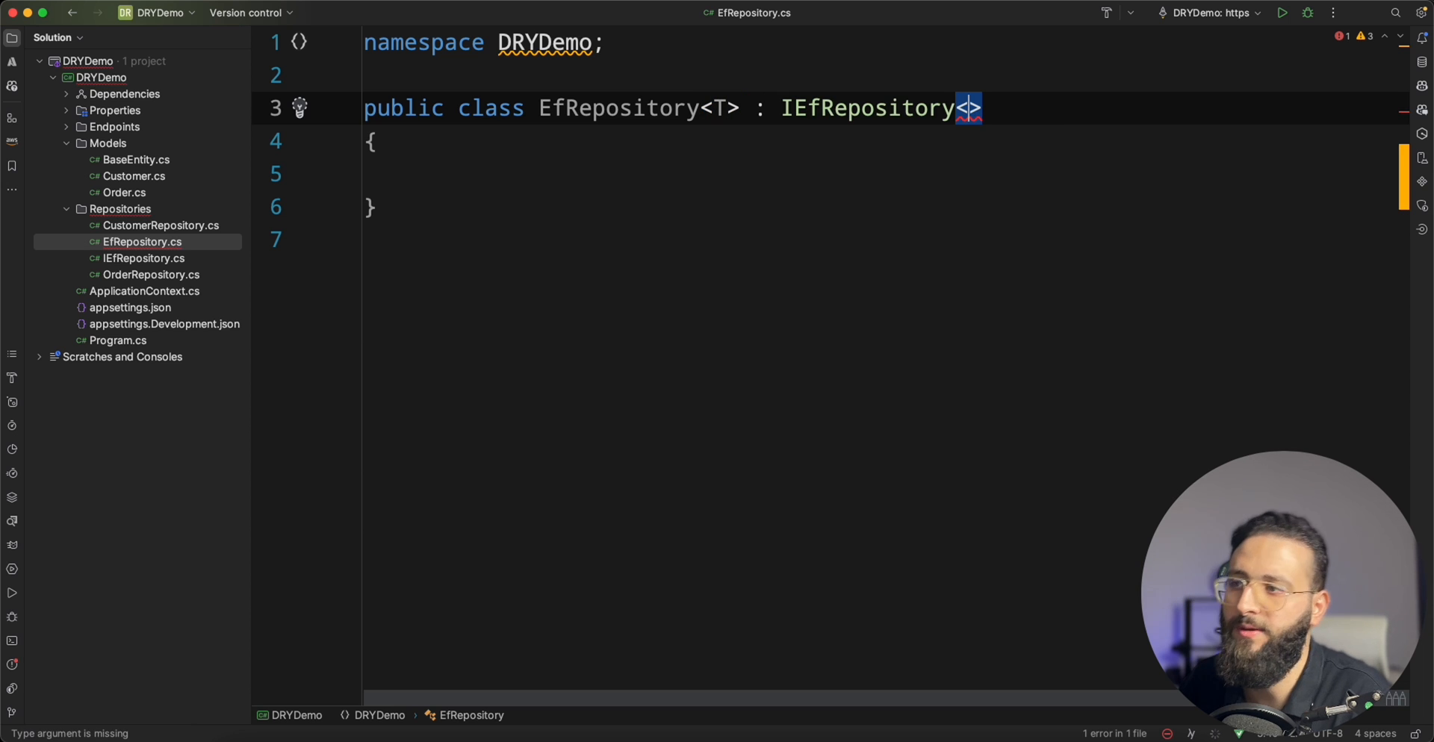
pyautogui.write('T')
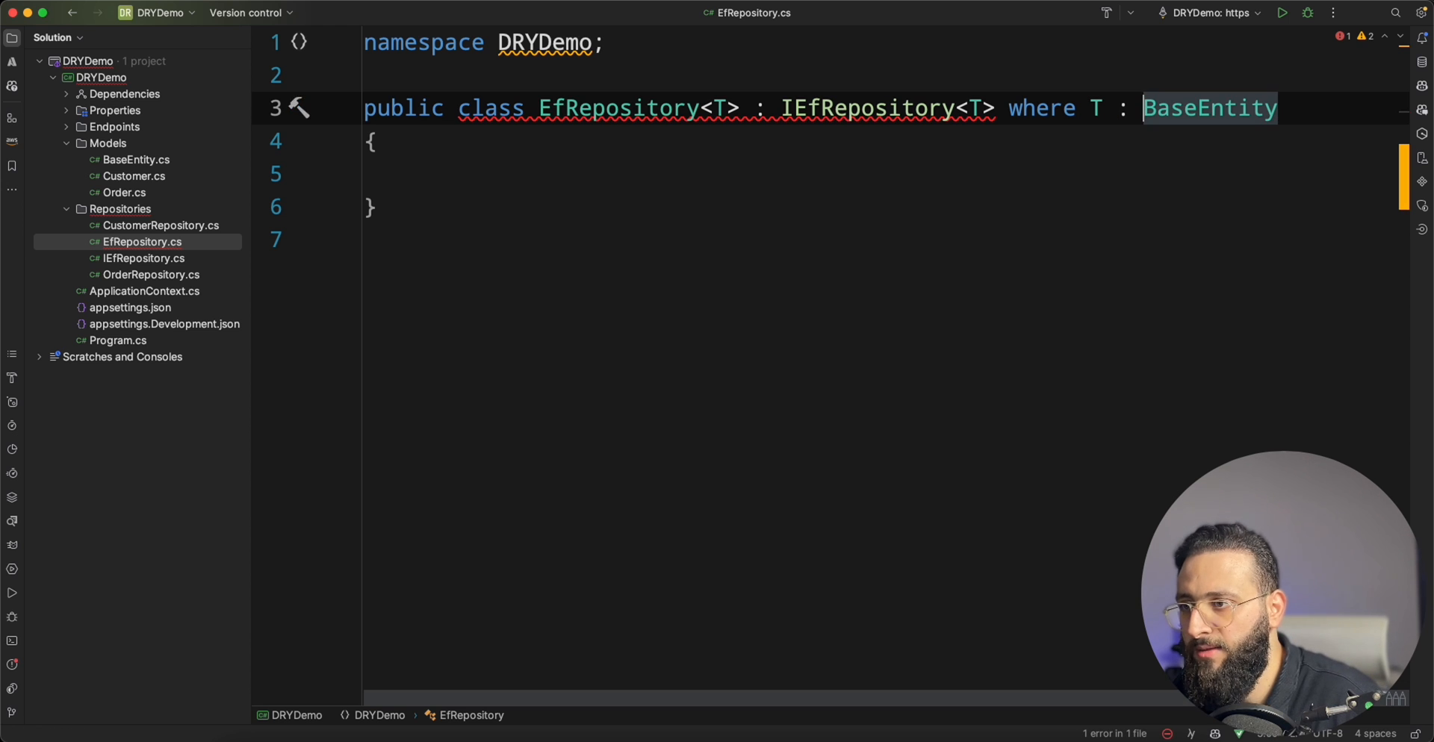
pyautogui.click(298, 108)
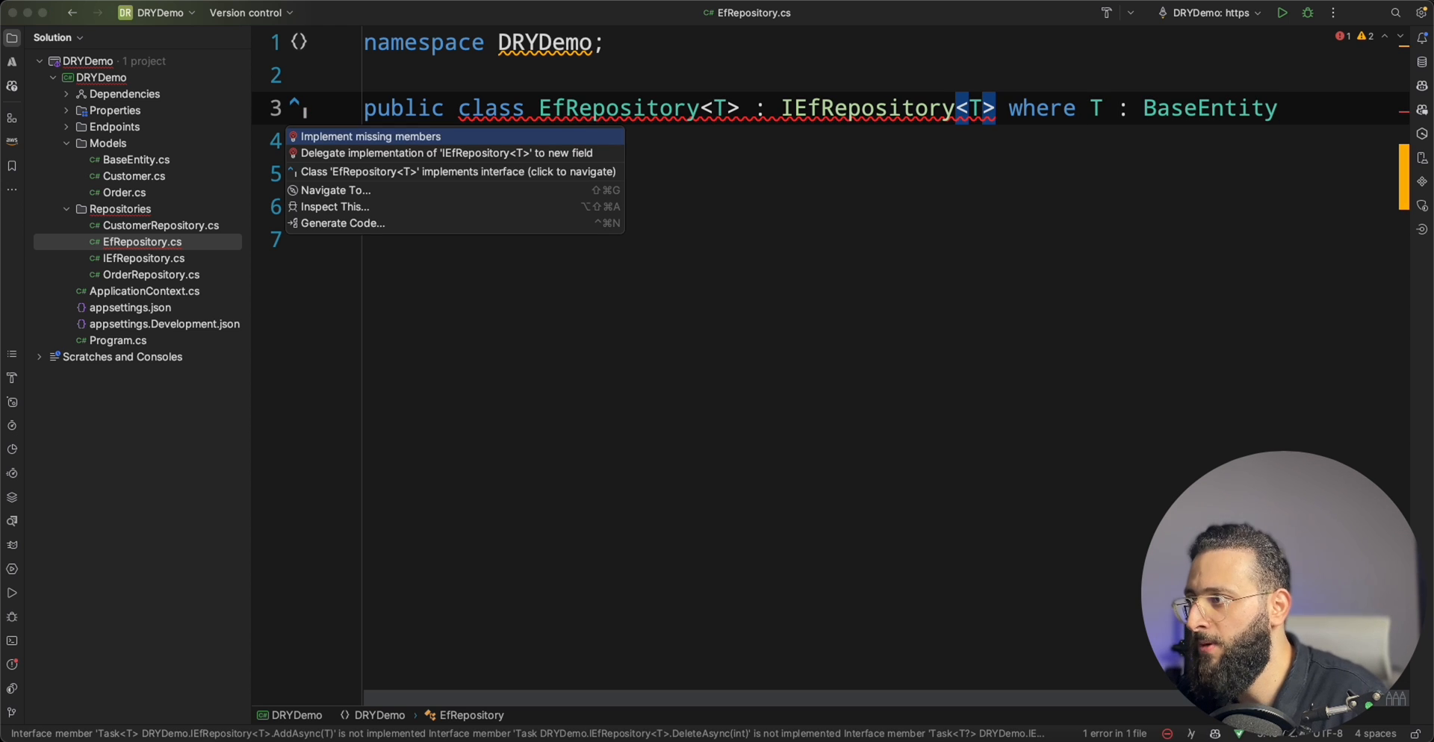
pyautogui.click(370, 136)
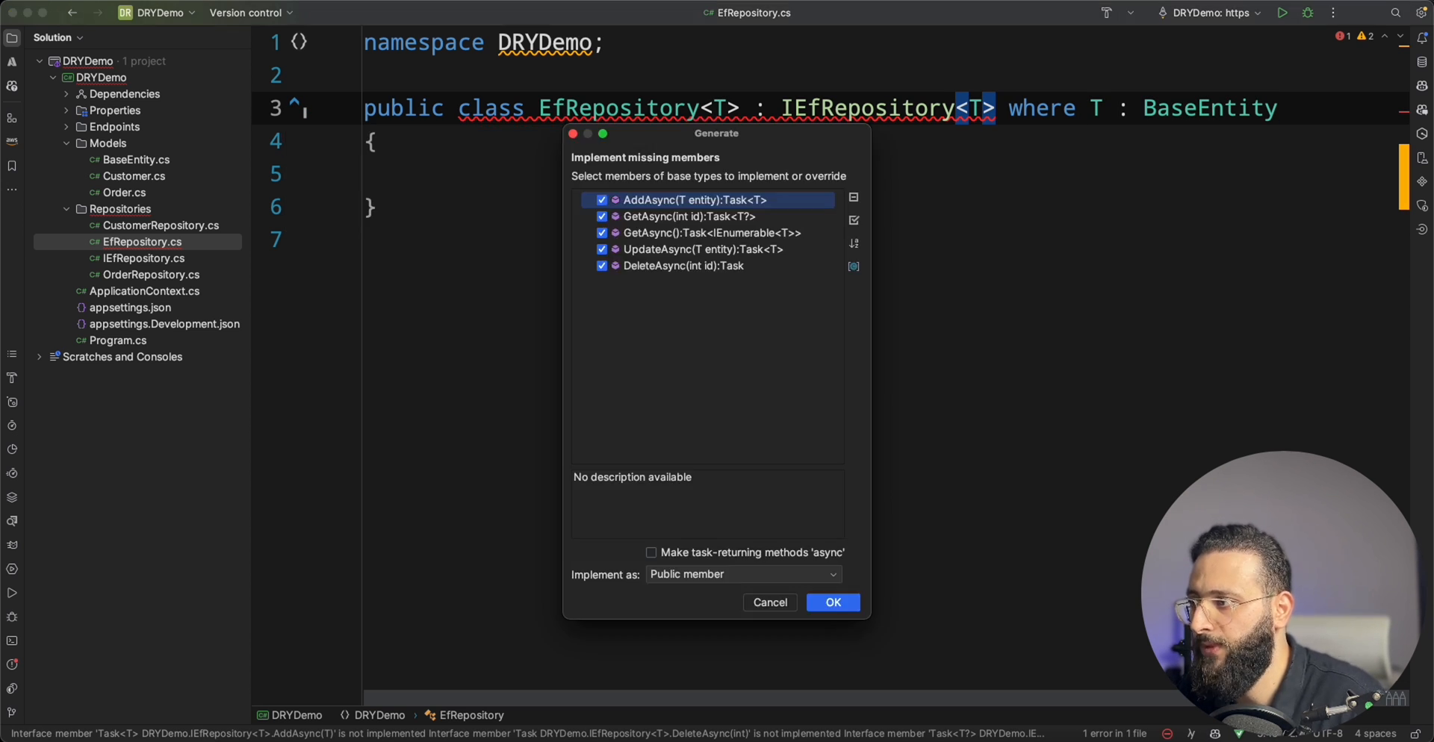
pyautogui.click(832, 602)
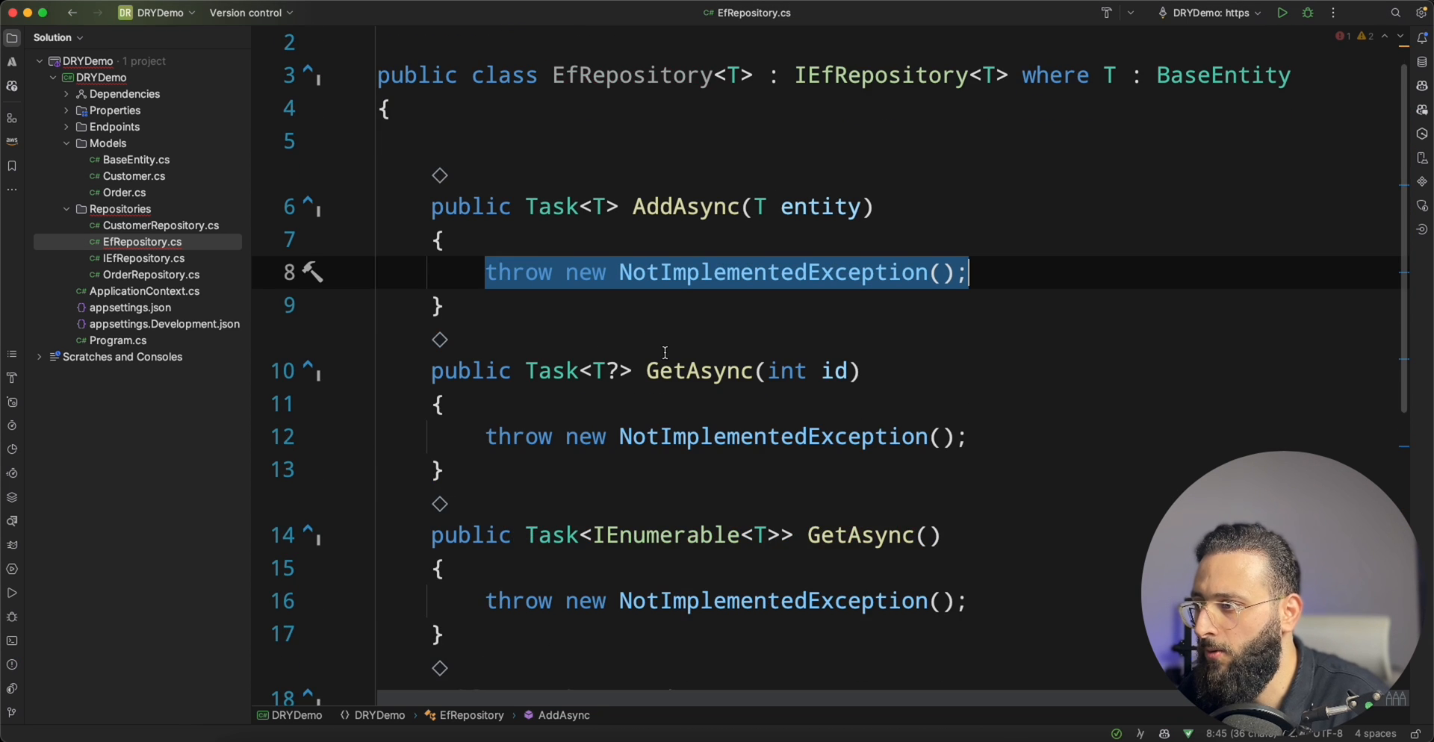
pyautogui.scroll(3)
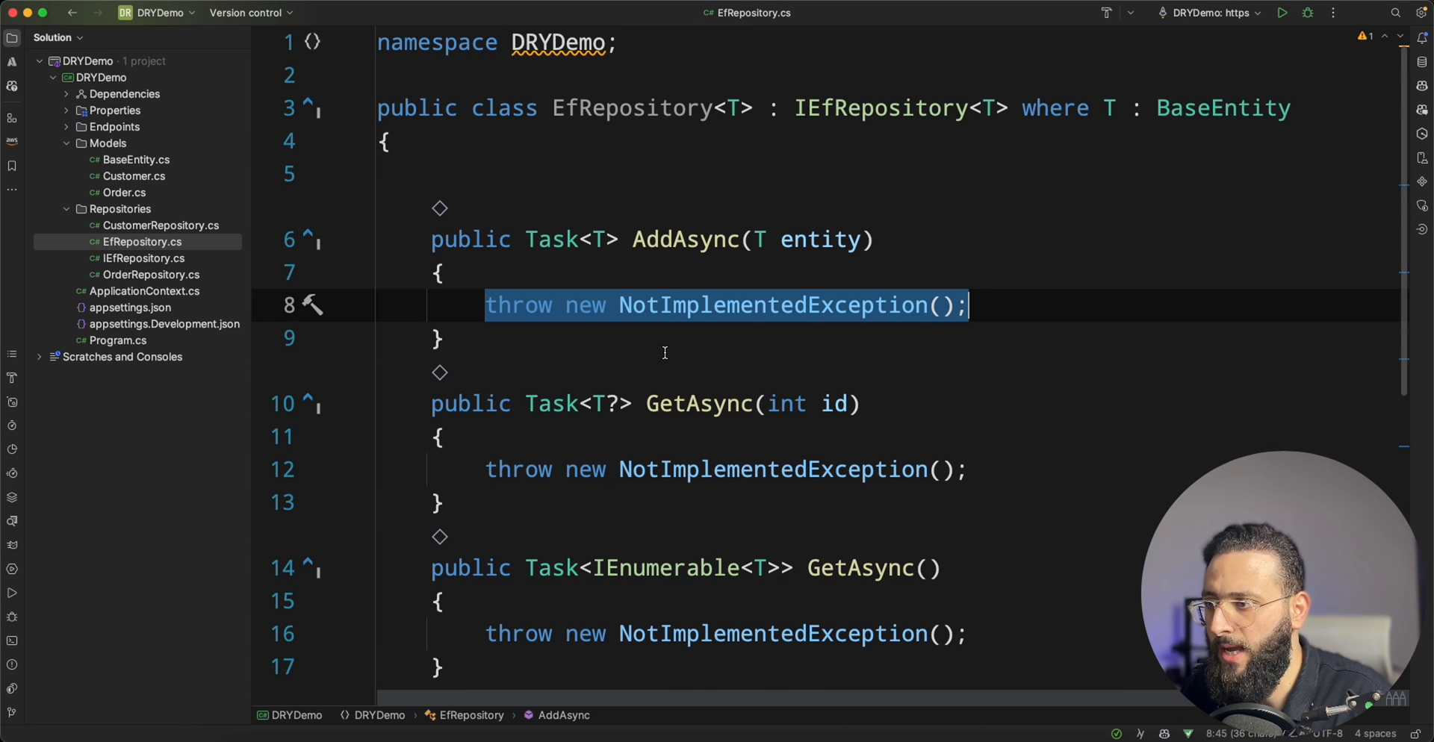
pyautogui.moveTo(475, 179)
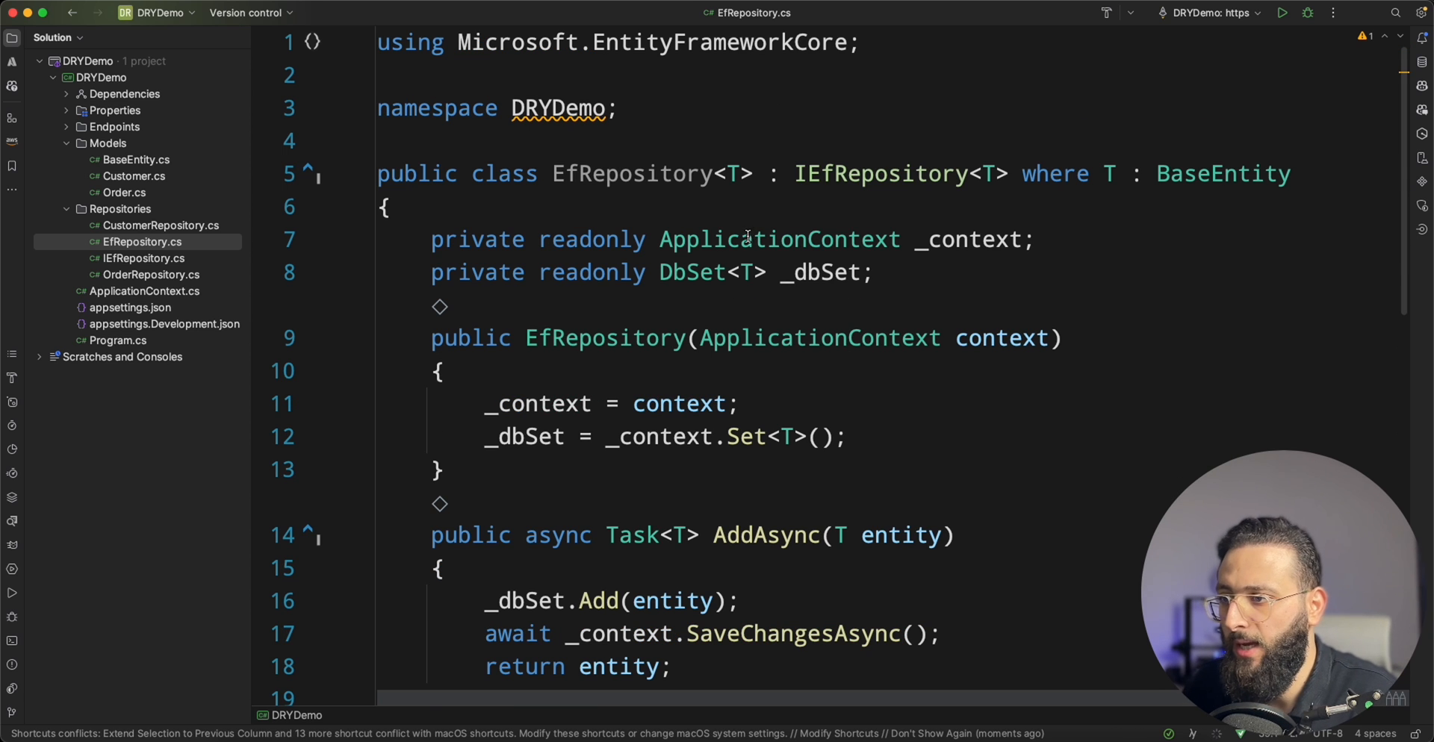
# Review EfRepository<T>'s EF Core implementation using the injected ApplicationContext and DbSet<T>.
pyautogui.click(524, 436)
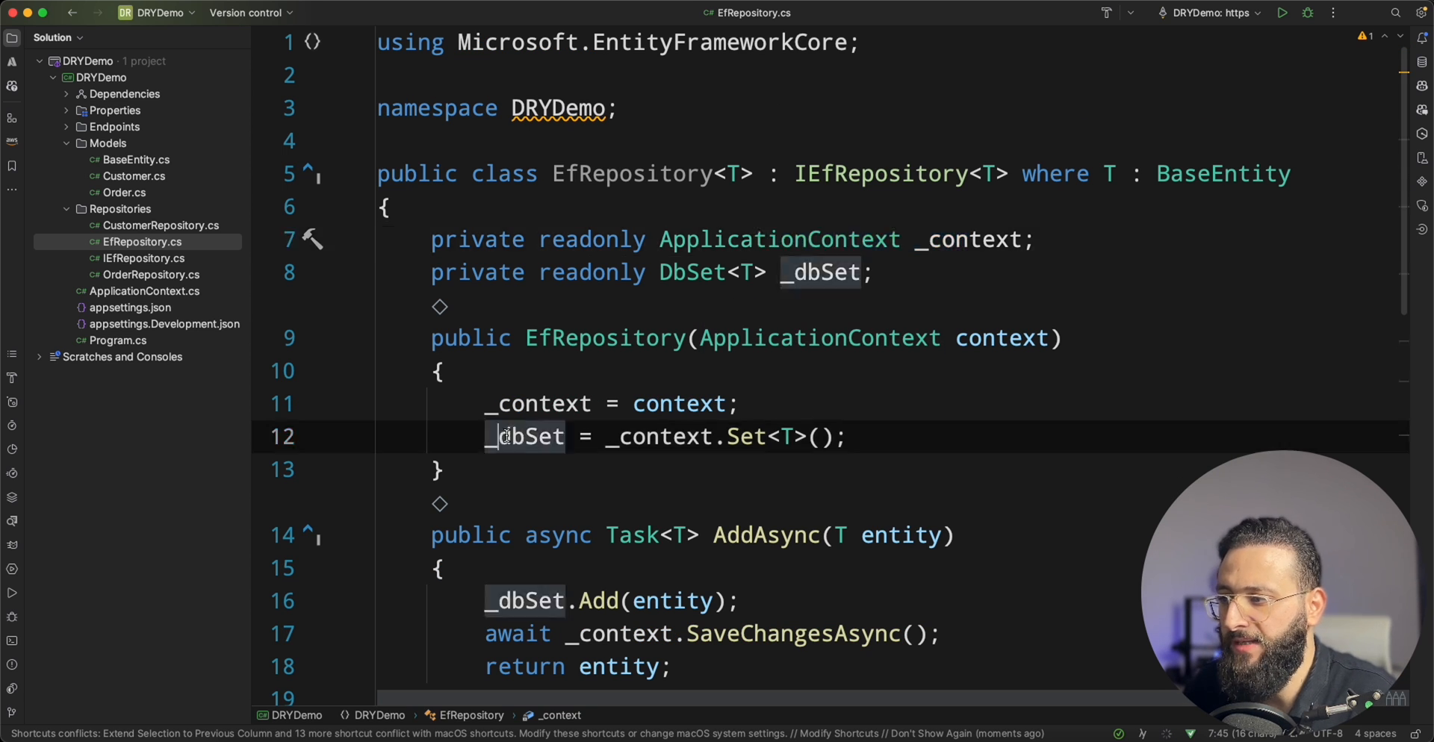
pyautogui.click(654, 436)
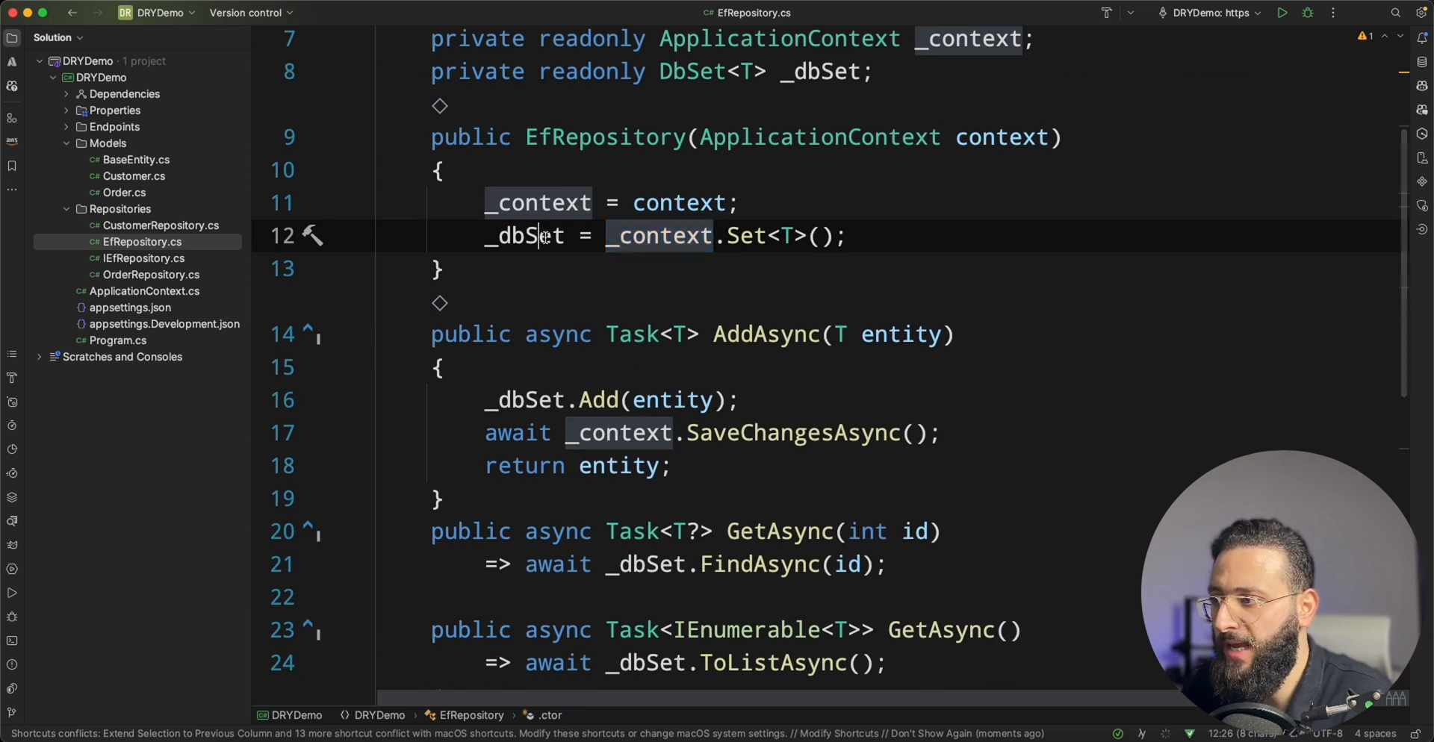
pyautogui.scroll(-3)
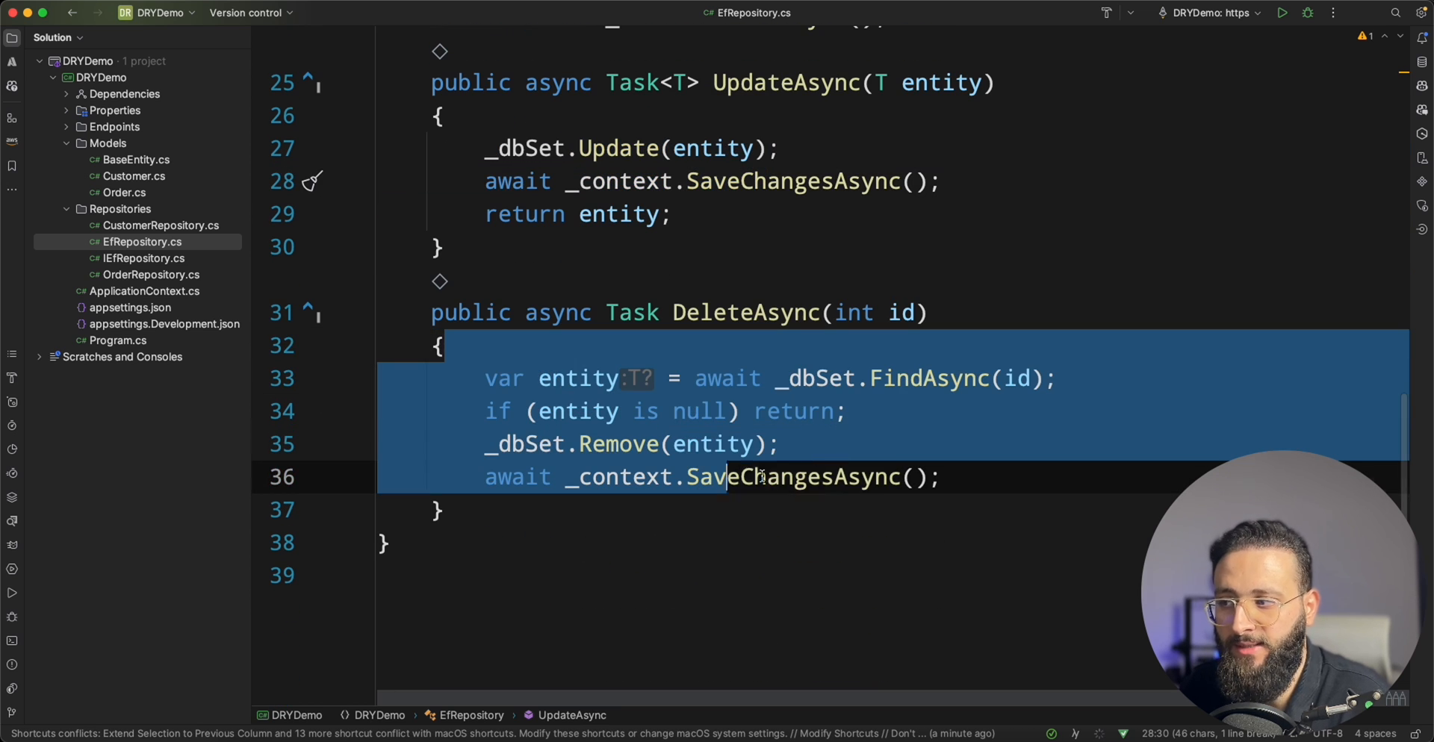
pyautogui.click(942, 476)
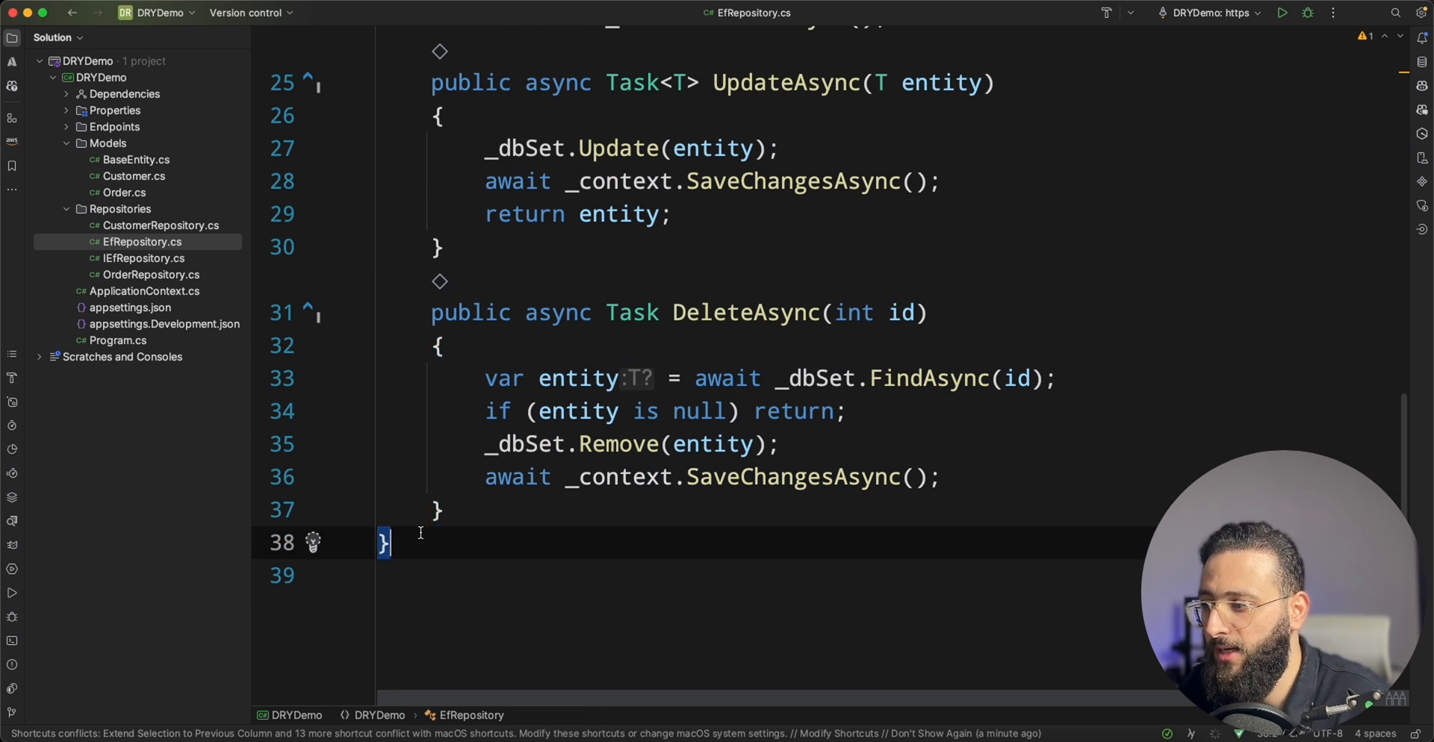
pyautogui.scroll(3)
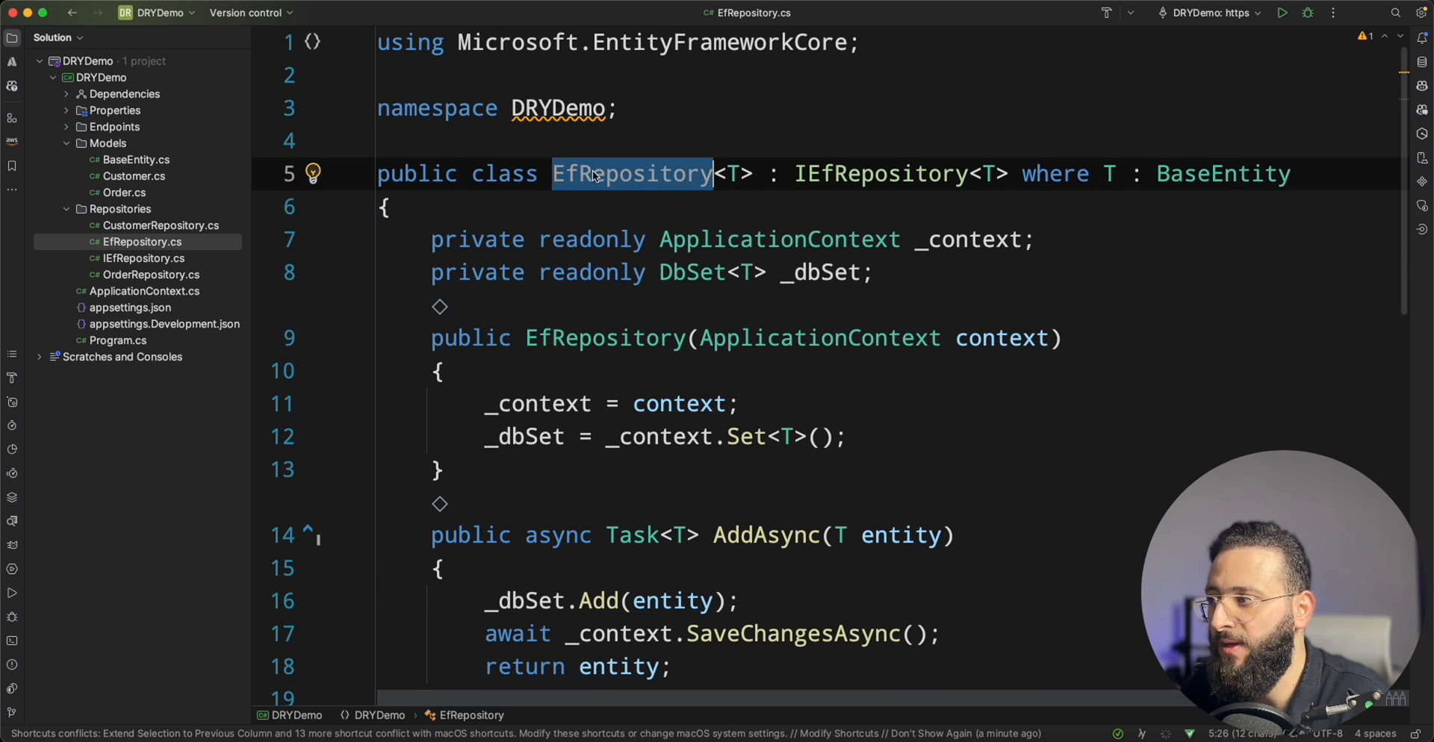
pyautogui.moveTo(596, 178)
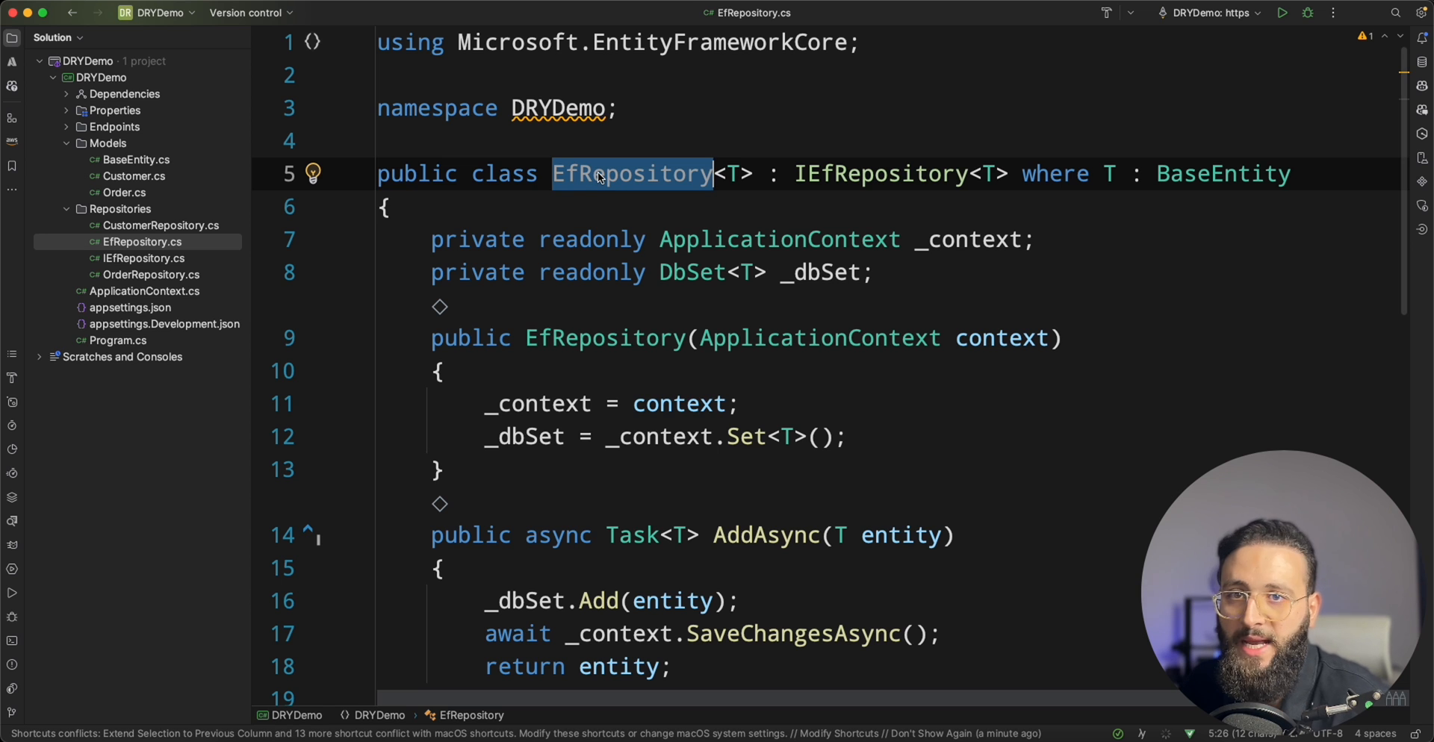
pyautogui.moveTo(631, 174)
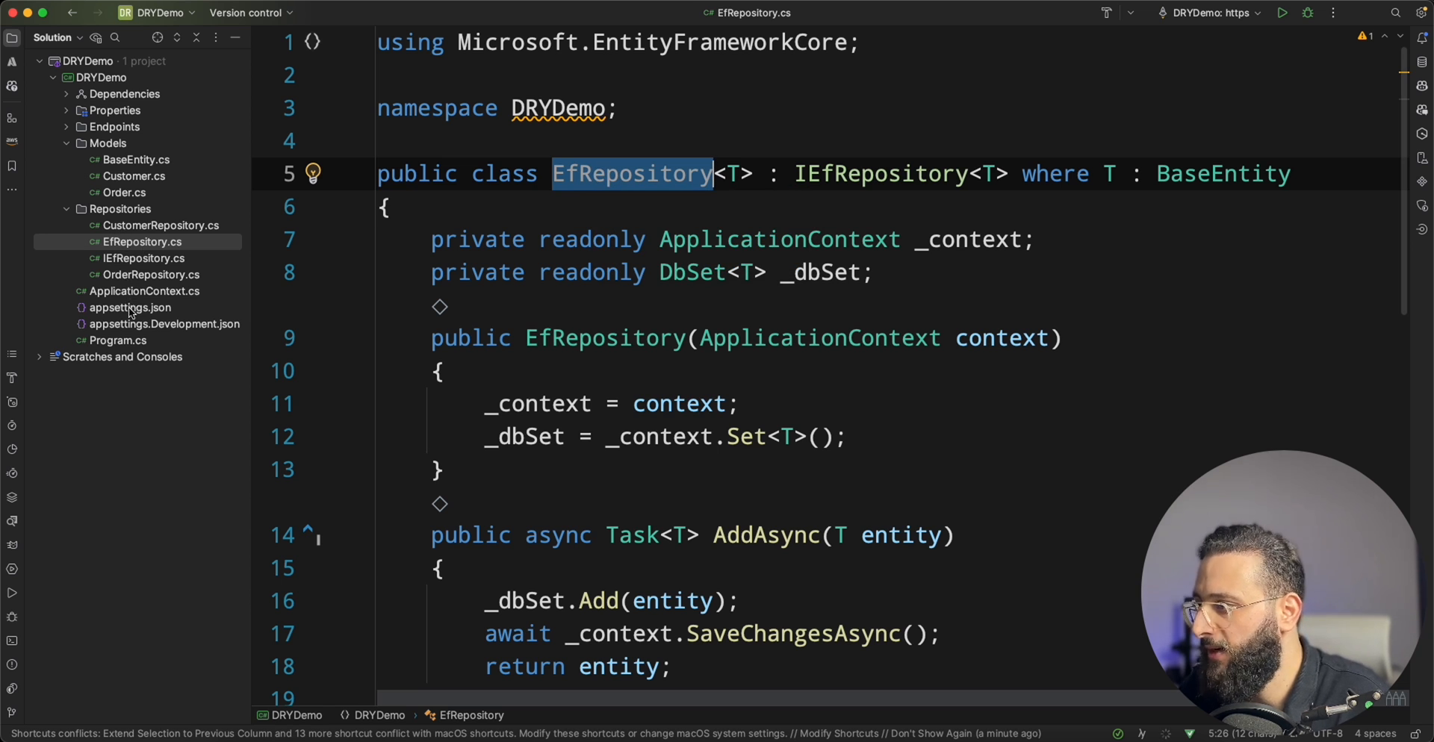
# Register IEfRepository<Order> and IEfRepository<Customer> as scoped EfRepository services in Program.cs.
pyautogui.click(118, 341)
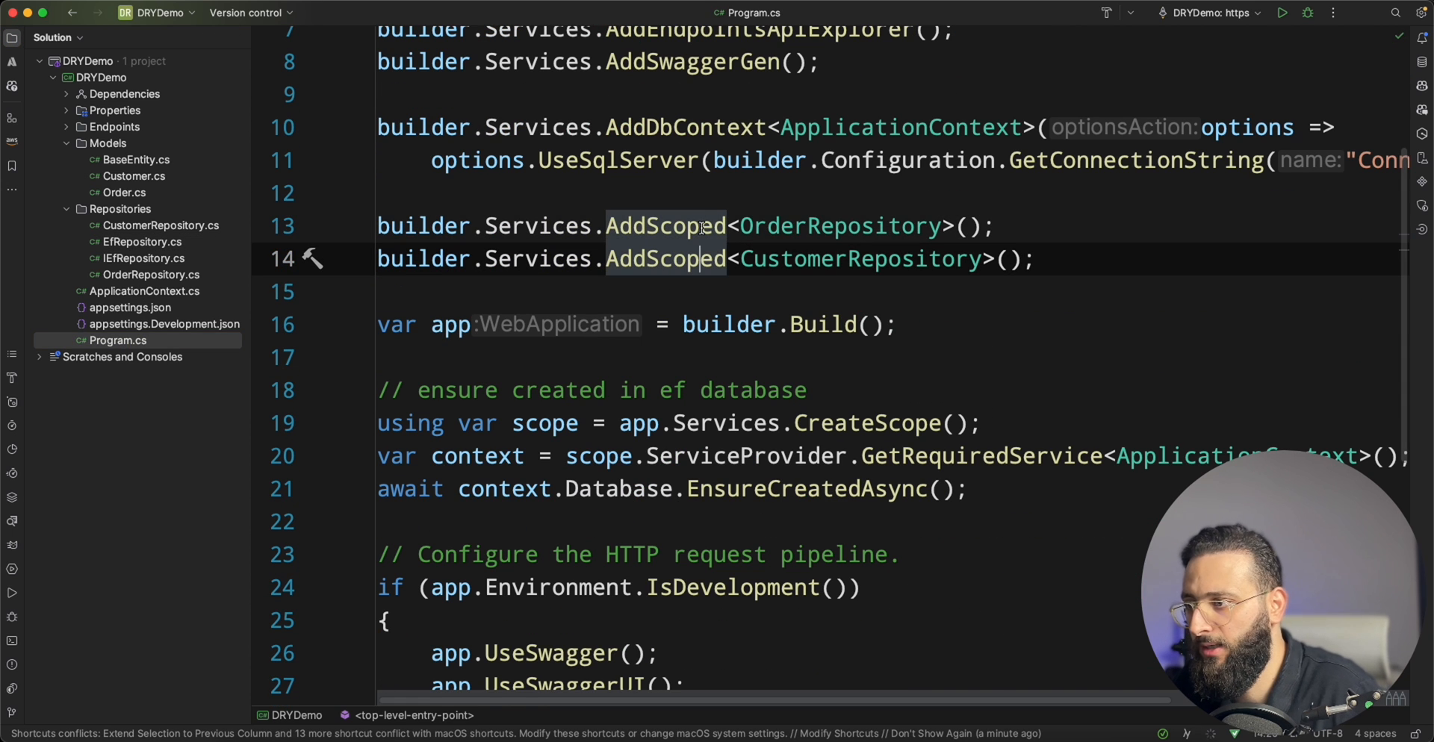
pyautogui.write('builder.Services.AddScoped<IEfRepository<Order>, EfRepository<Order>>();')
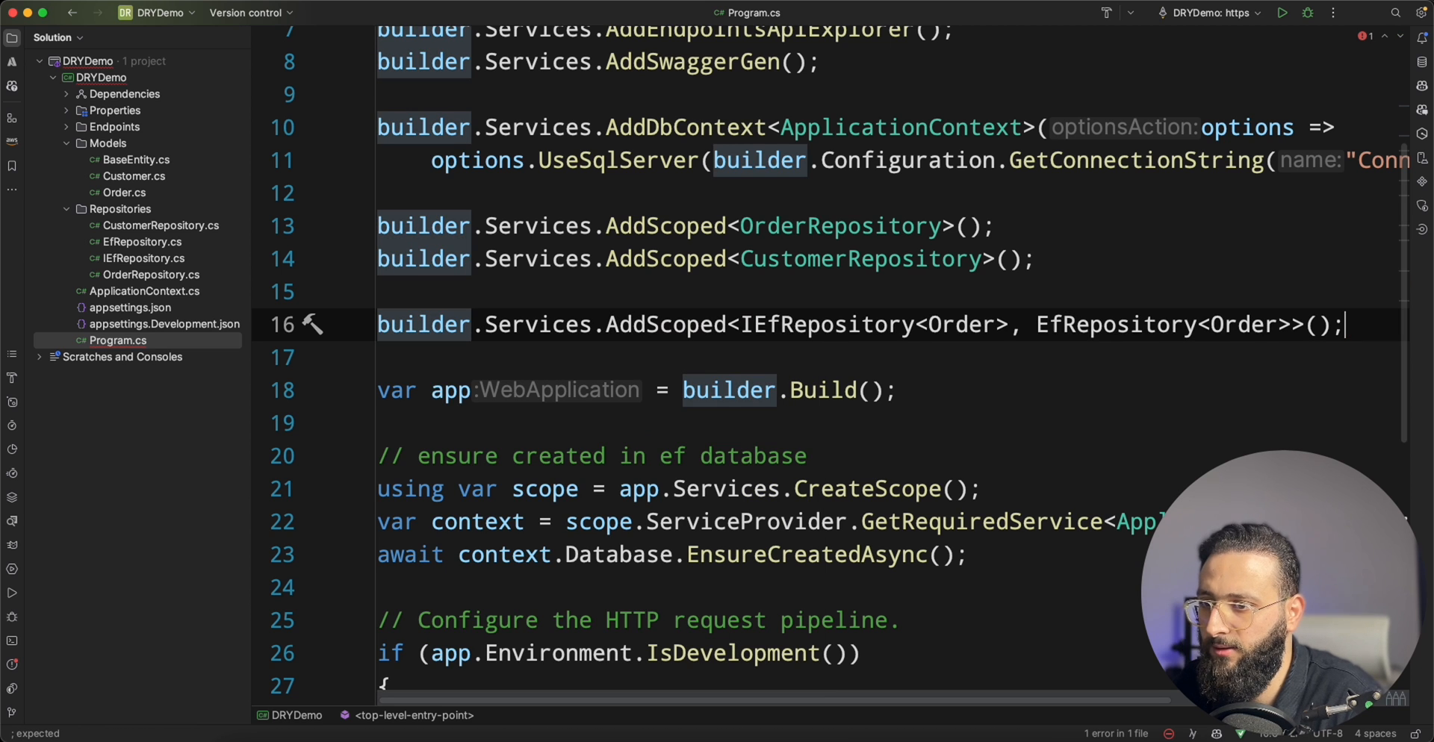
pyautogui.press('enter')
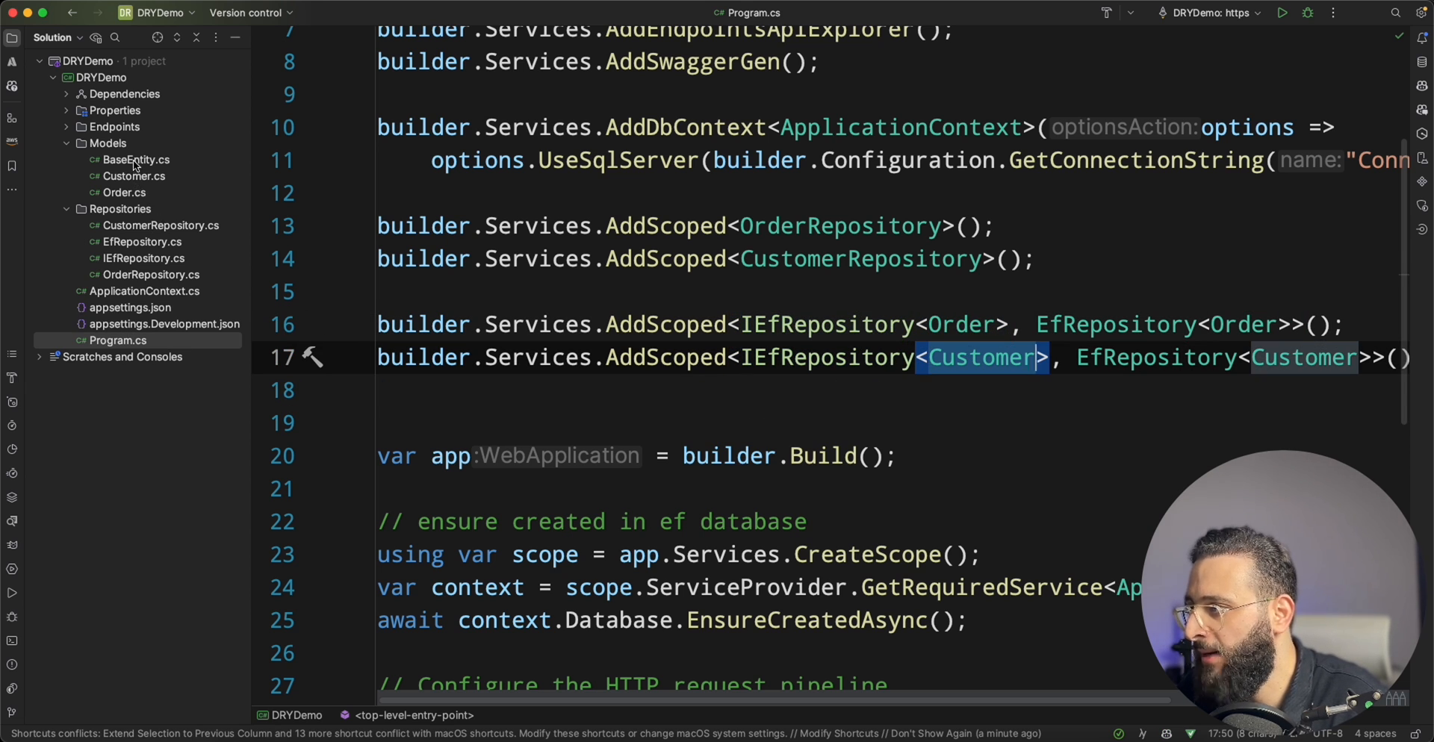
# Check the registrations in Program.cs and switch to CustomerEndpoints.cs.
pyautogui.click(162, 142)
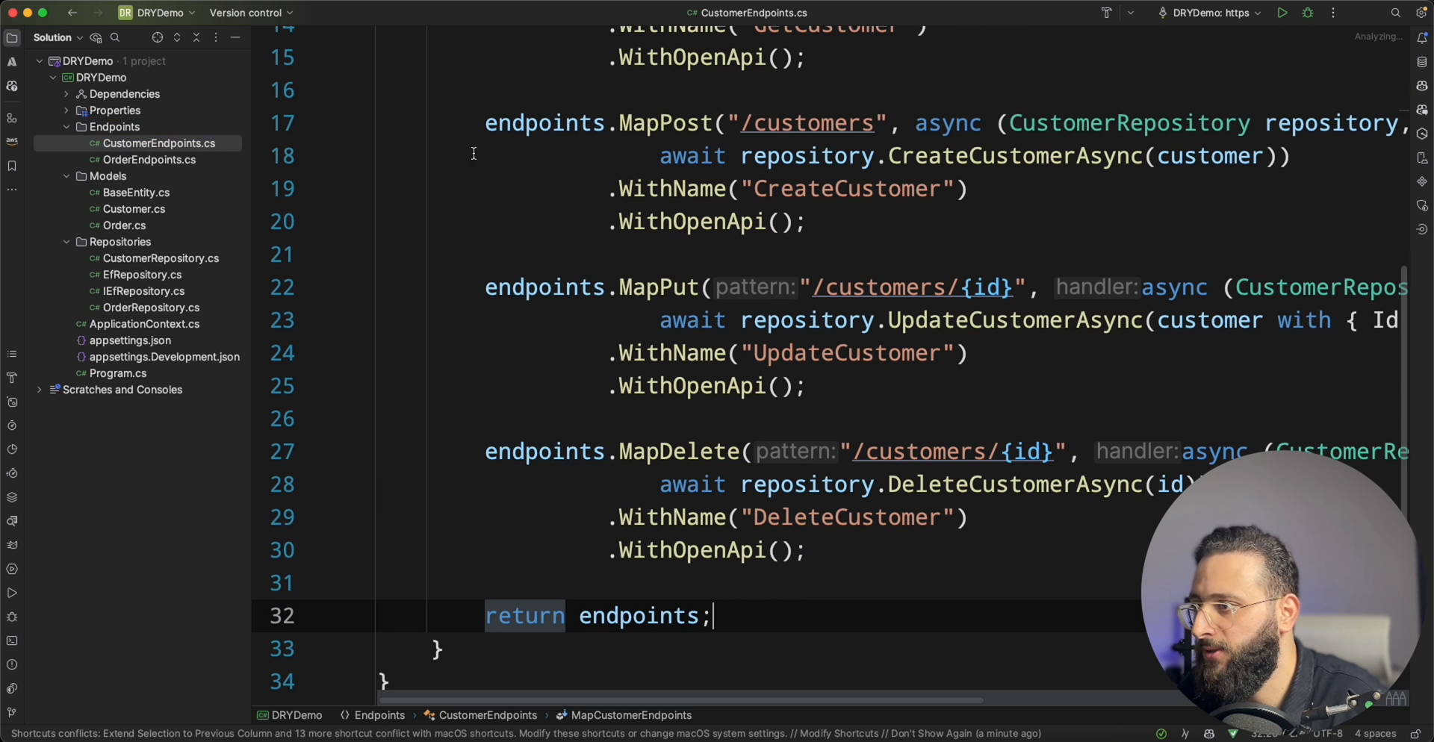
pyautogui.click(118, 373)
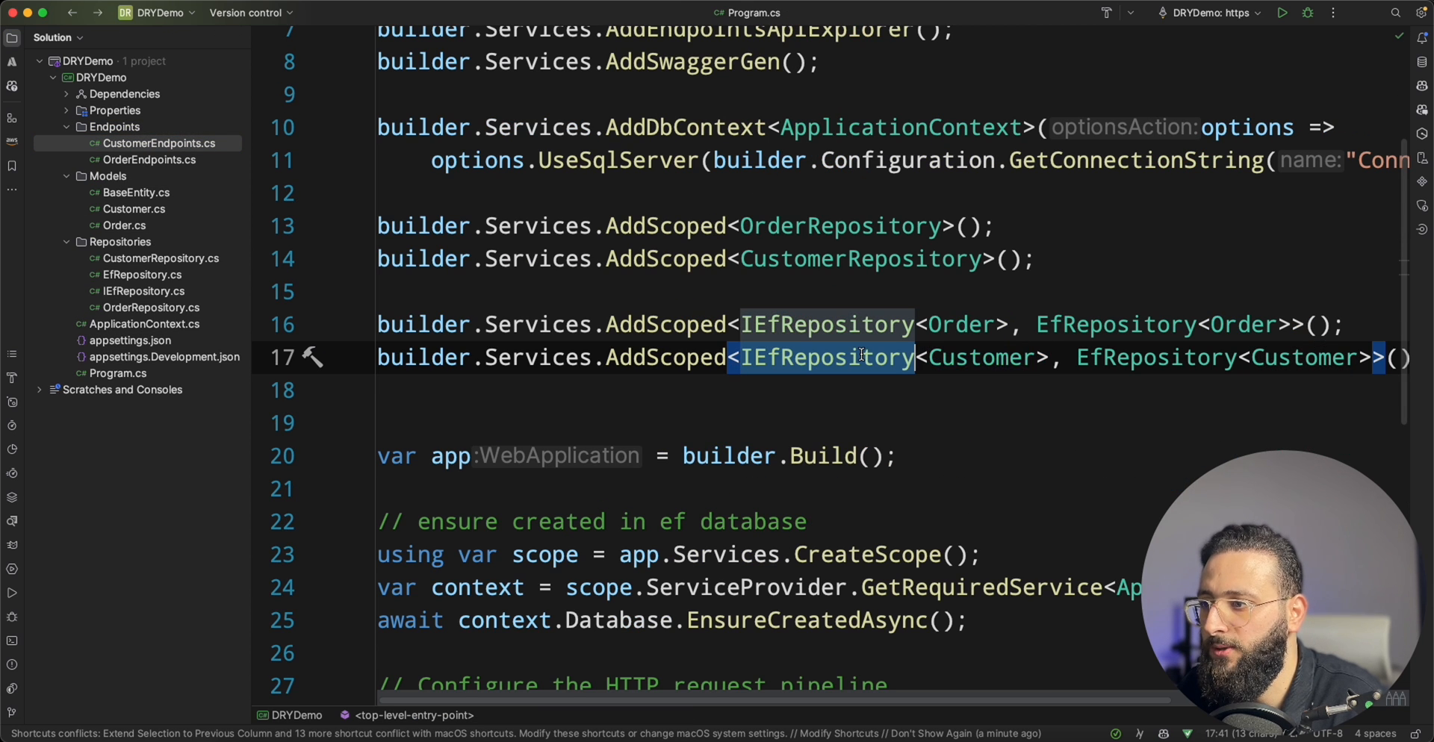
pyautogui.scroll(3)
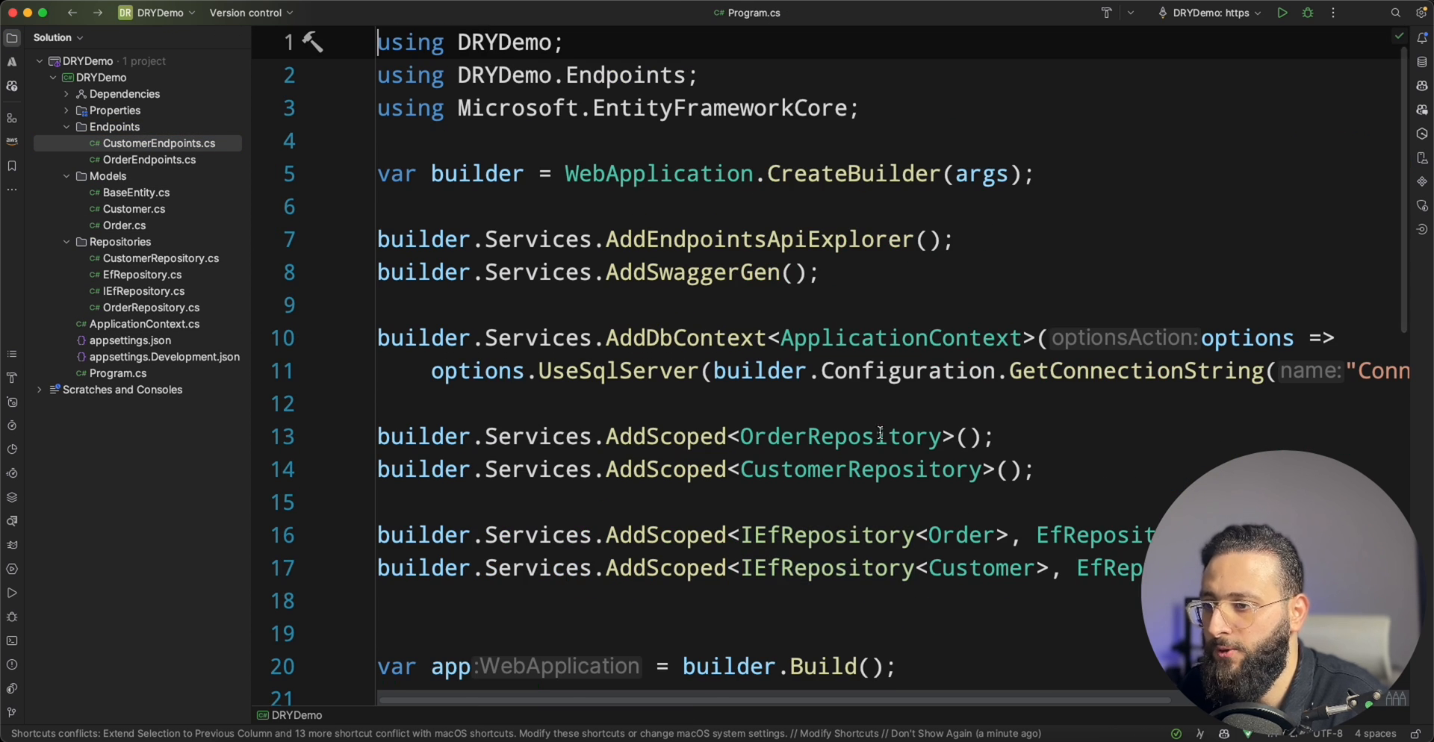
pyautogui.click(158, 142)
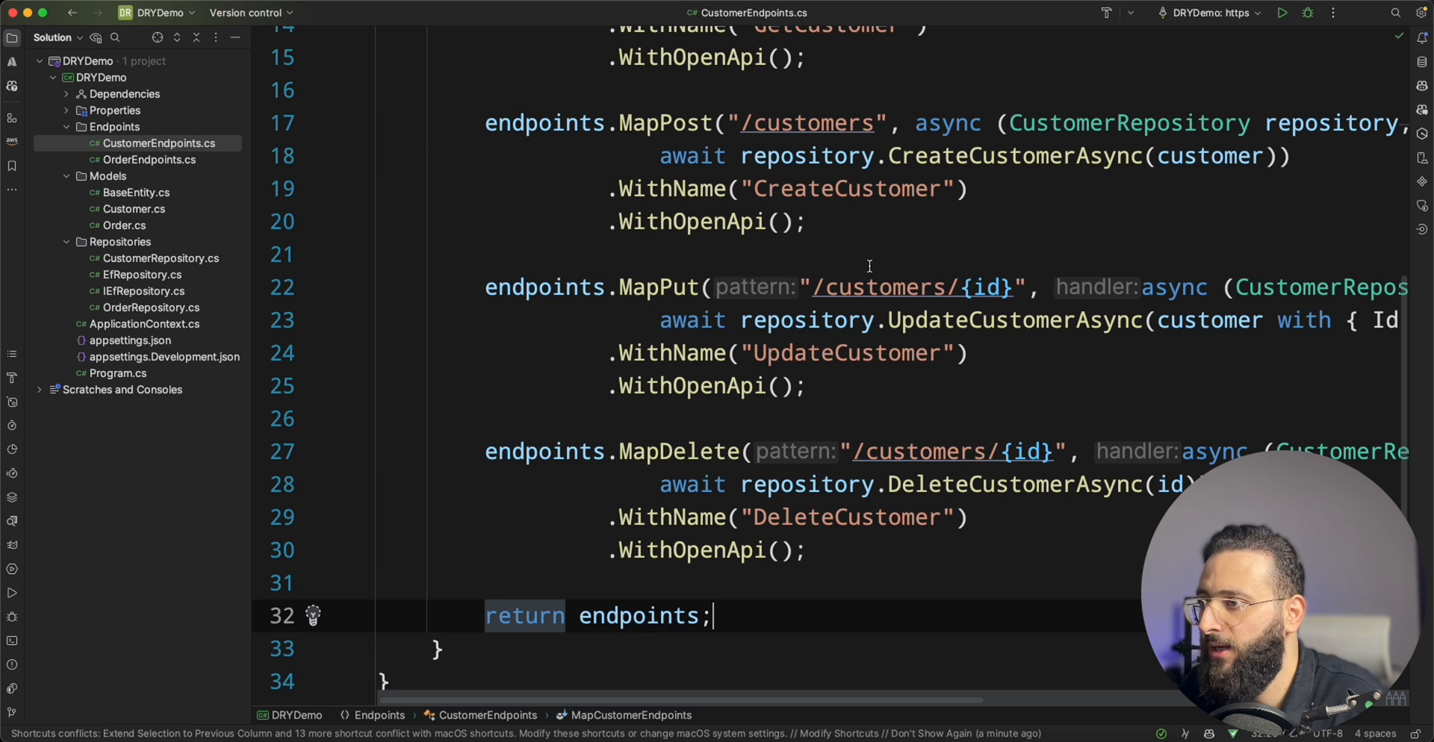
pyautogui.scroll(3)
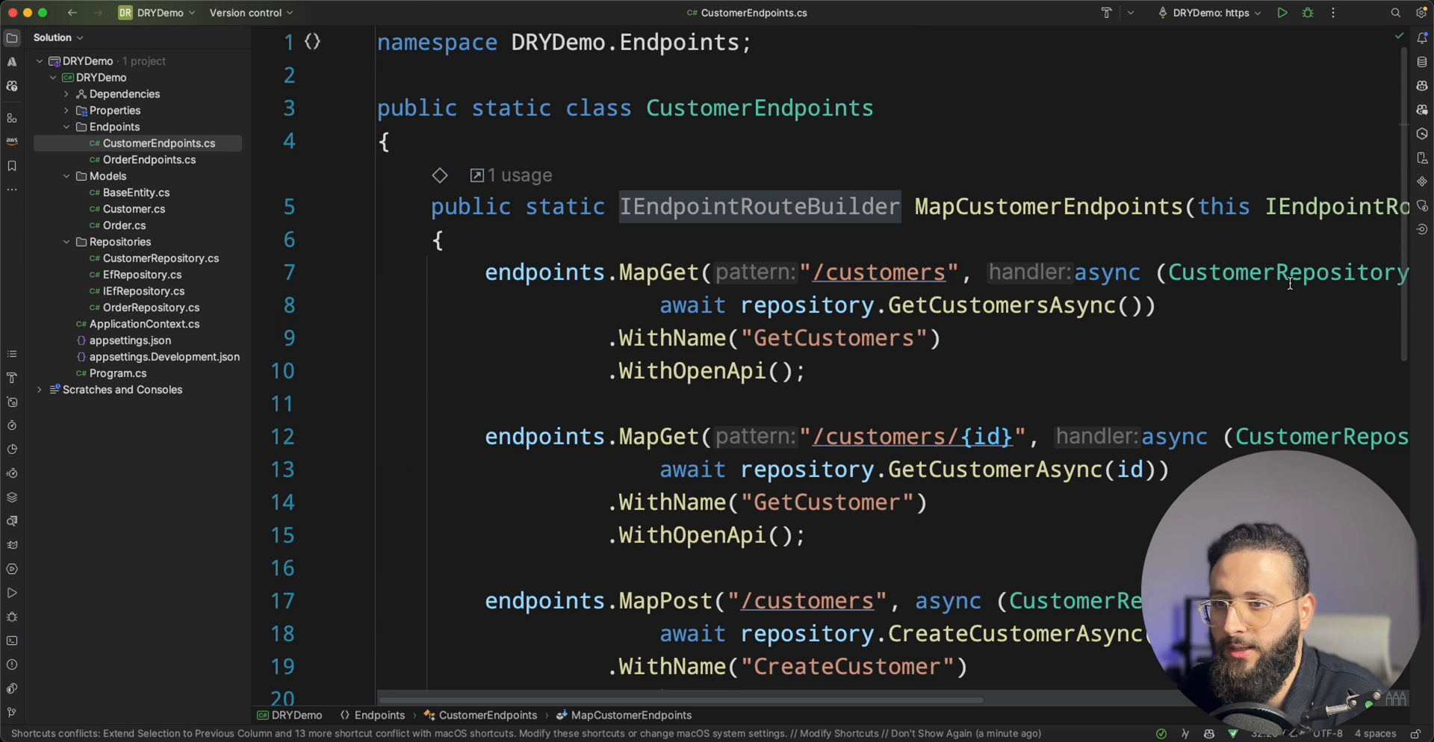
# Inject IEfRepository<Customer> in customer endpoints and call GetAsync, AddAsync, UpdateAsync, DeleteAsync.
pyautogui.hscroll(3)
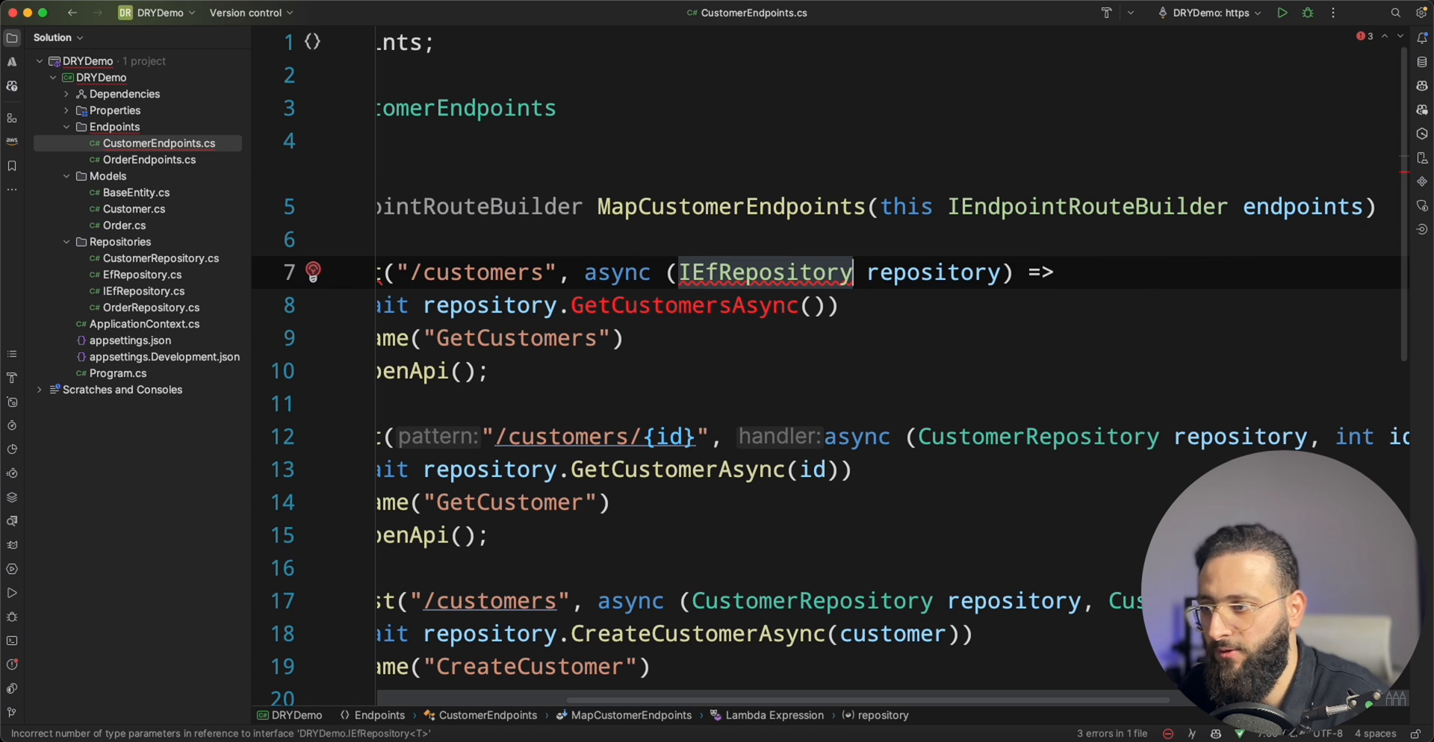
pyautogui.write('<')
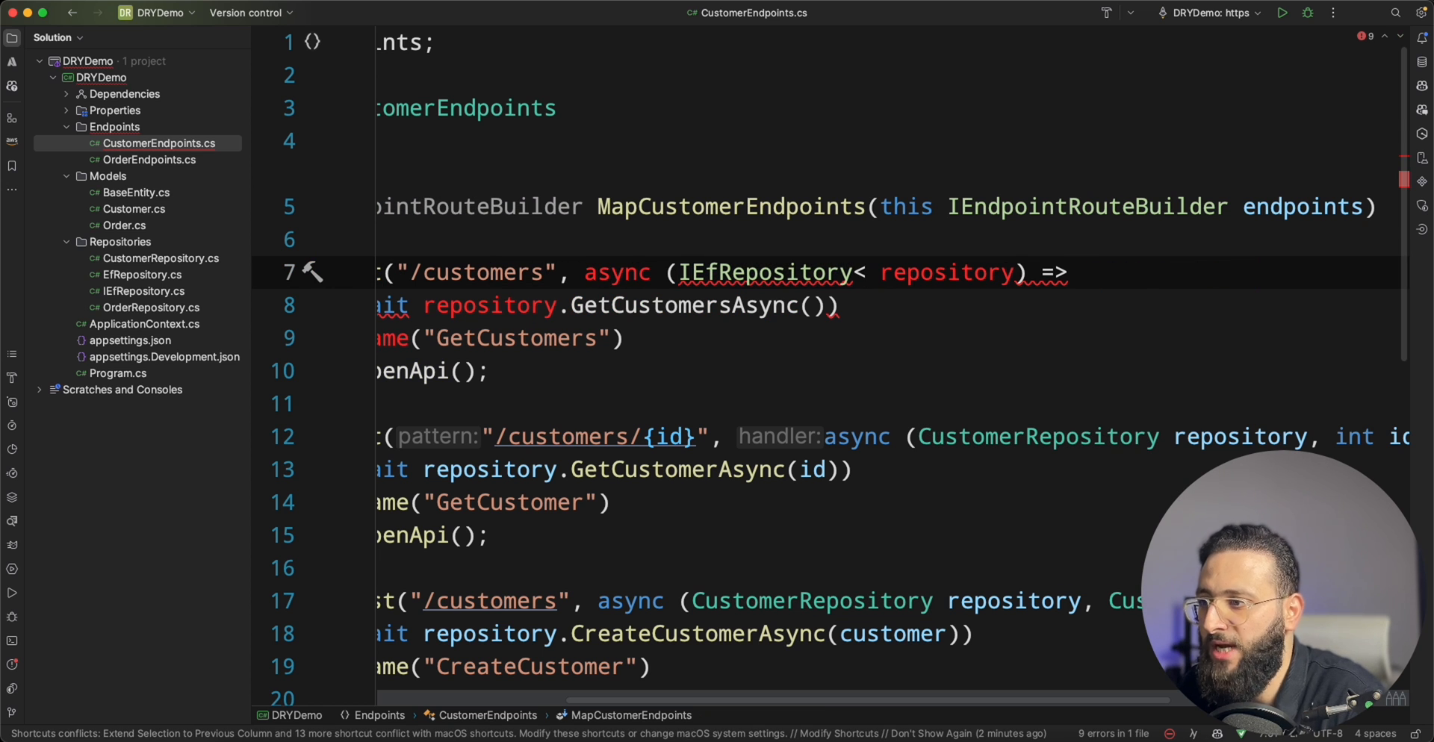
pyautogui.write('Customer')
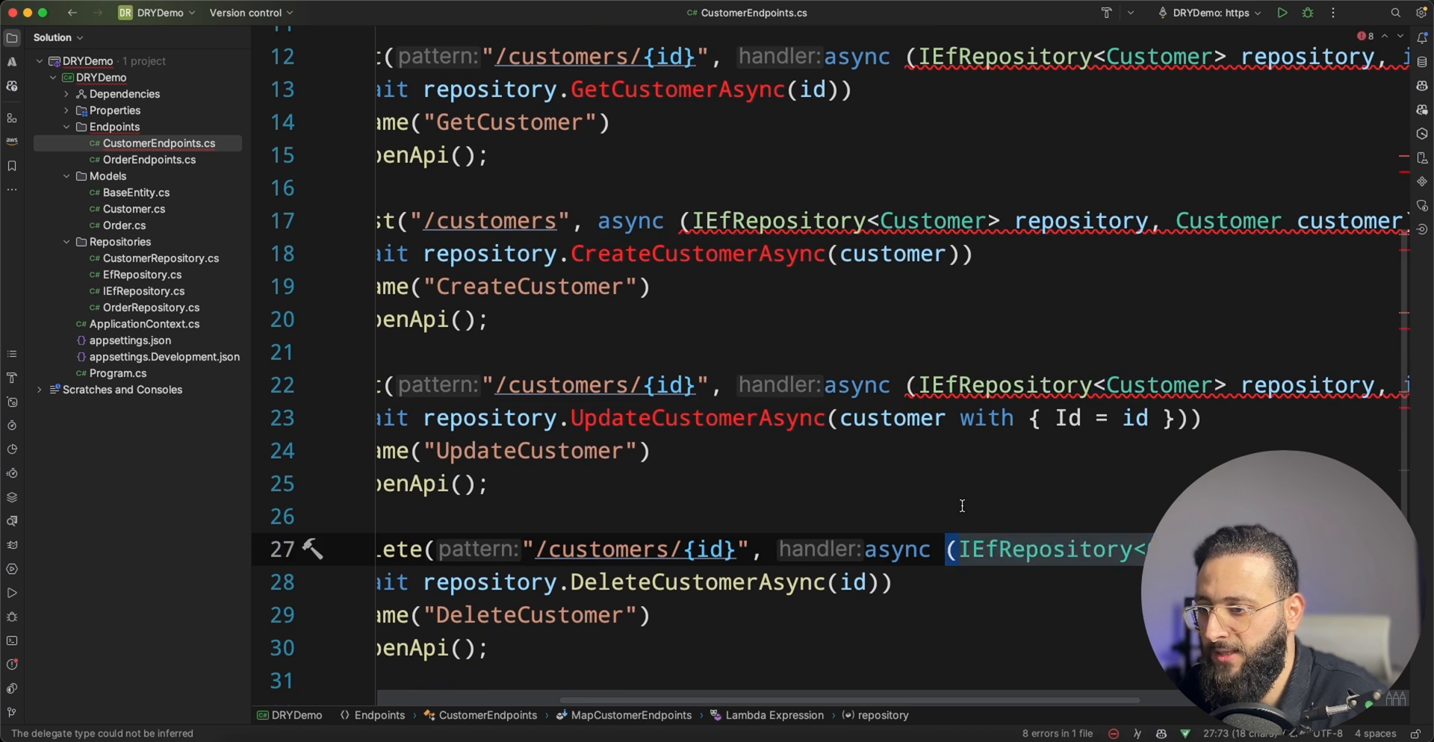
pyautogui.scroll(3)
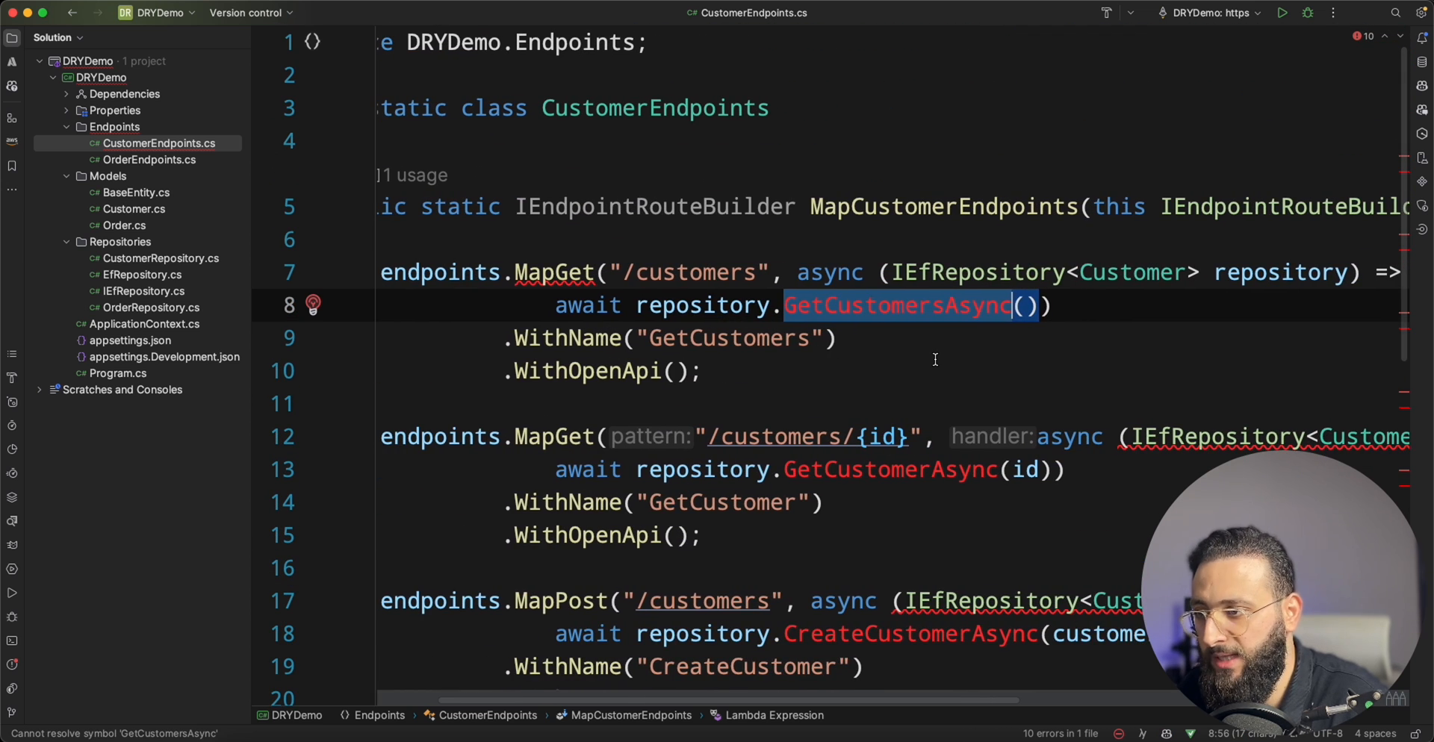
pyautogui.write('Get')
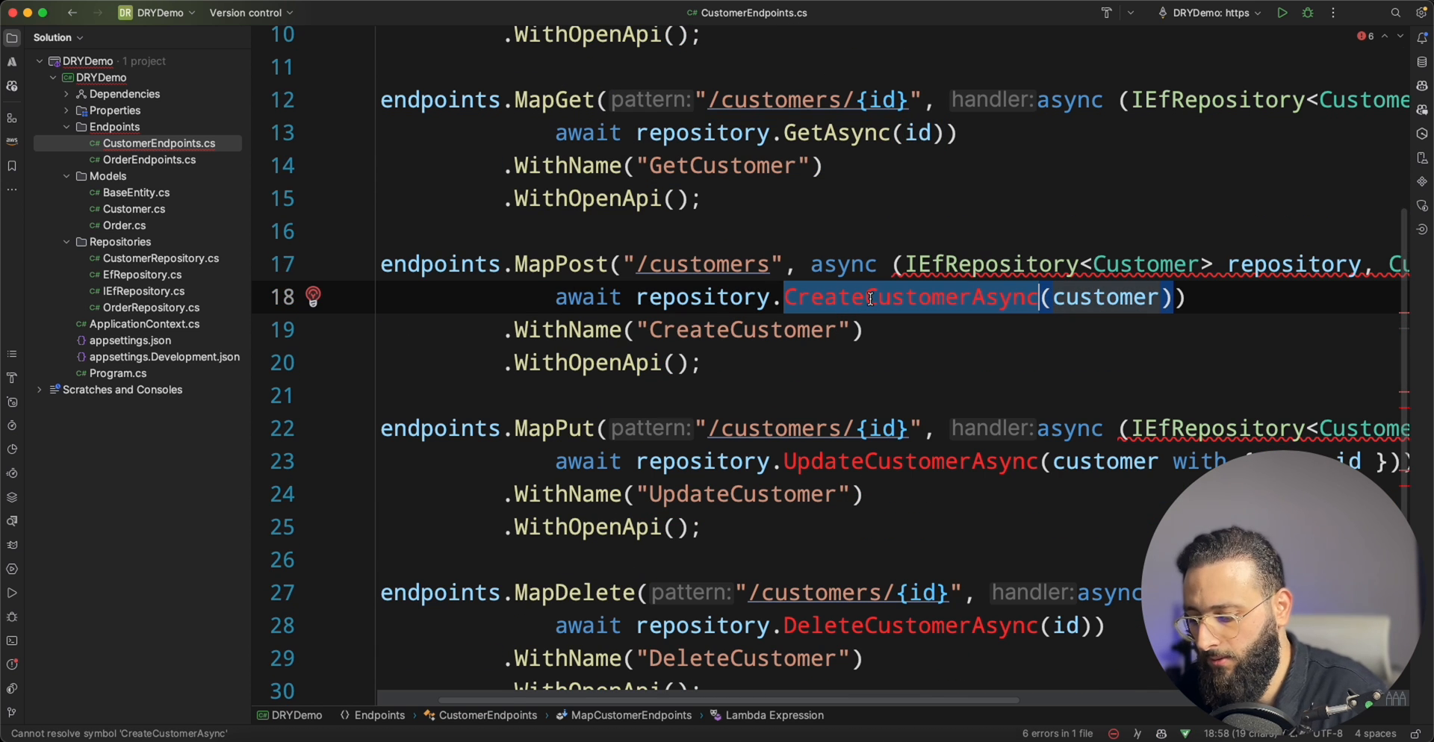
pyautogui.write('ADd')
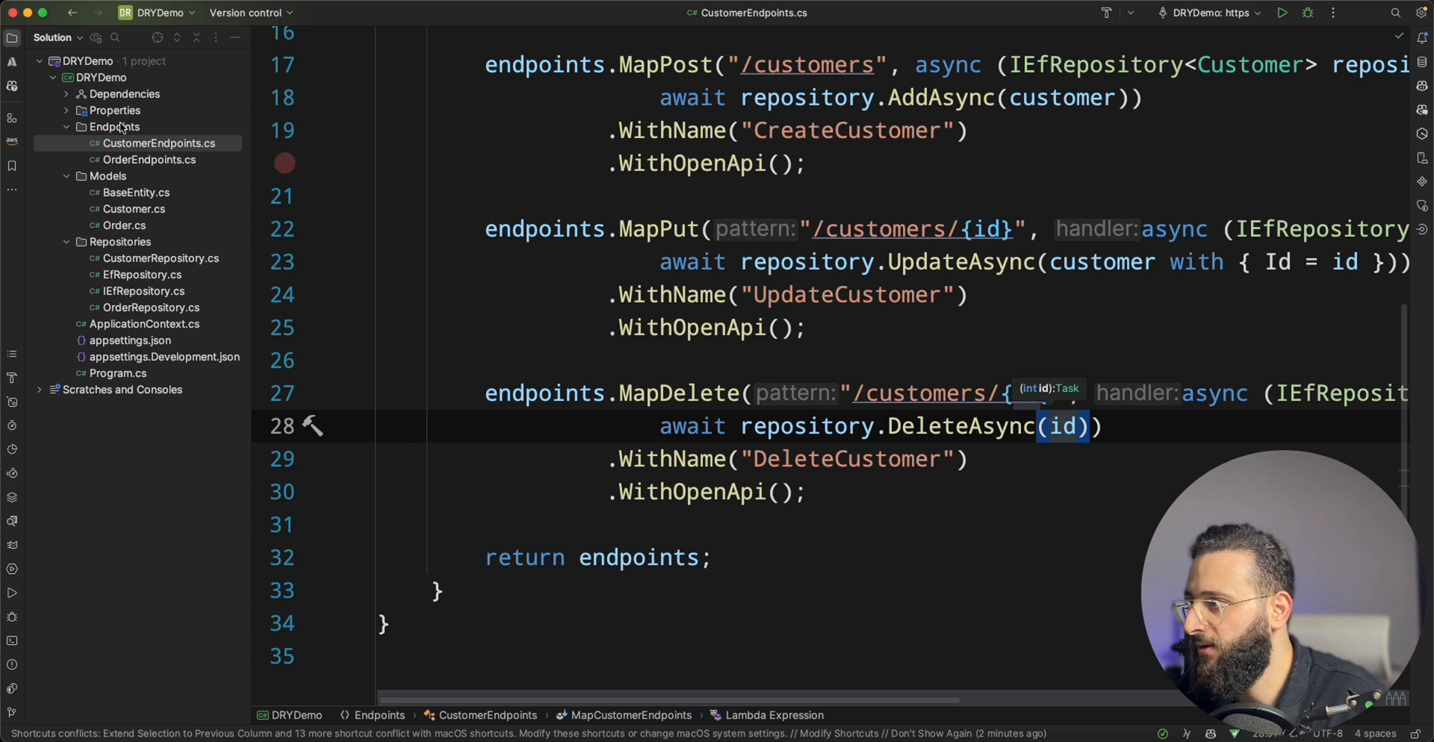
pyautogui.click(148, 159)
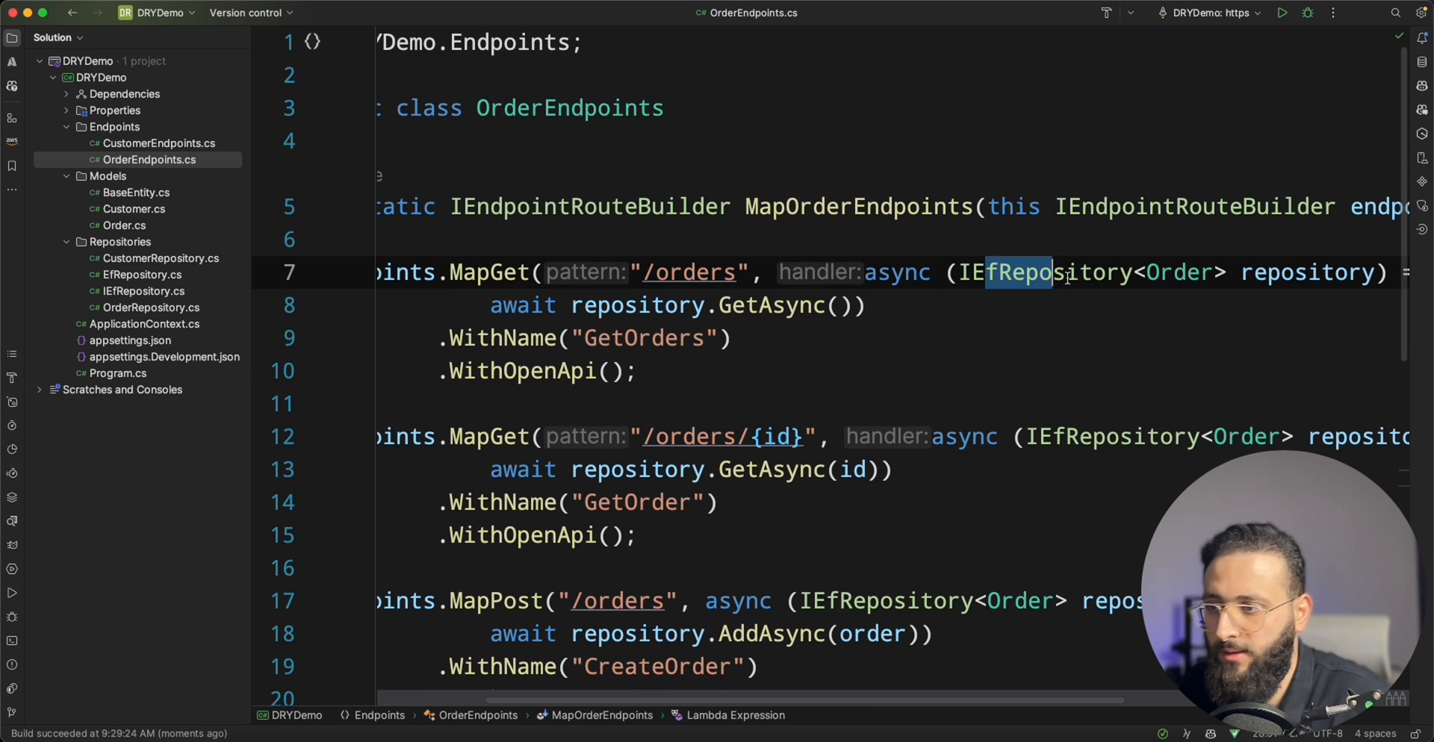
# Review OrderEndpoints.cs using IEfRepository<Order>, then build and run the DRYDemo API.
pyautogui.click(1111, 437)
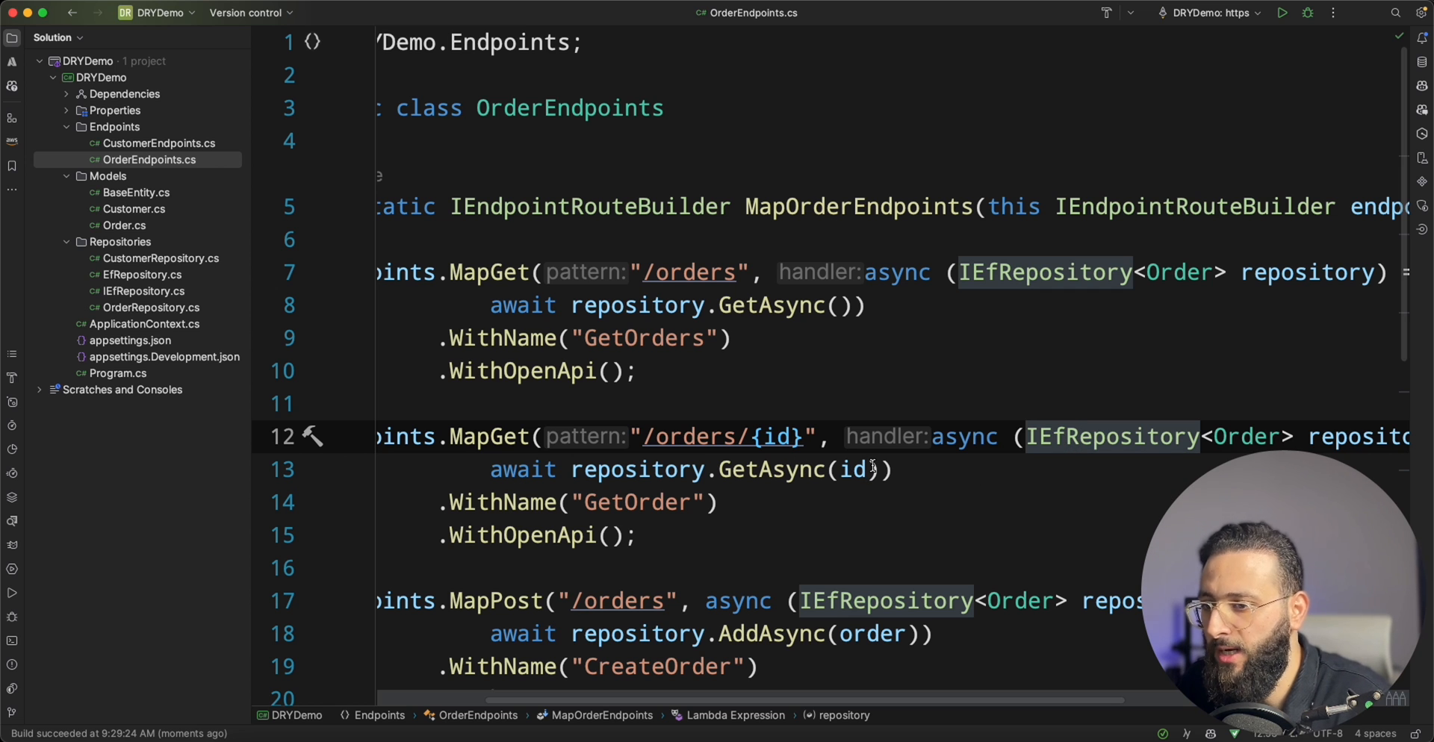
pyautogui.moveTo(902, 454)
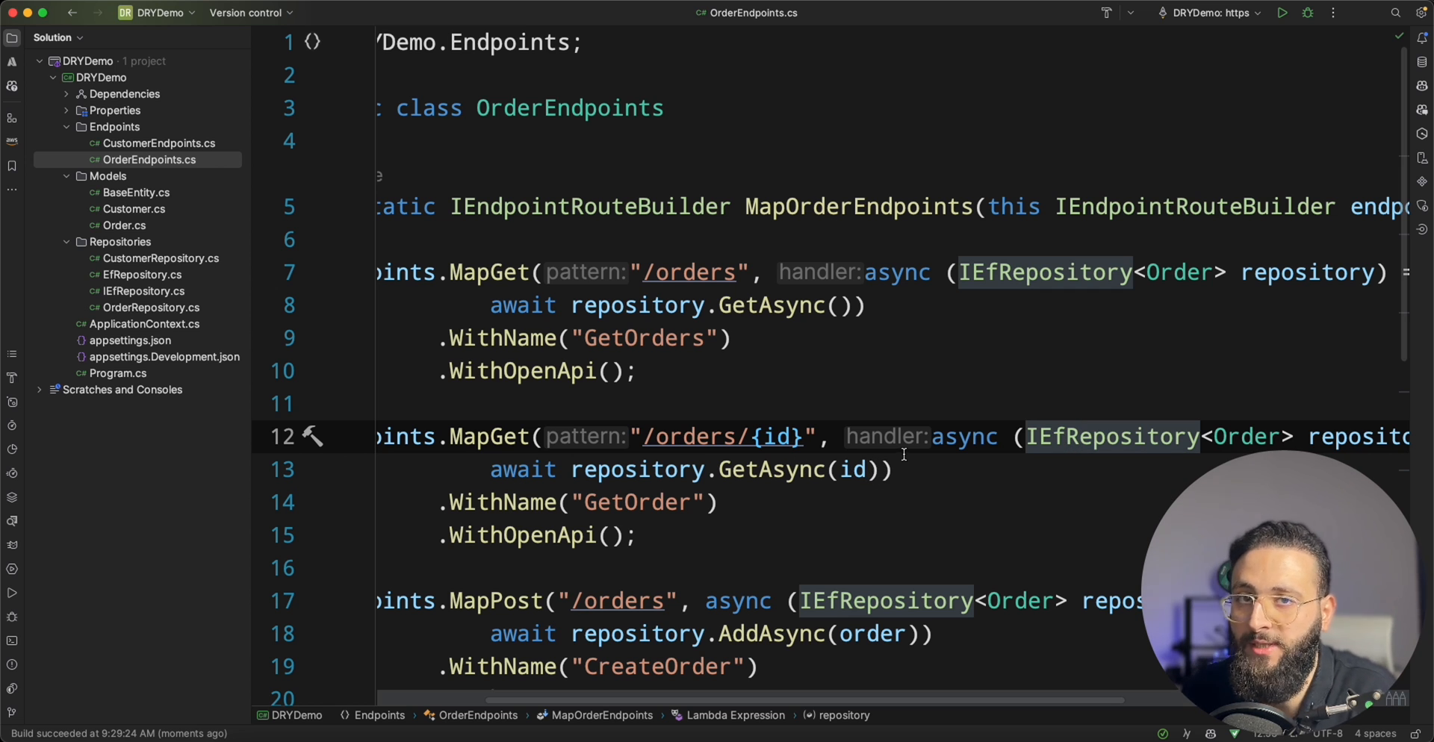
pyautogui.moveTo(745, 469)
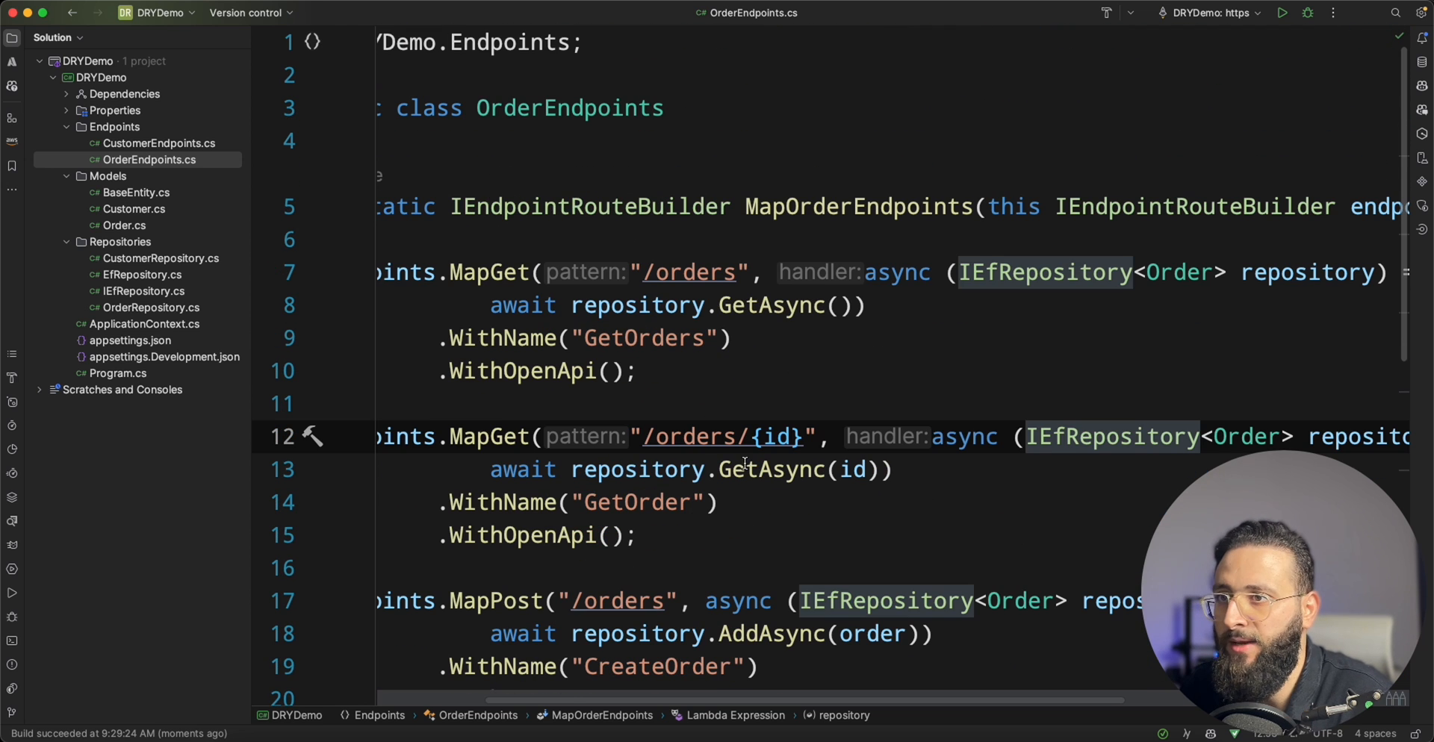
pyautogui.click(1284, 12)
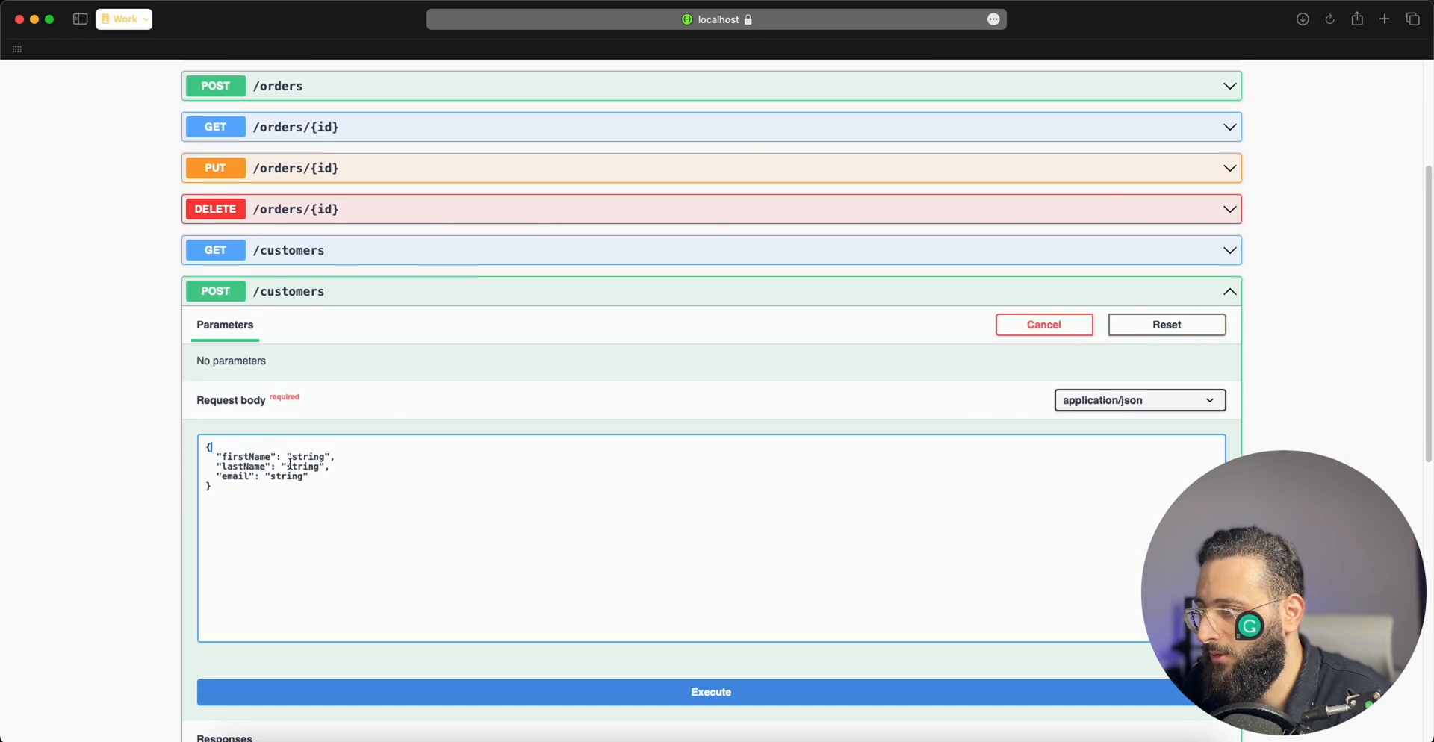
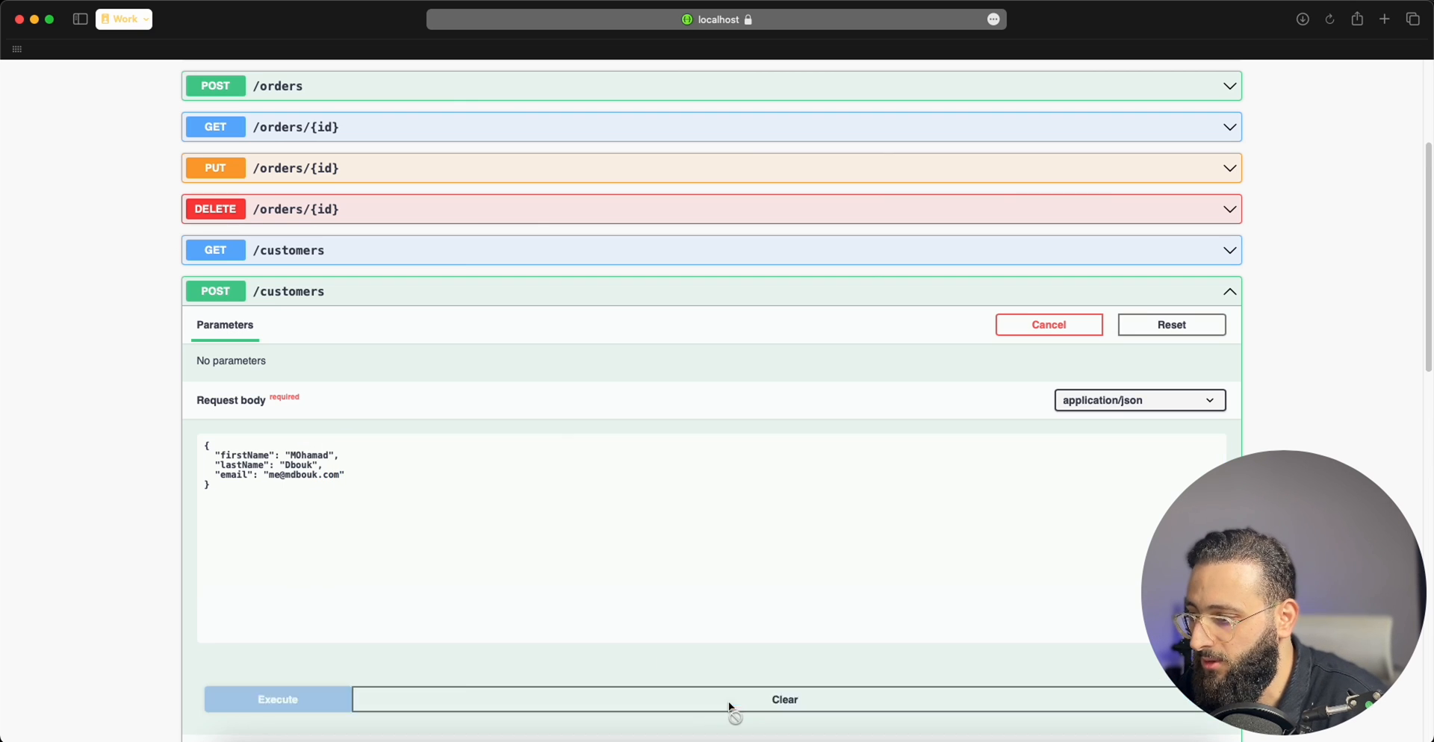
pyautogui.click(278, 699)
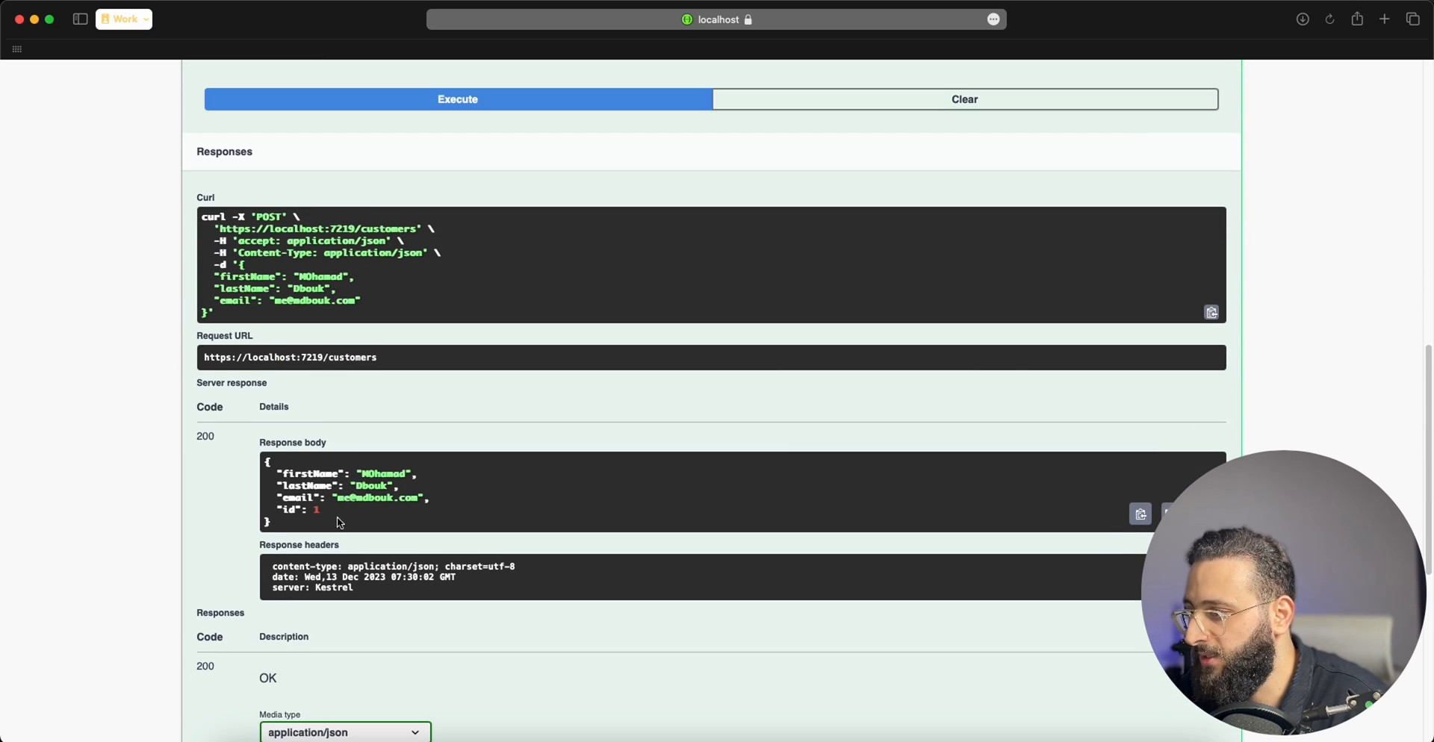
# Select the returned customer id and execute GET /customers to list customers.
pyautogui.doubleClick(316, 509)
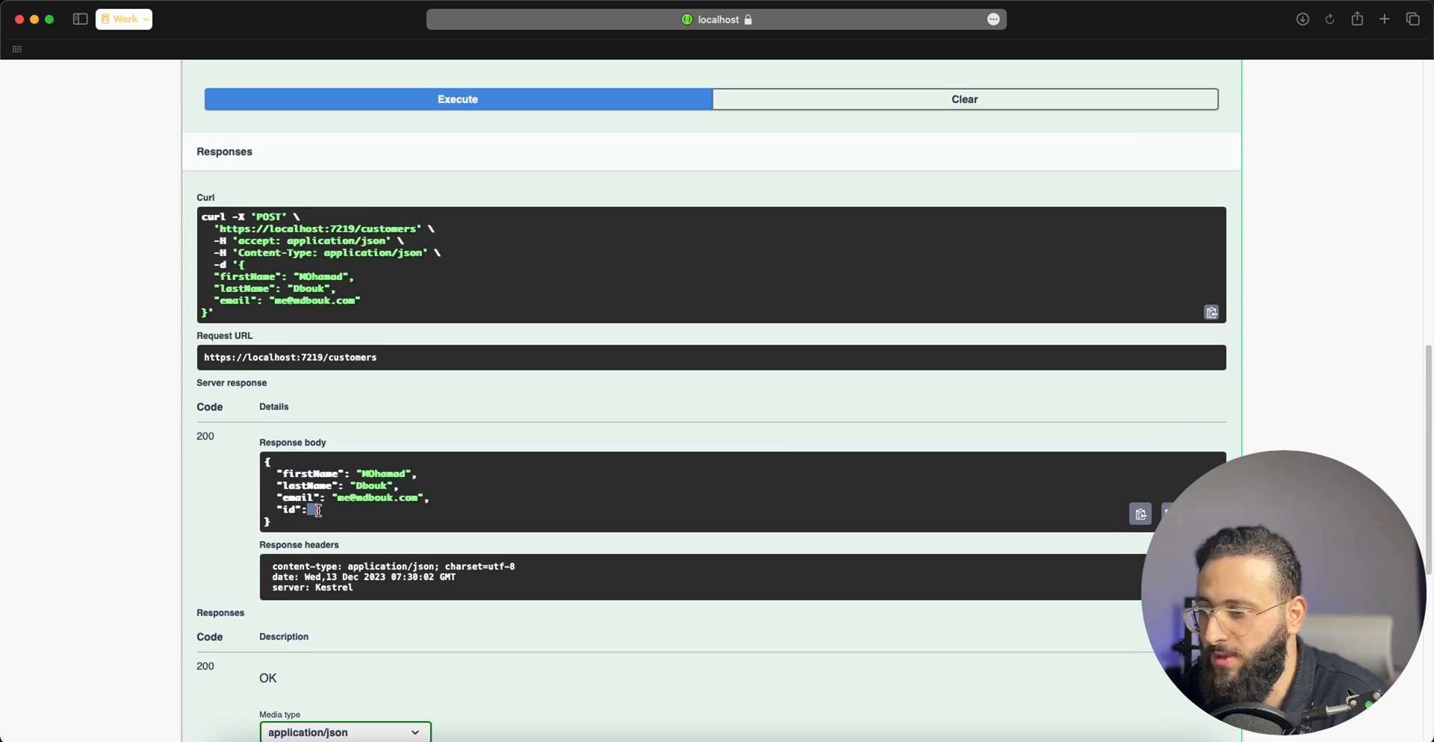
pyautogui.scroll(3)
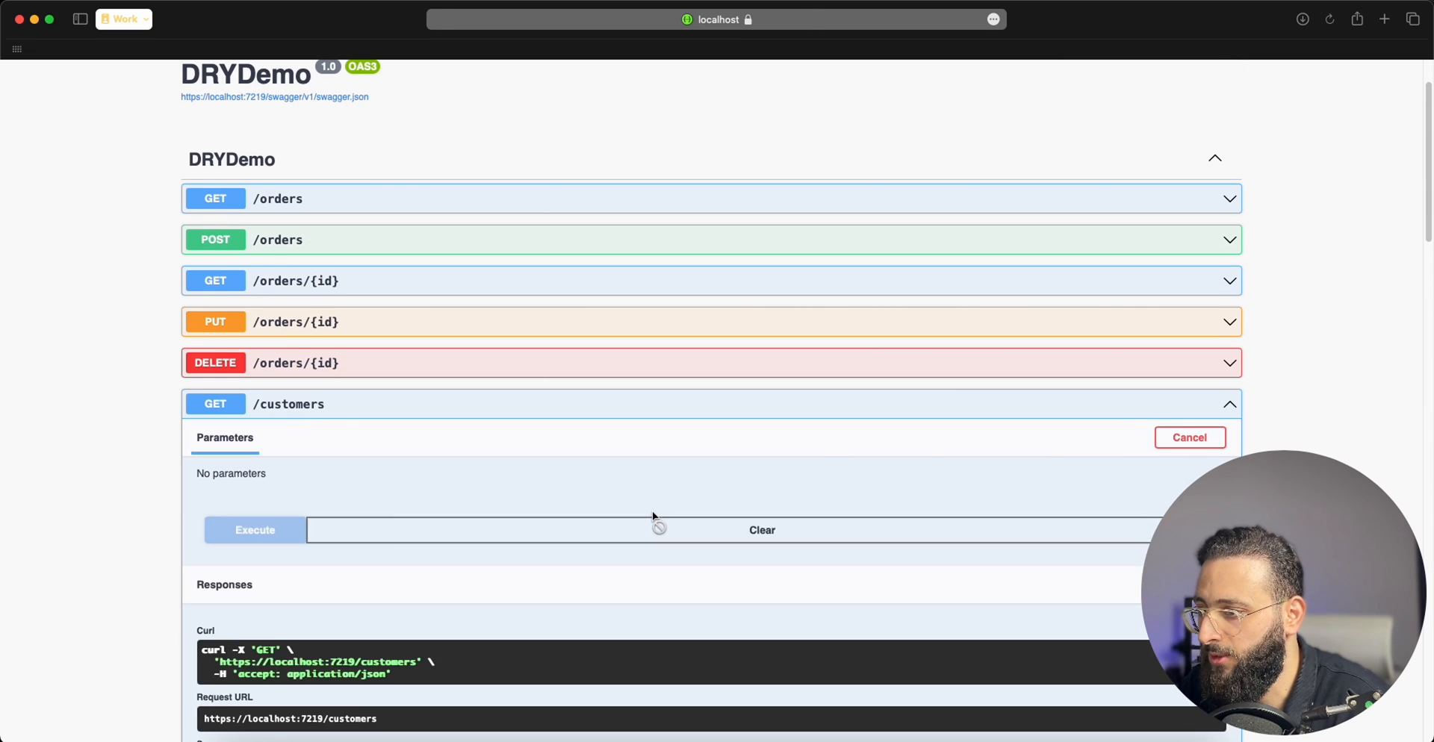
pyautogui.click(255, 530)
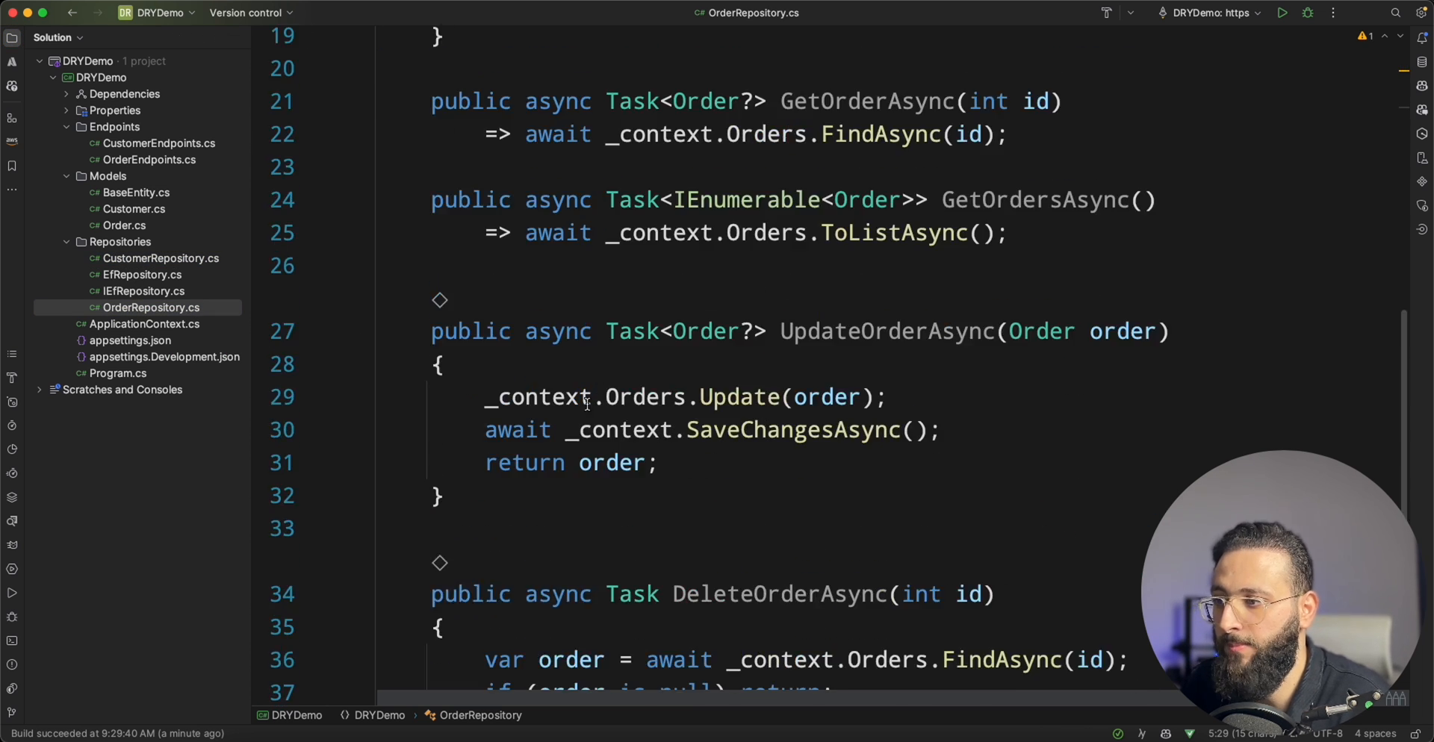
# Review OrderRepository.cs and switch to EfRepository.cs to compare with the generic repository.
pyautogui.scroll(3)
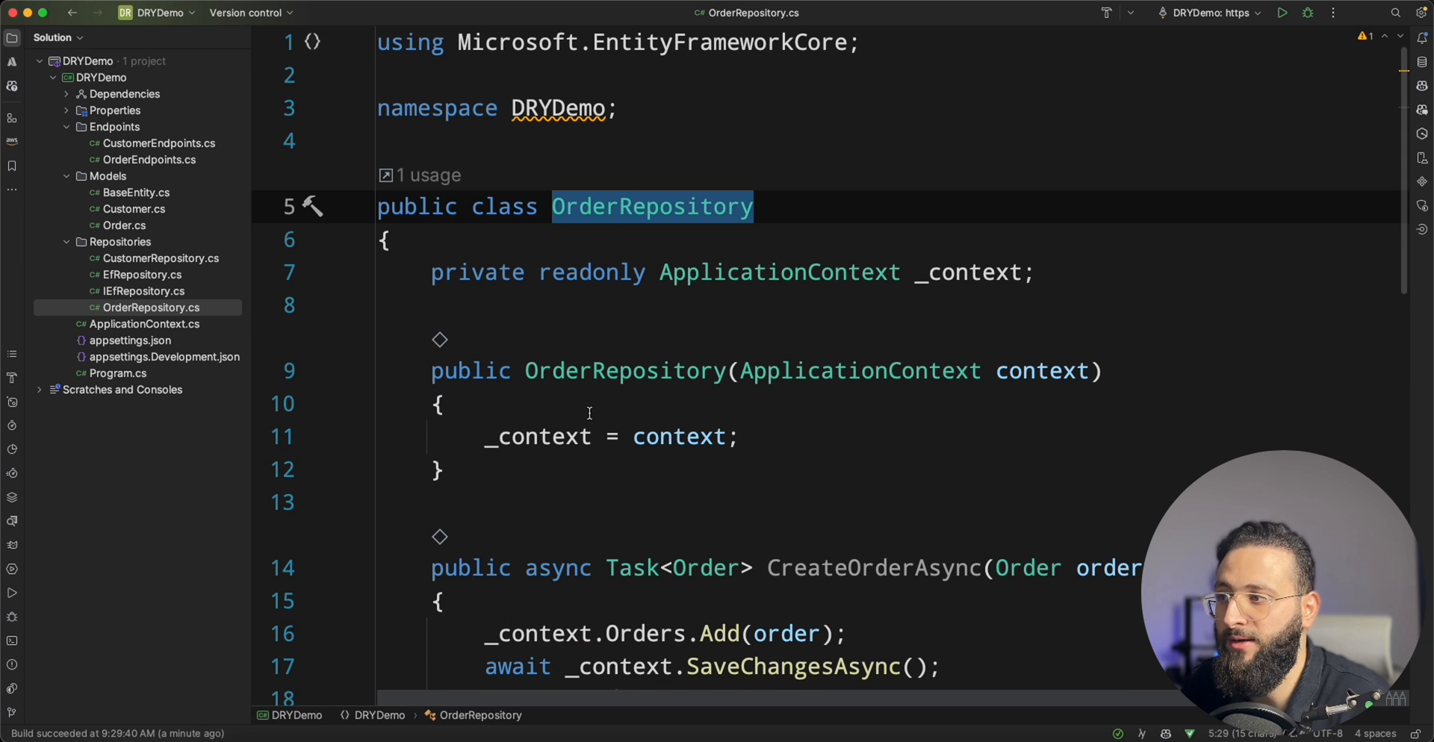
pyautogui.click(142, 274)
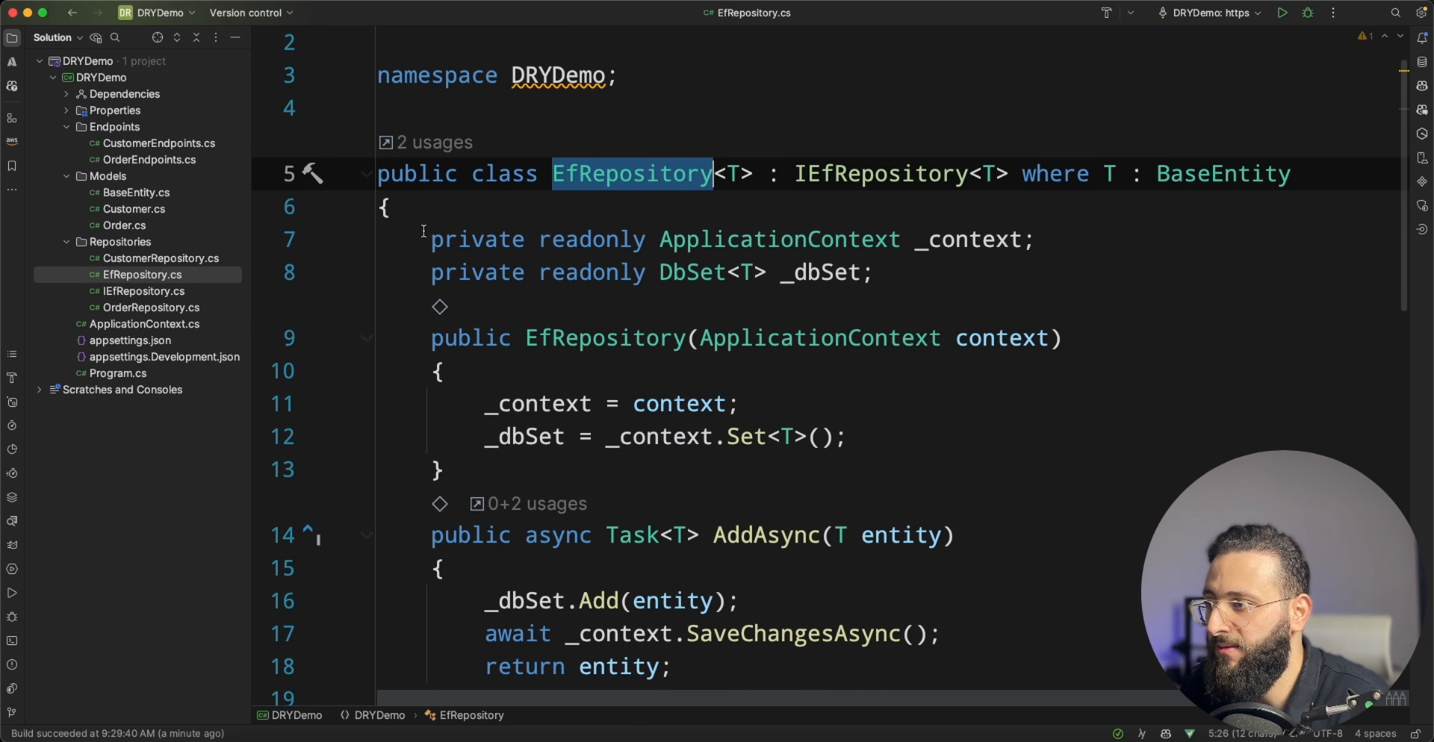